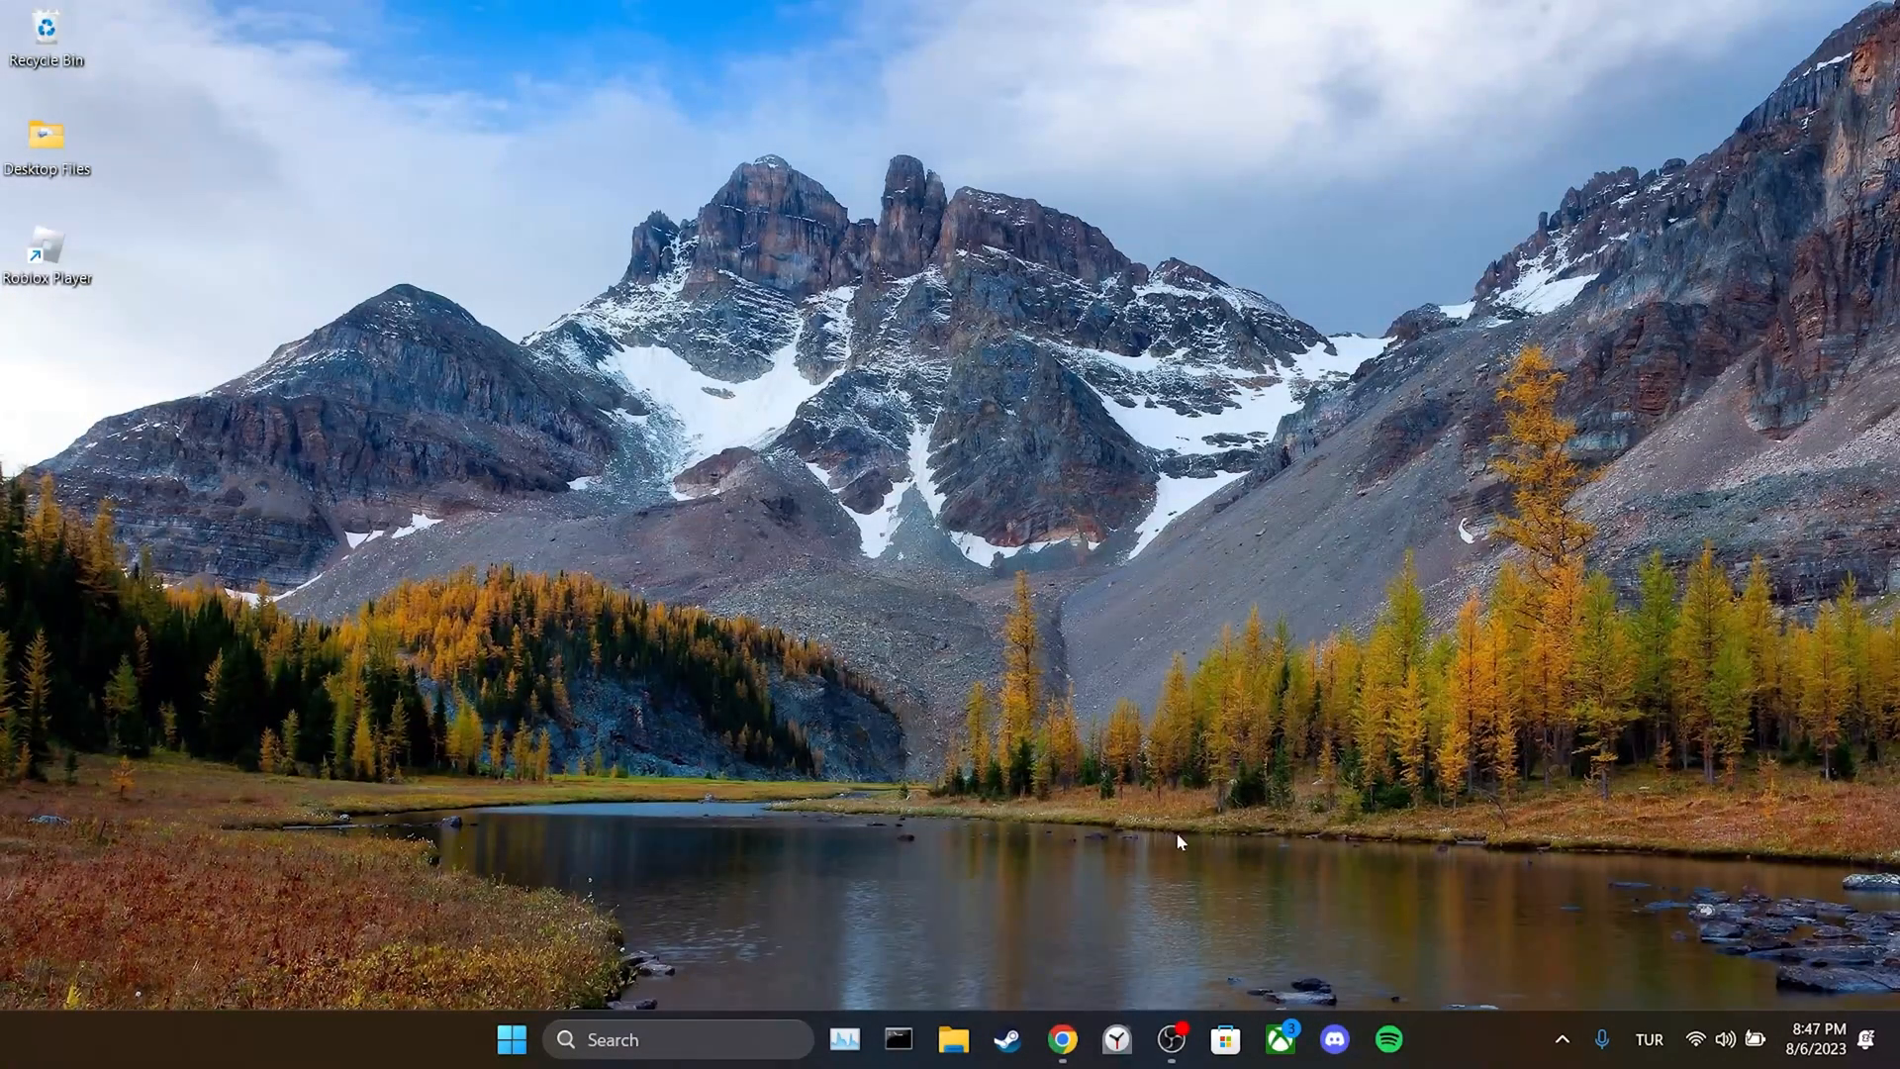
Reach Chrome's list of all sites with stored cookies and site data under Privacy and security
{"action": "left_click", "coordinate": [1061, 1039]}
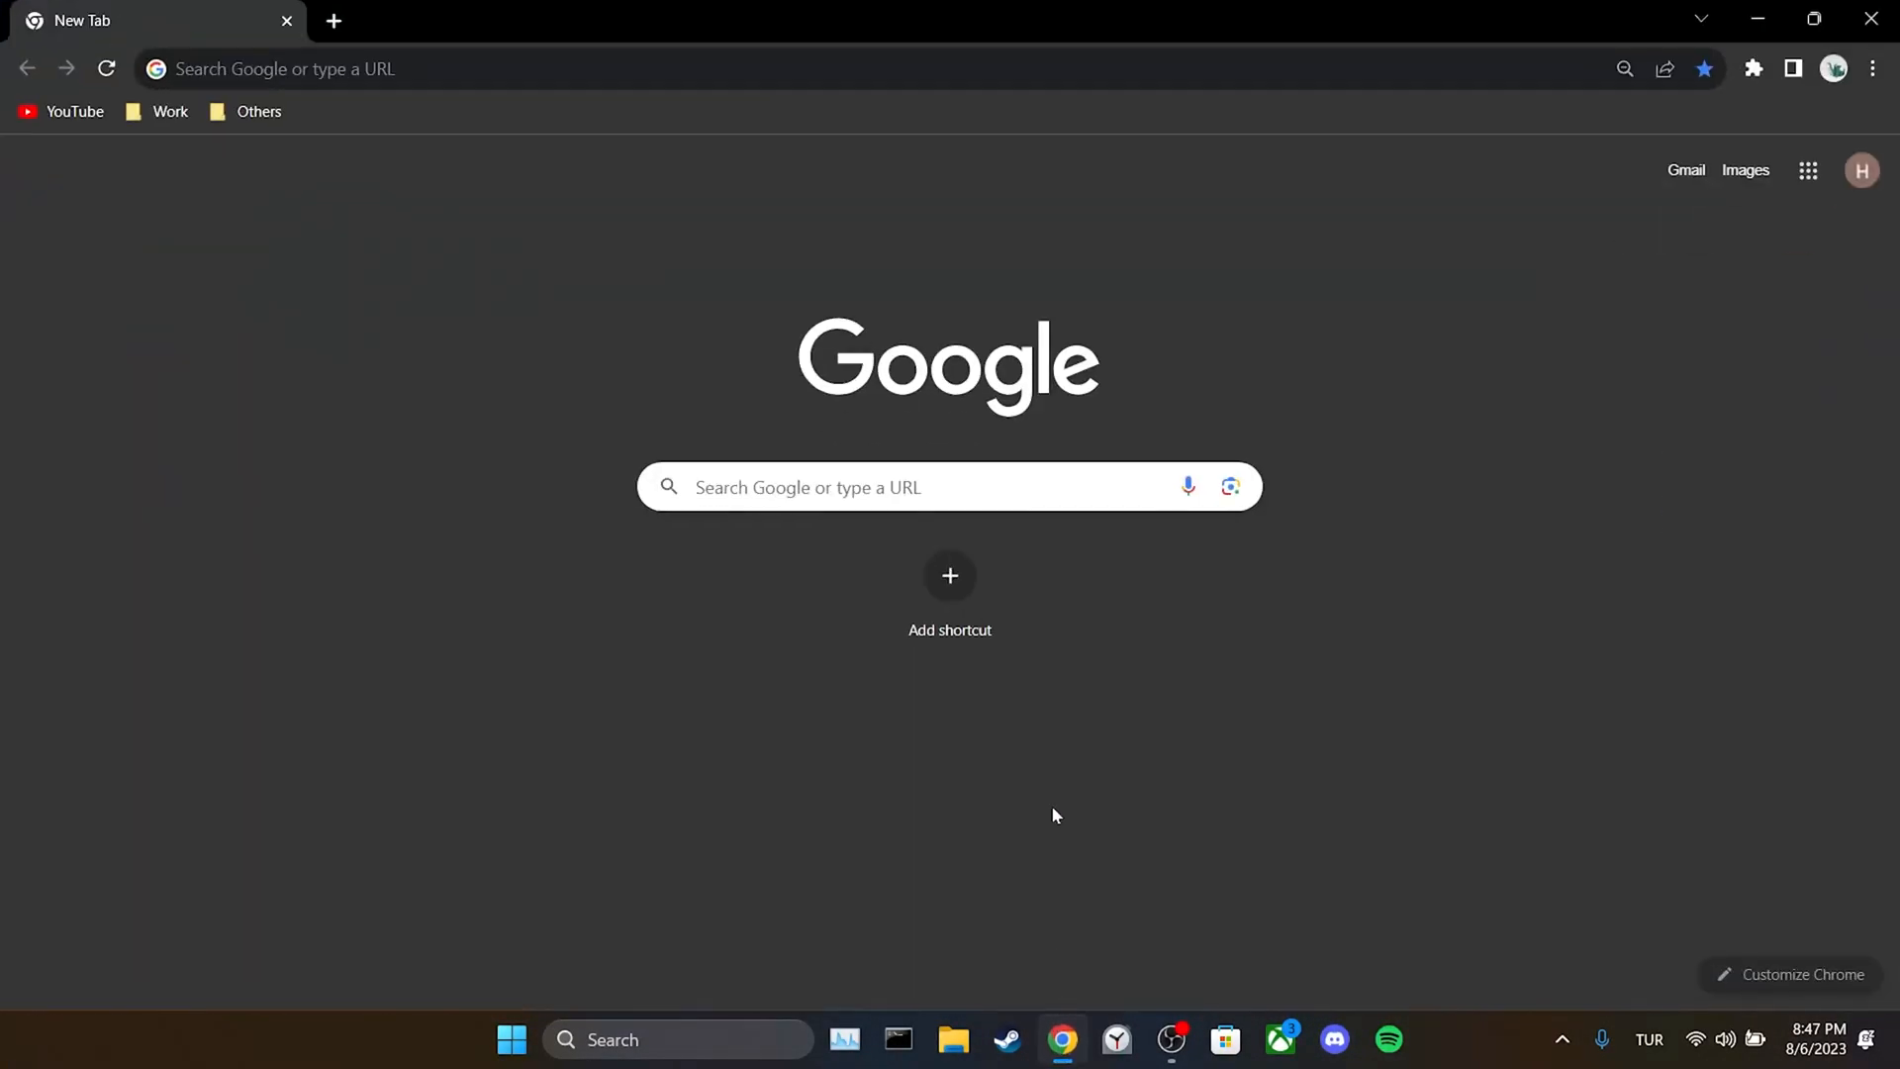
{"action": "mouse_move", "coordinate": [1282, 590]}
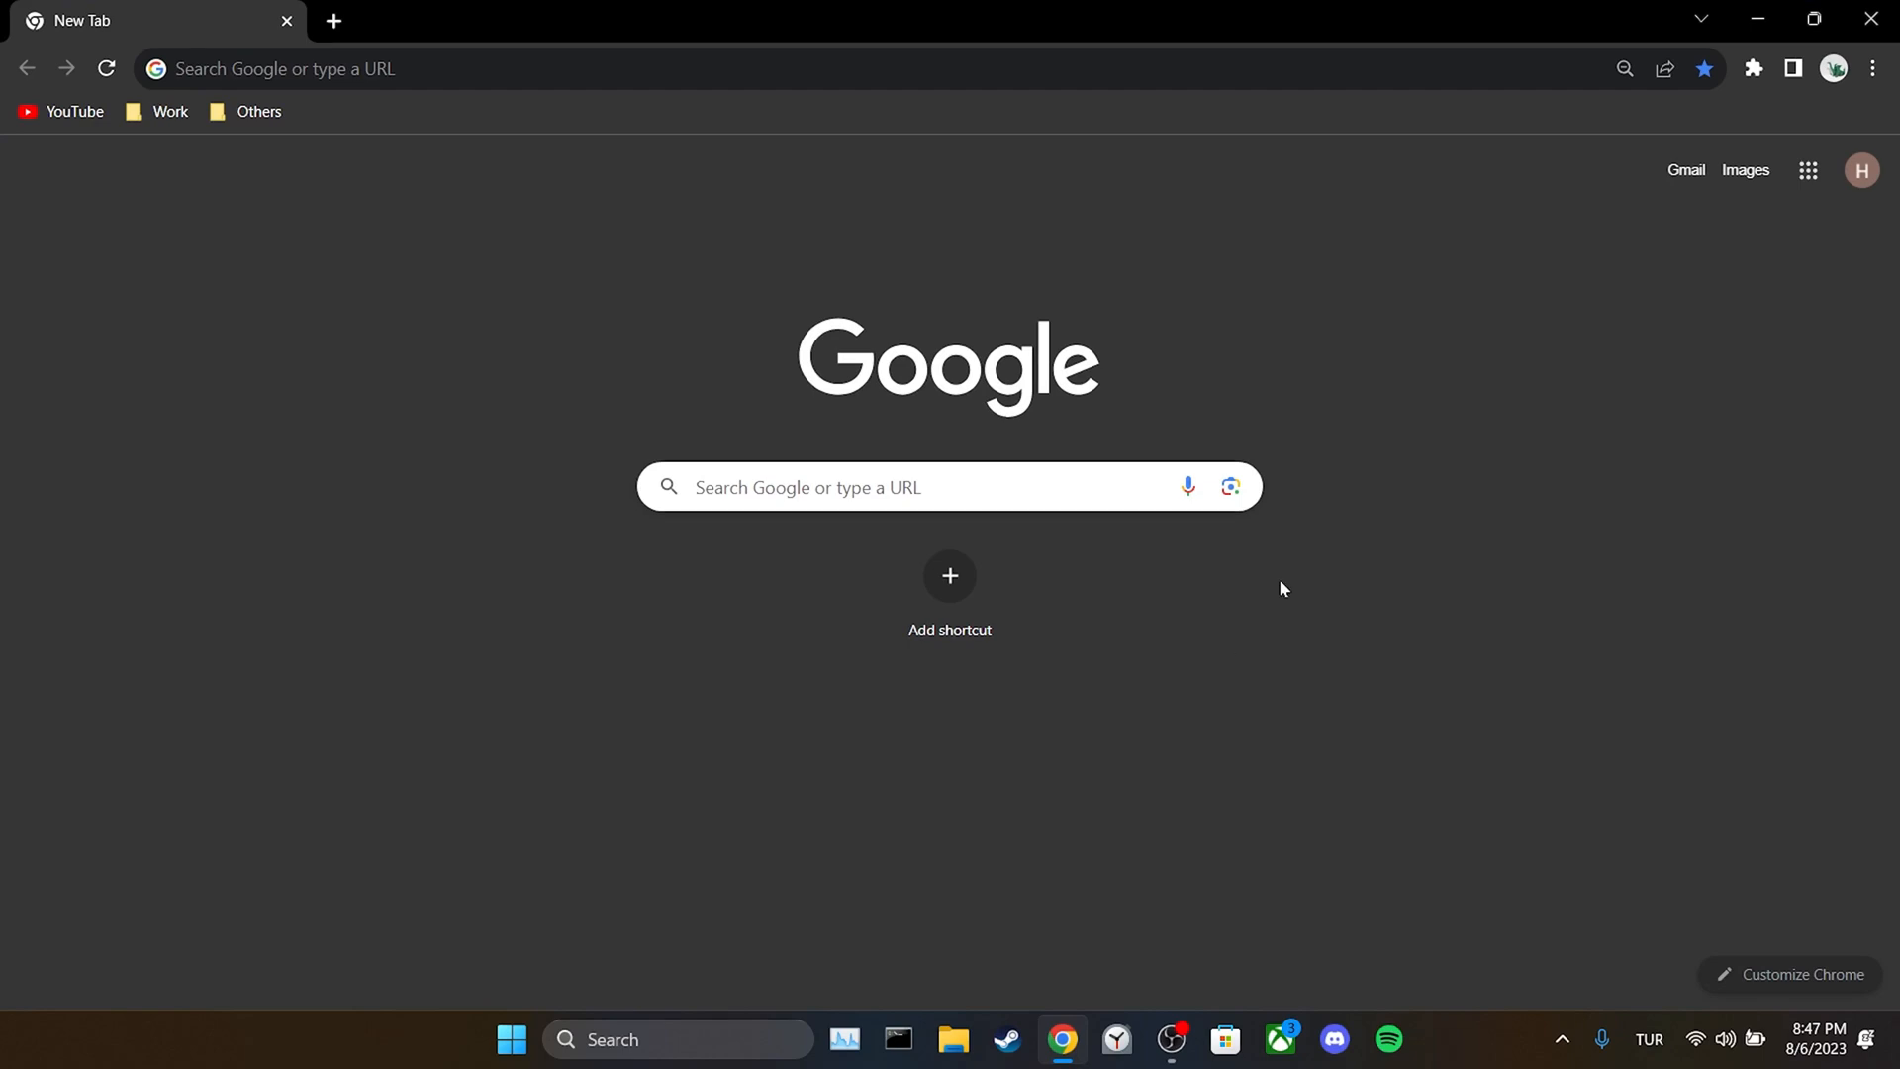
{"action": "left_click", "coordinate": [1870, 70]}
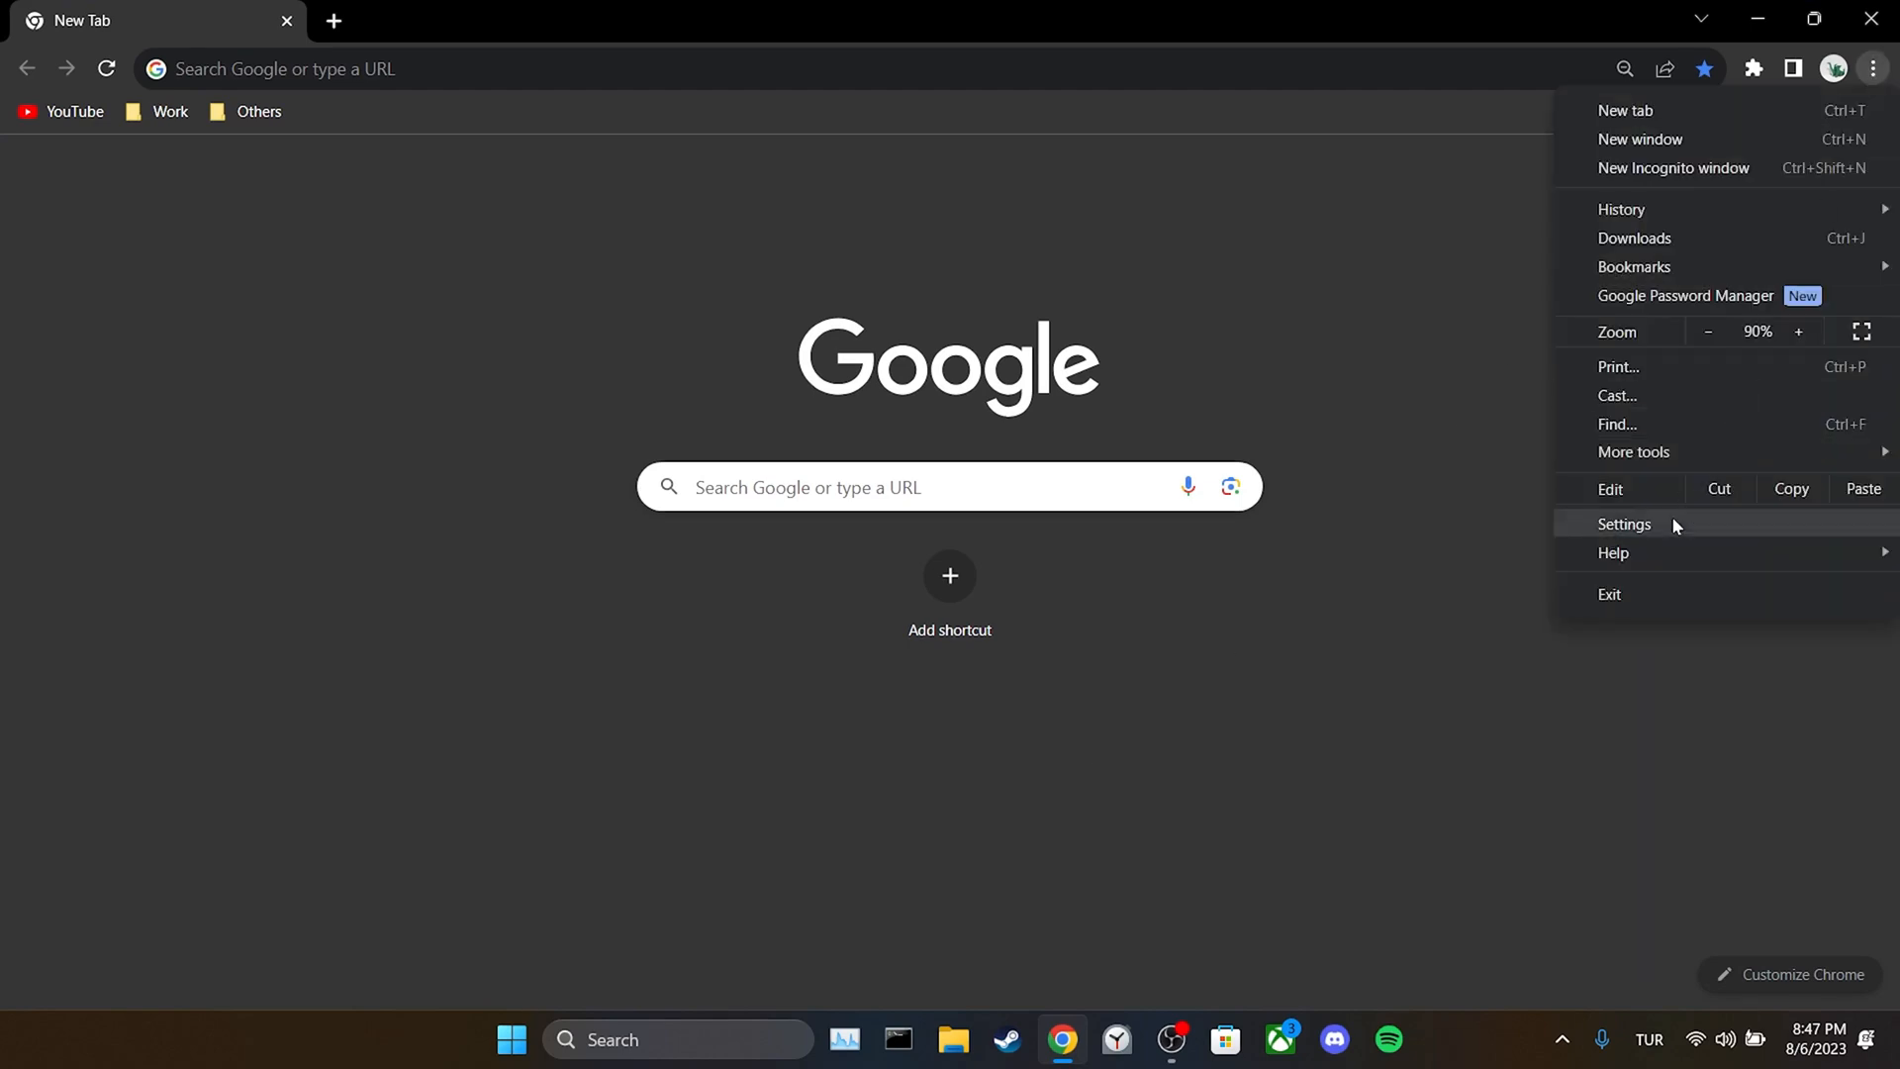
{"action": "left_click", "coordinate": [1622, 522]}
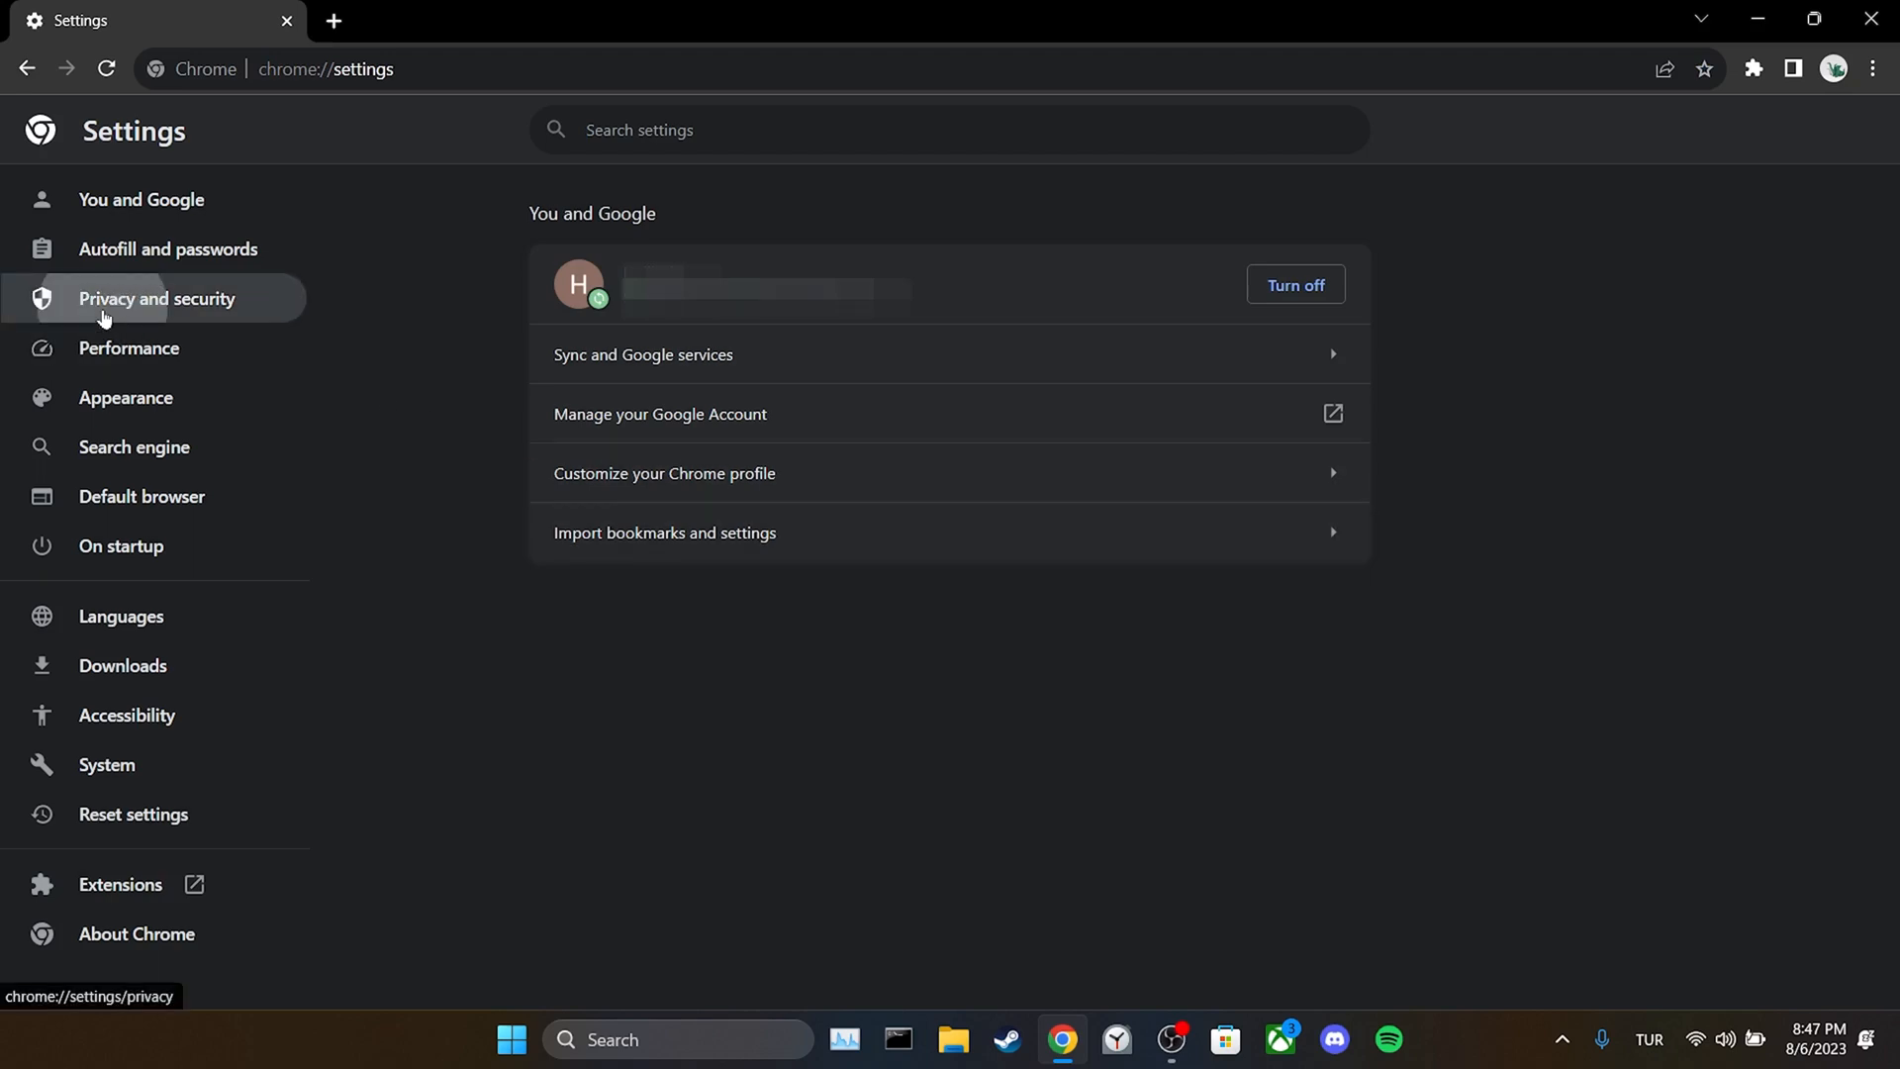
{"action": "left_click", "coordinate": [155, 298]}
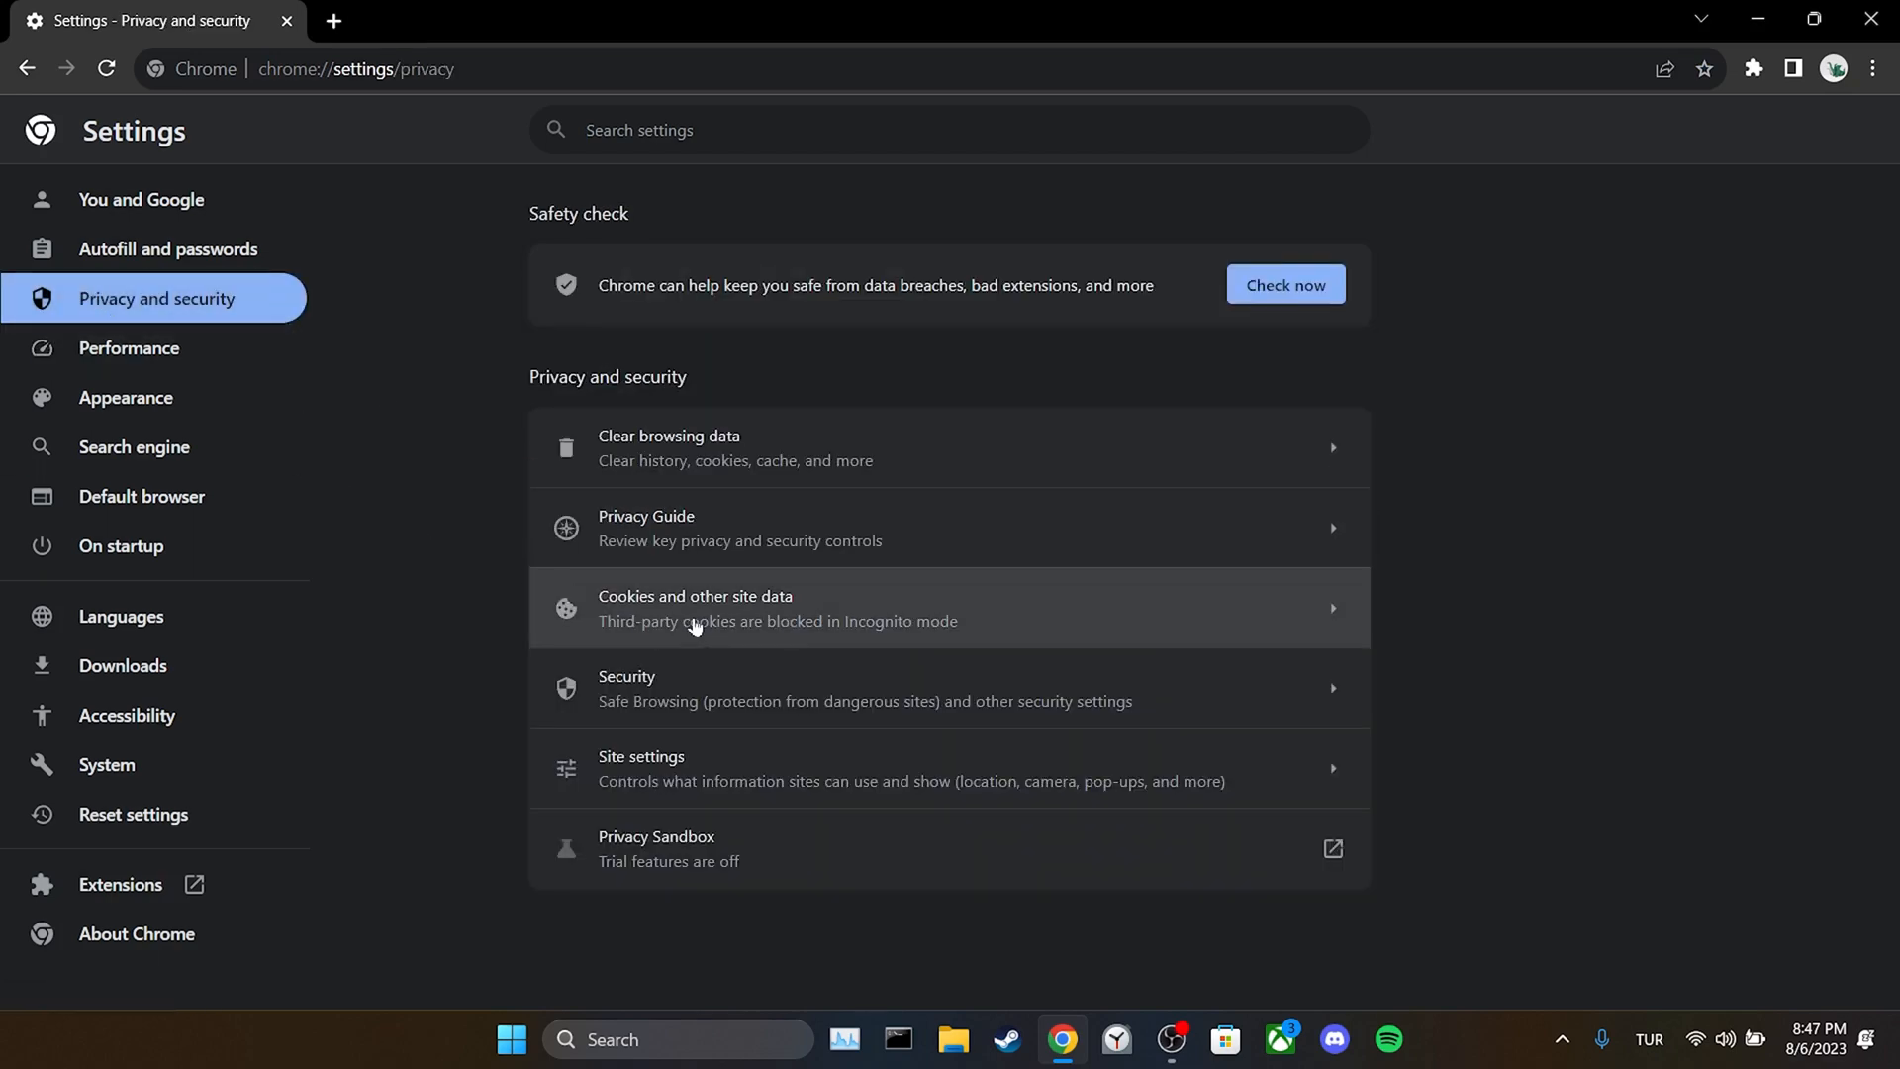
{"action": "left_click", "coordinate": [694, 608]}
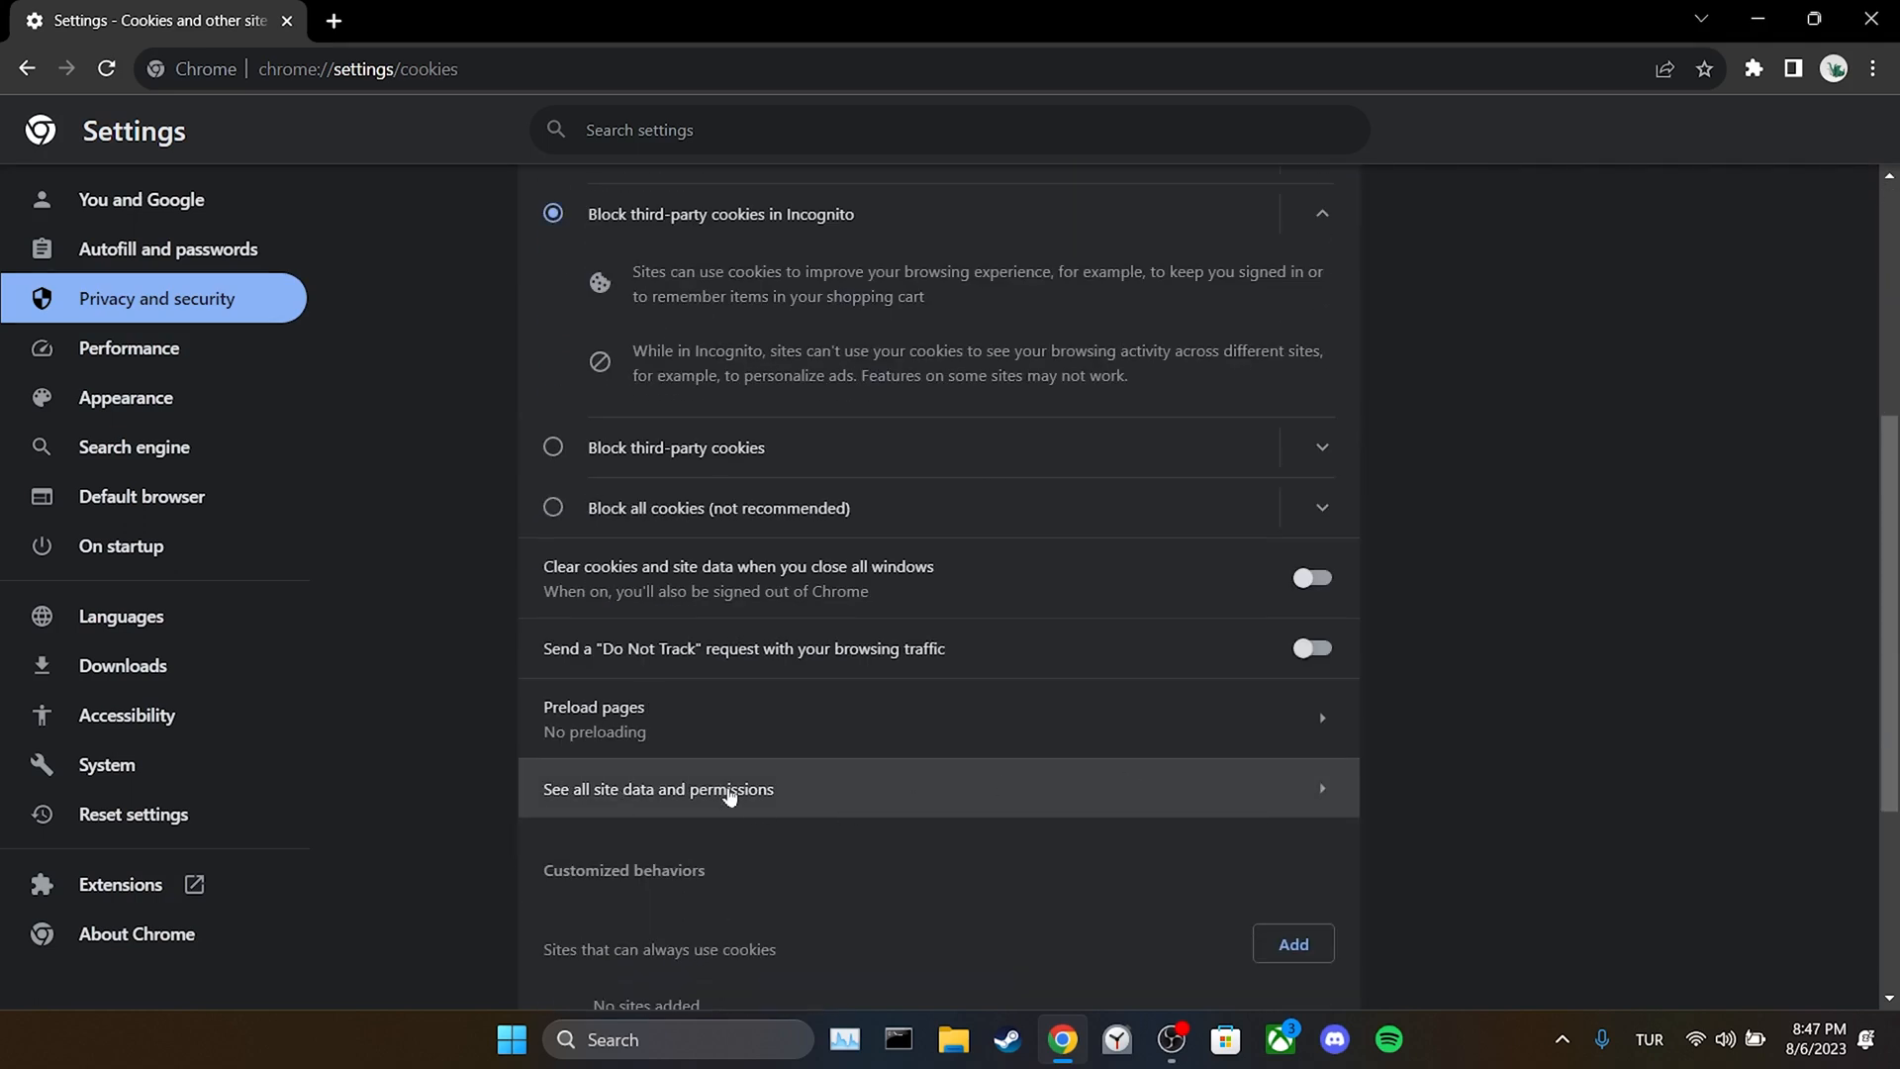
{"action": "left_click", "coordinate": [659, 790]}
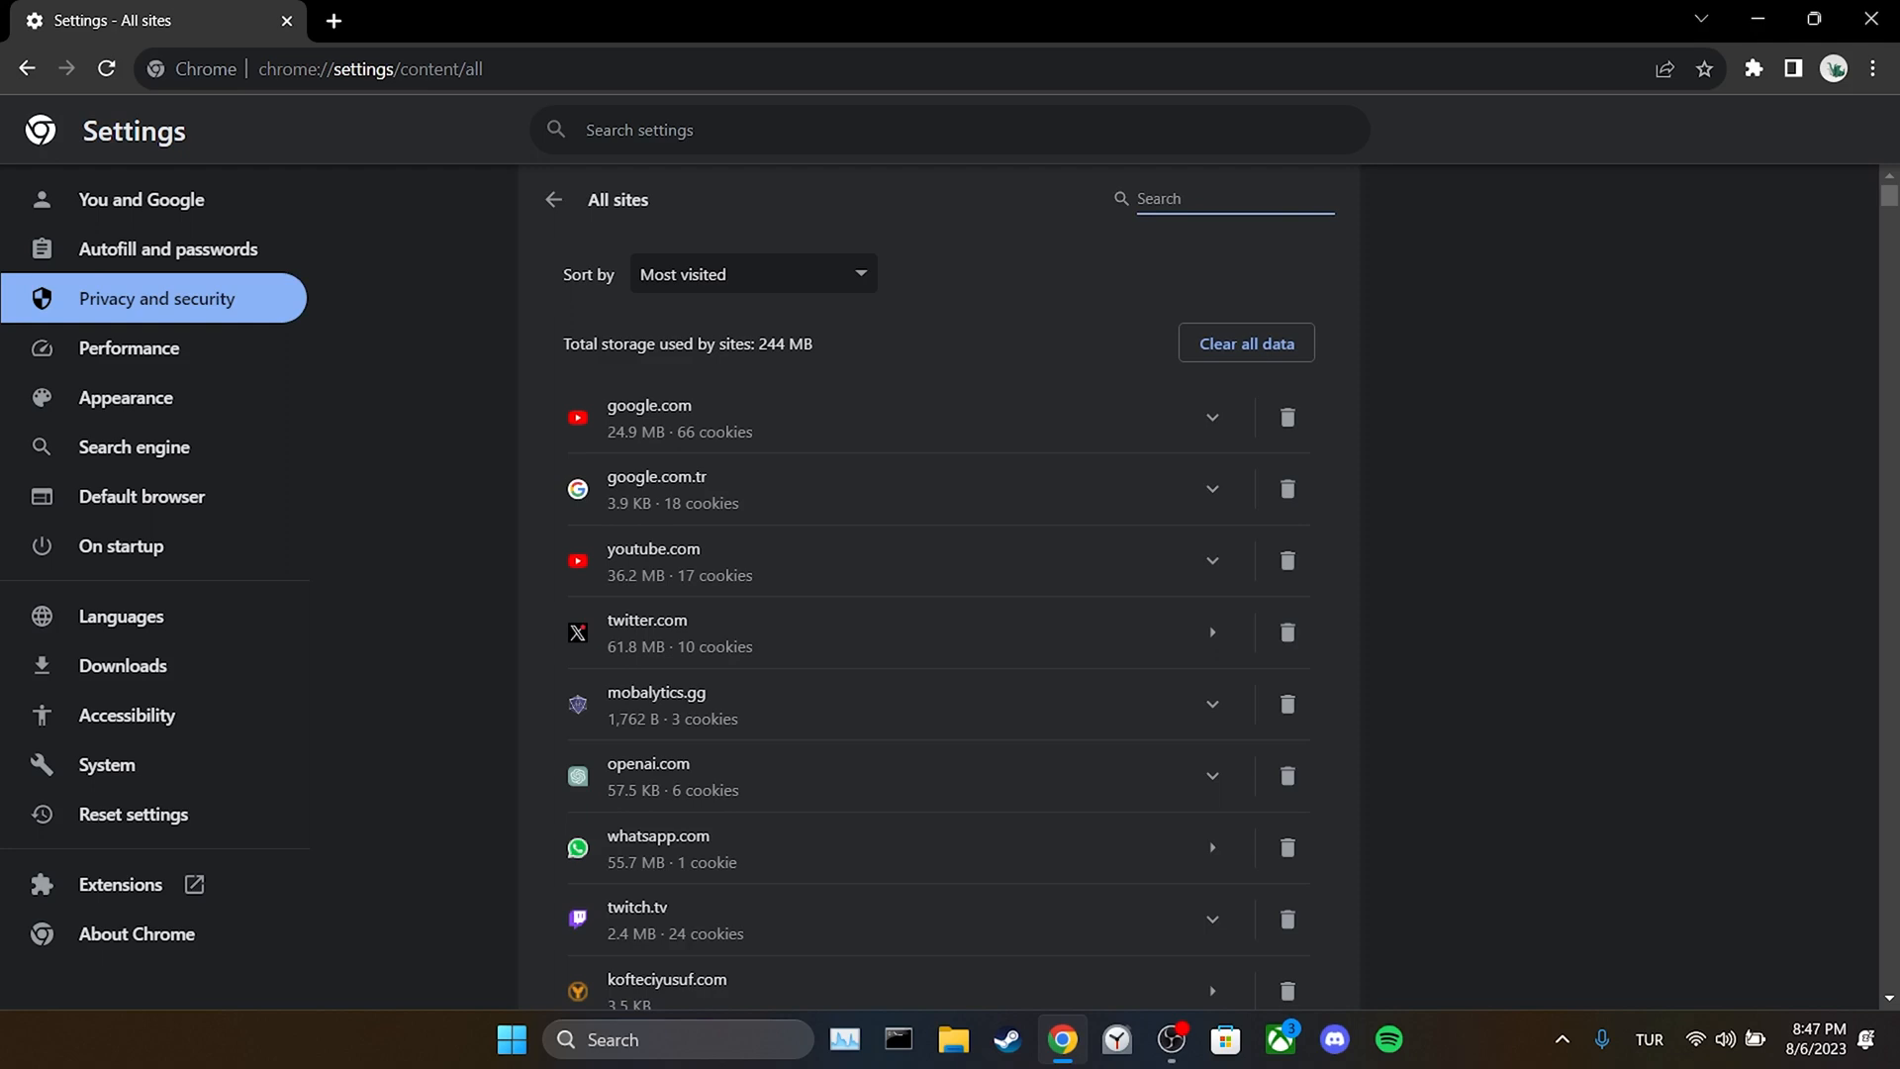
Find roblox.com, clear its stored site data and cookies, then close Chrome
{"action": "type", "text": "roblox"}
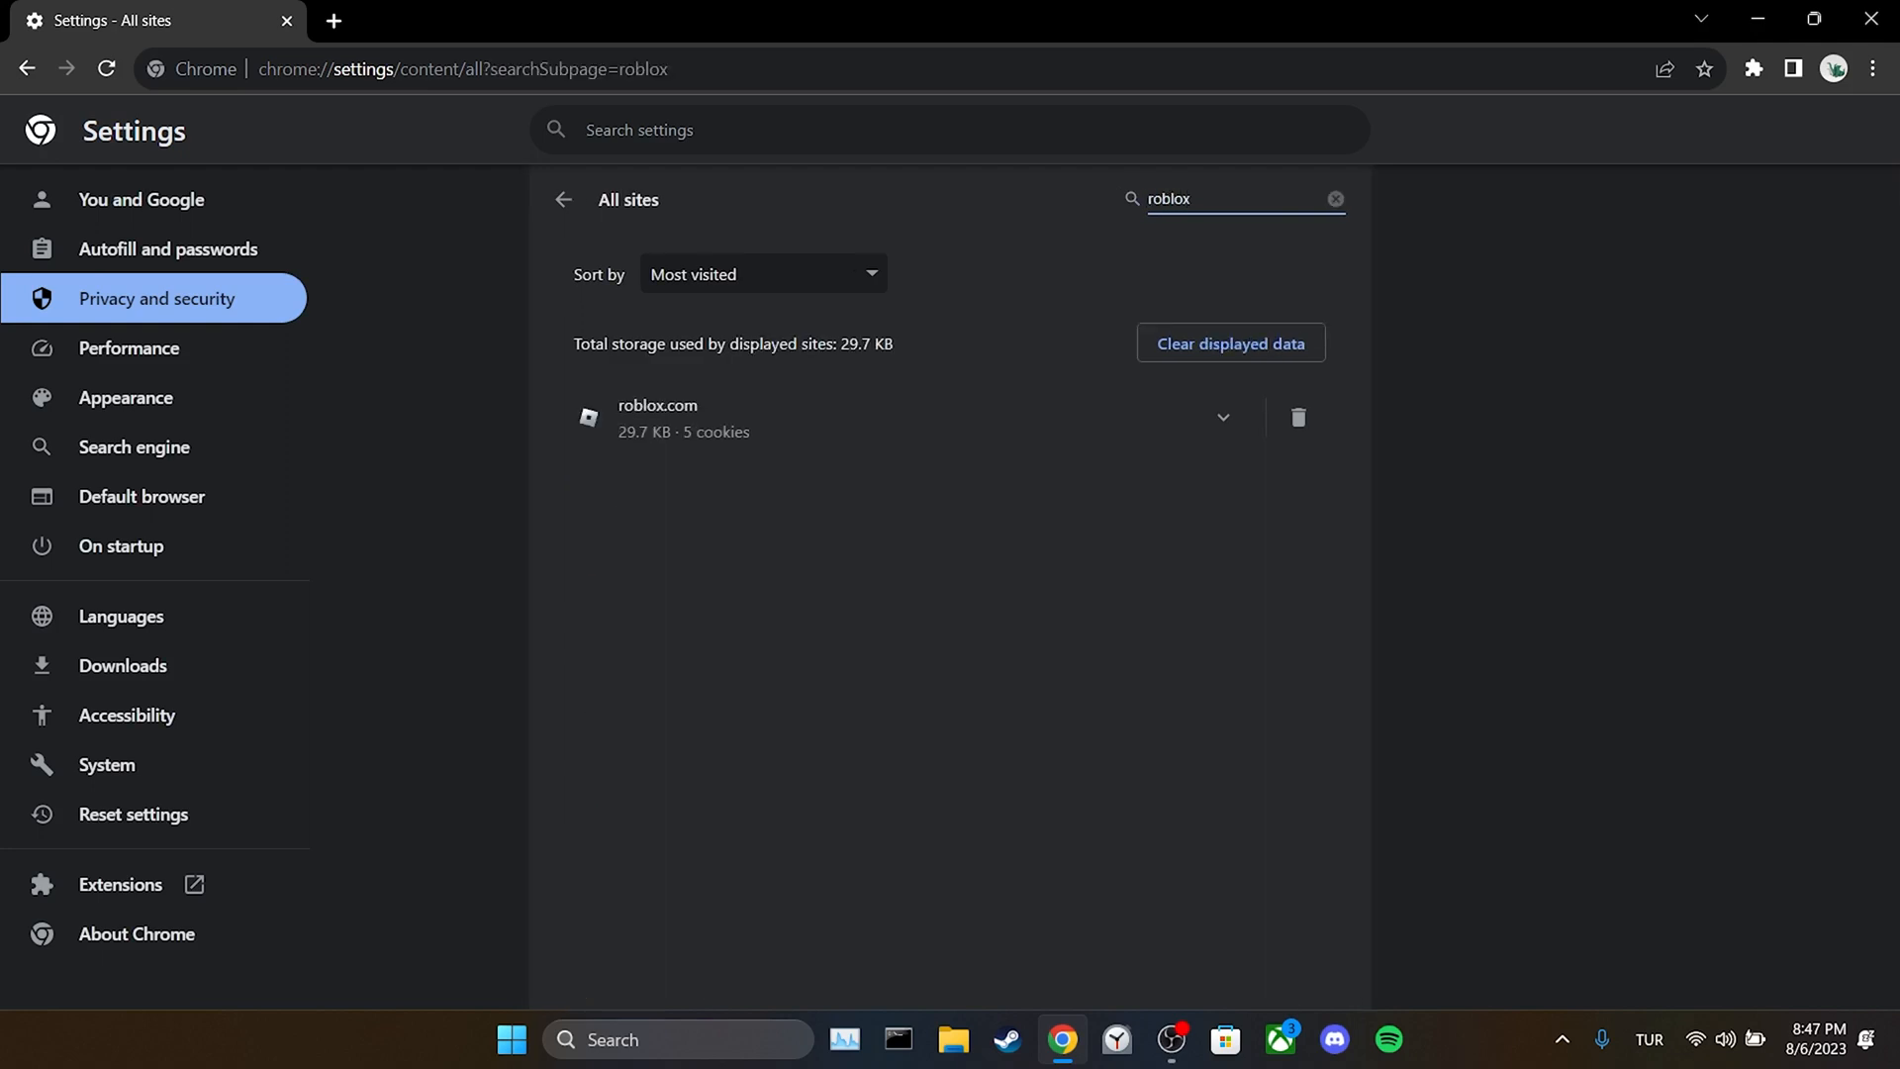
{"action": "left_click", "coordinate": [1298, 417]}
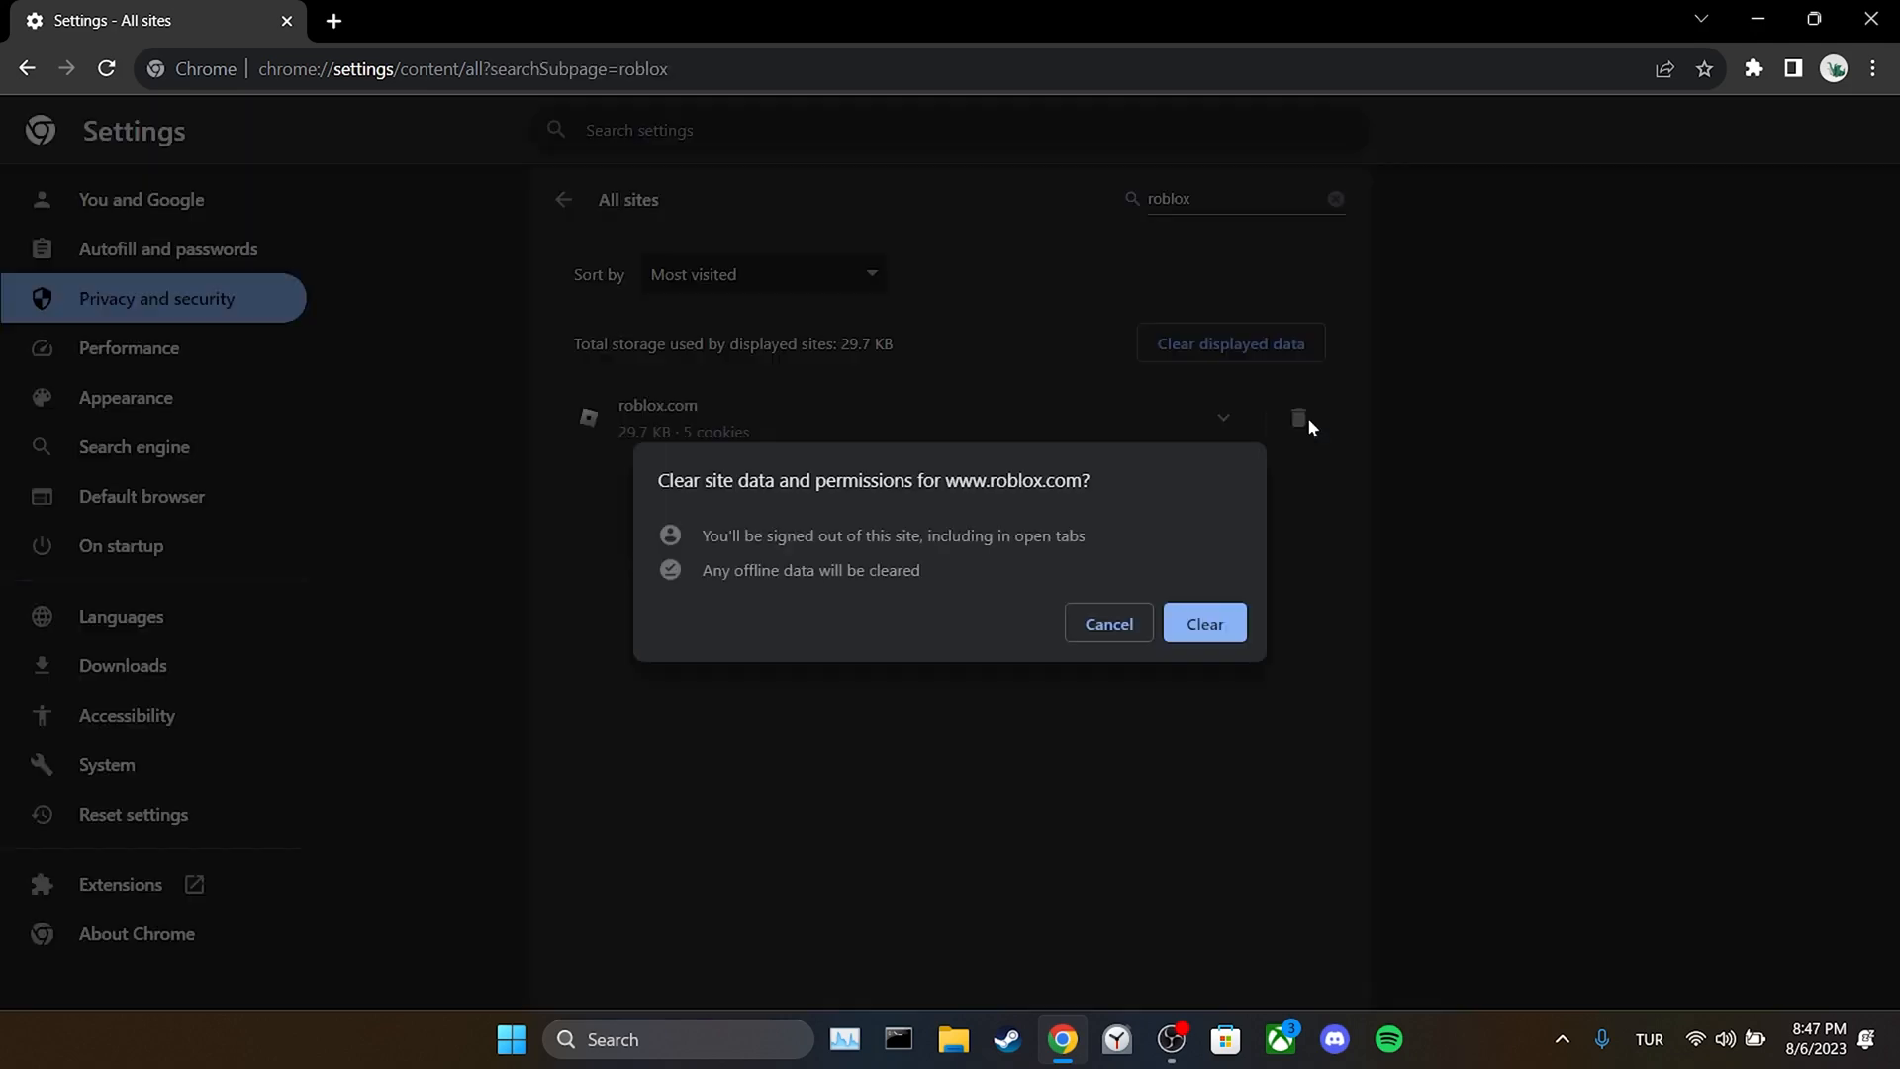
{"action": "left_click", "coordinate": [1203, 623]}
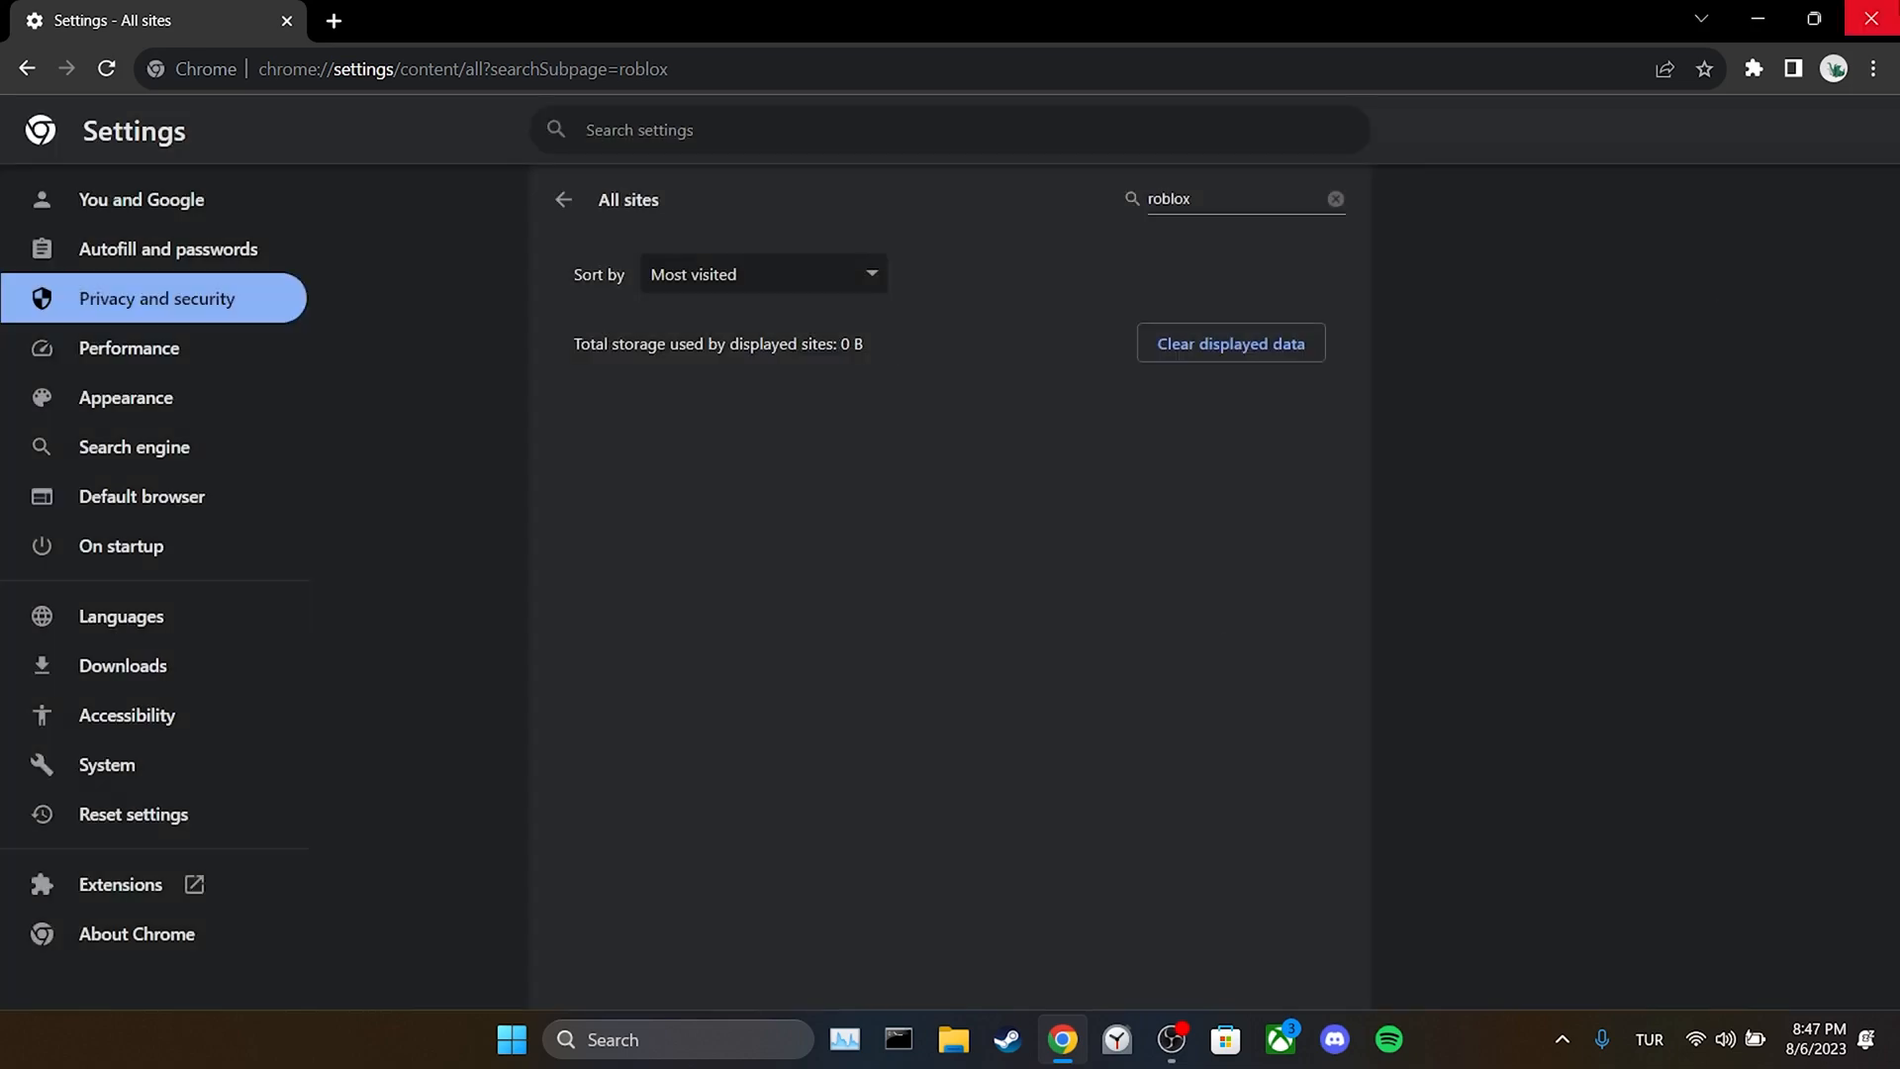
{"action": "left_click", "coordinate": [1759, 20]}
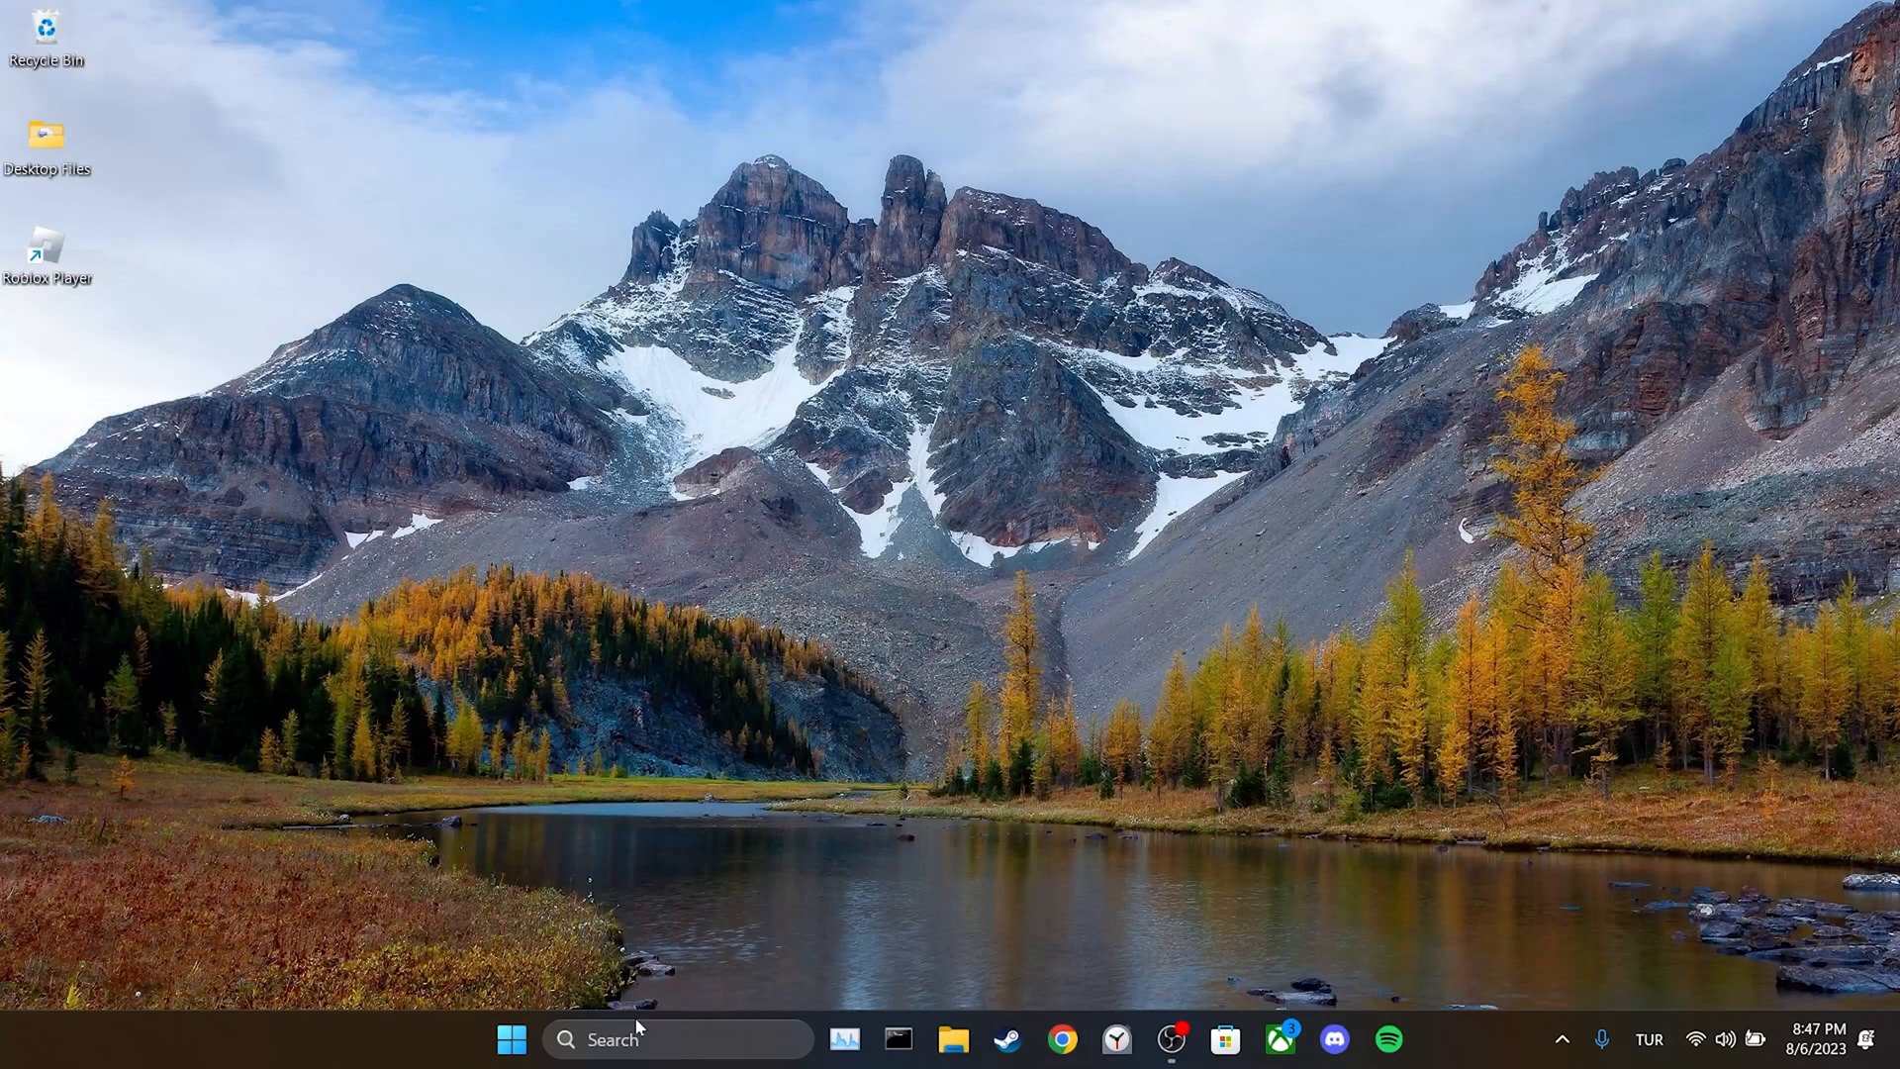
Use Run with %localappdata% to reach the AppData Local folder in File Explorer
{"action": "type", "text": "run"}
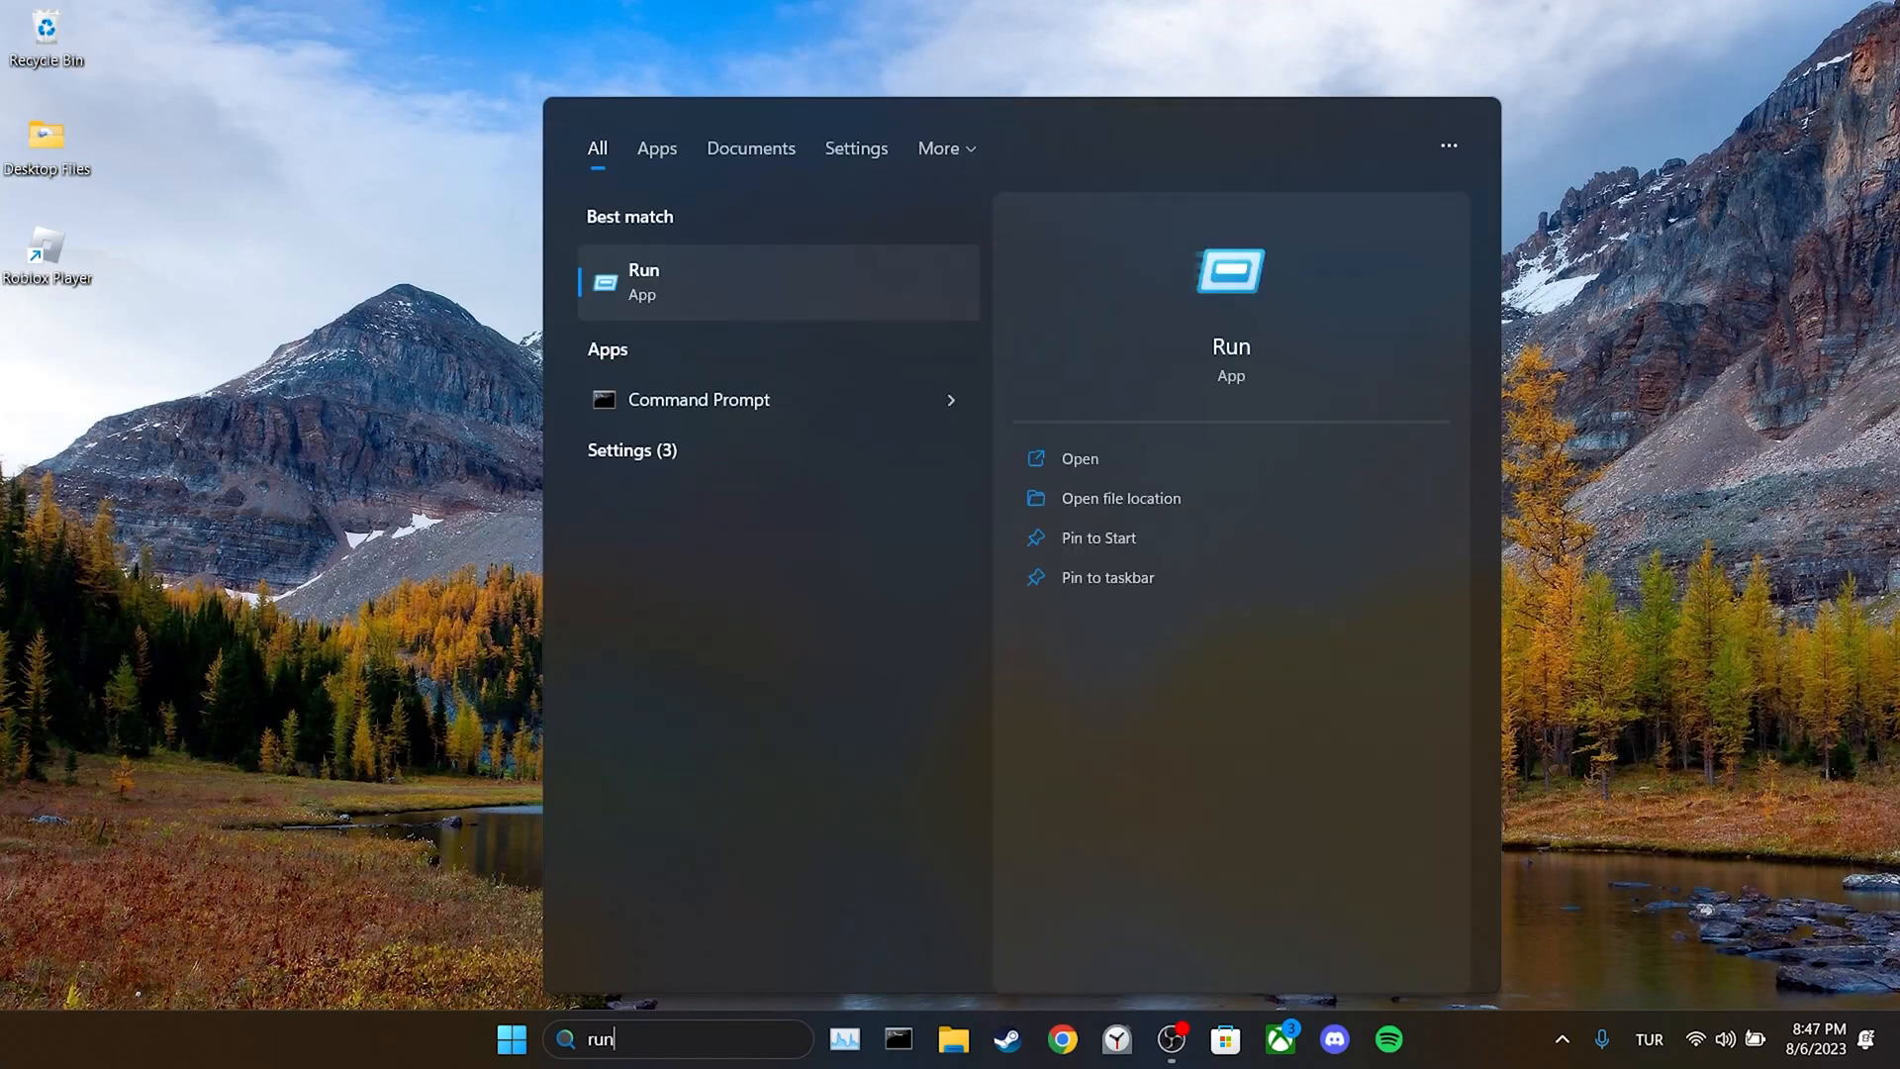
{"action": "left_click", "coordinate": [643, 281]}
{"action": "type", "text": "%localappdata%"}
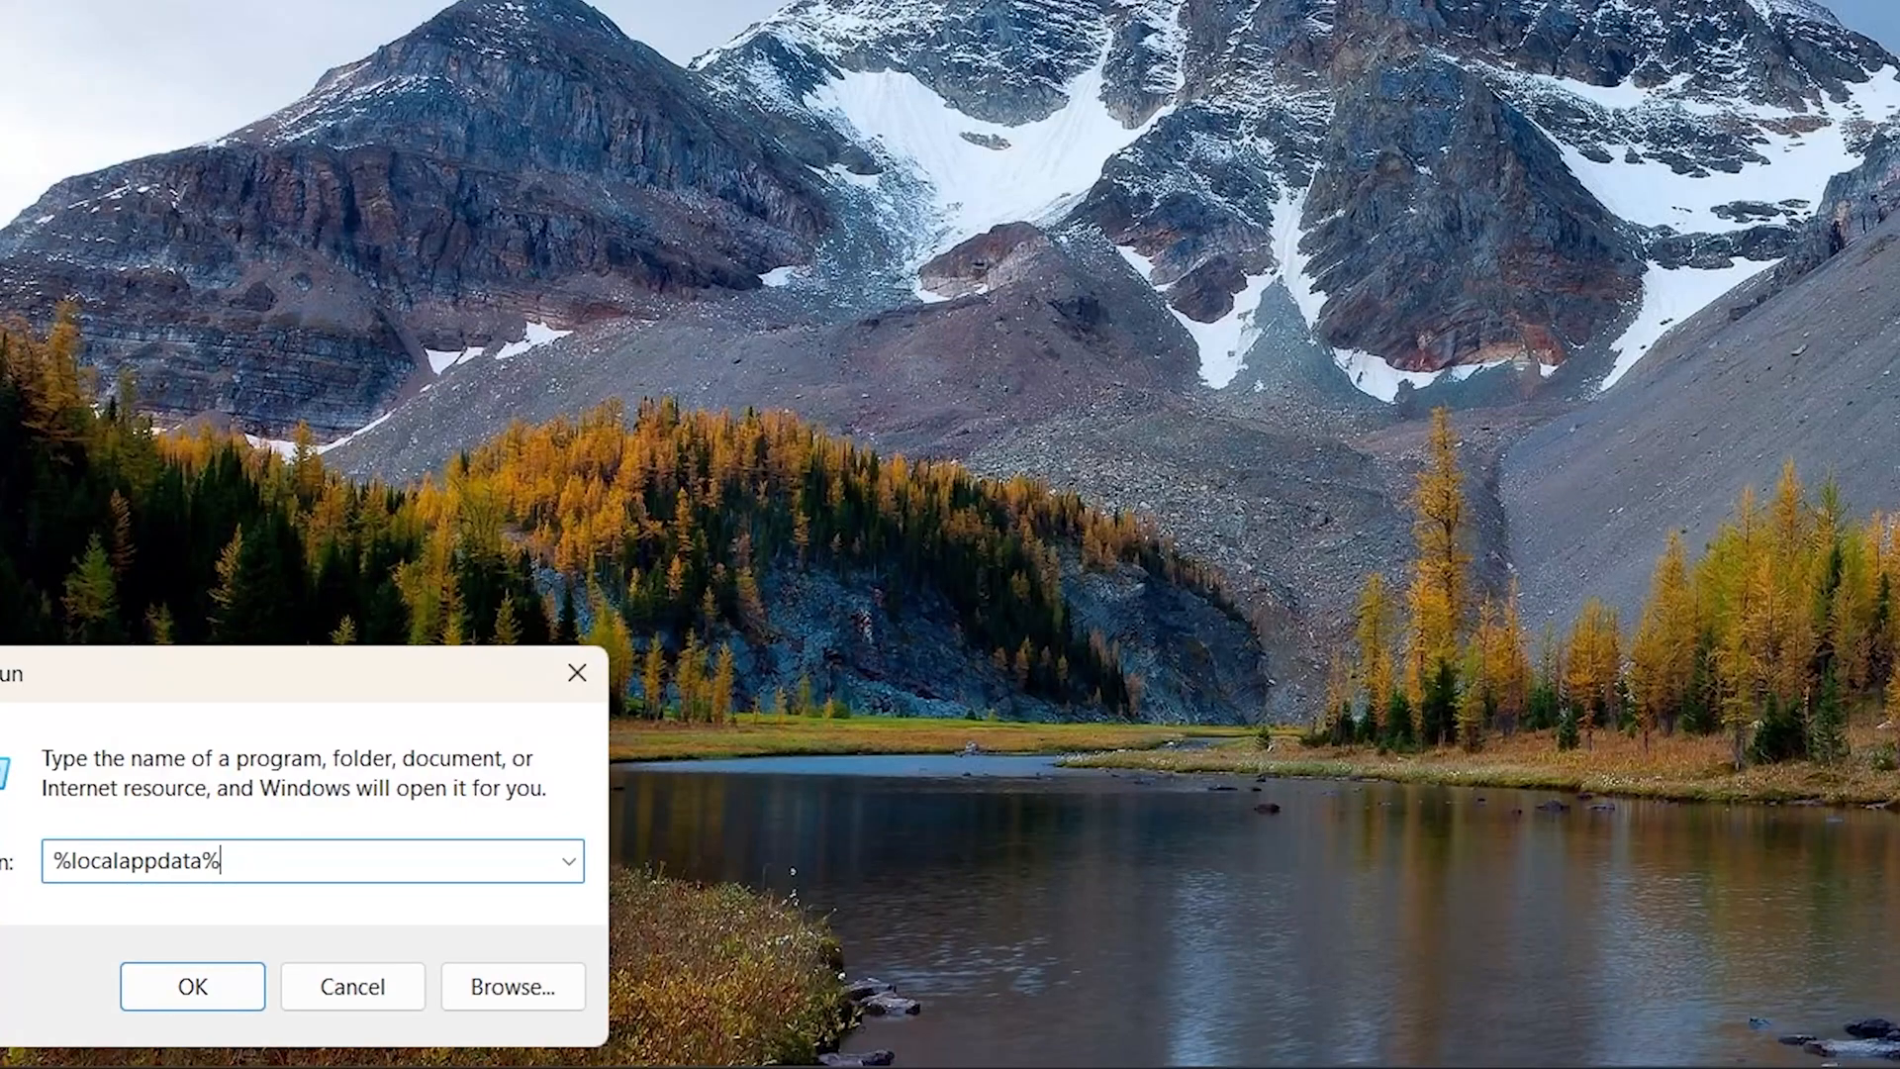
{"action": "left_click", "coordinate": [192, 986]}
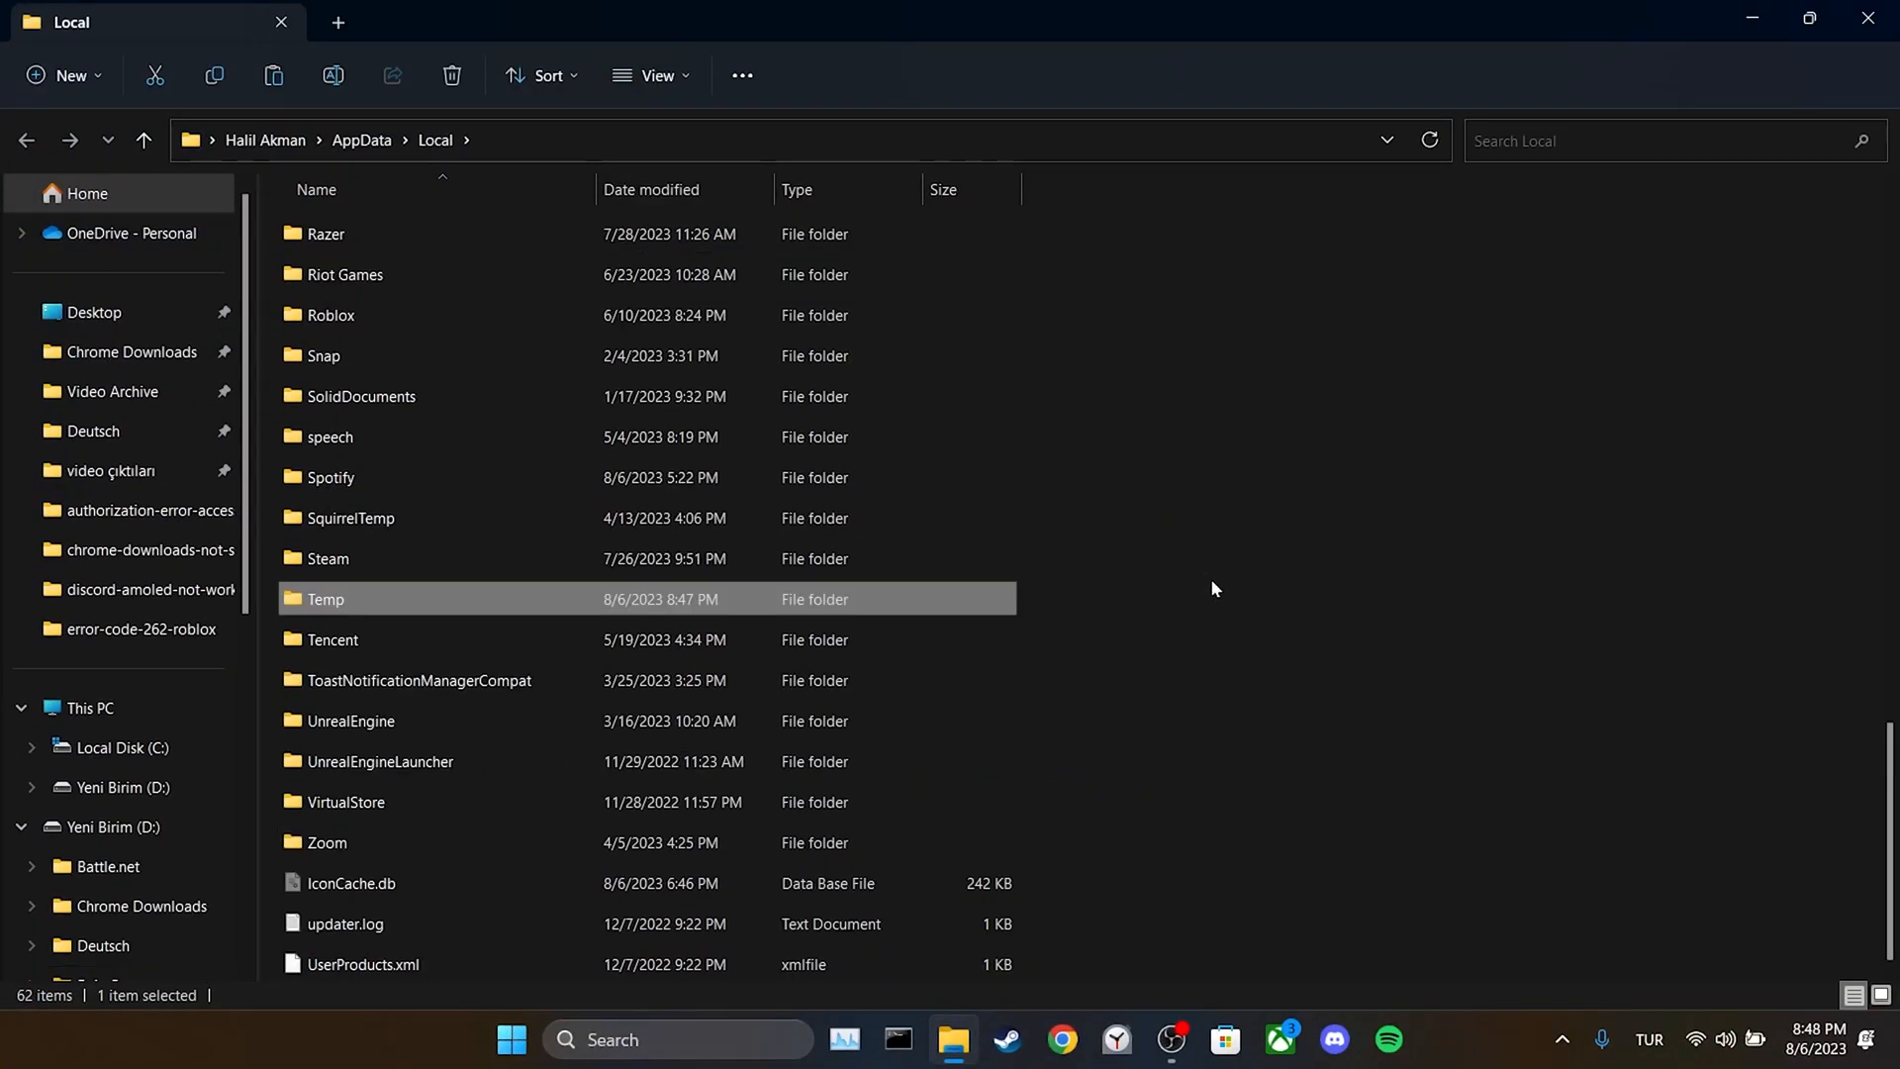
Go into the Temp folder and select the Roblox folder inside it
{"action": "double_click", "coordinate": [325, 597]}
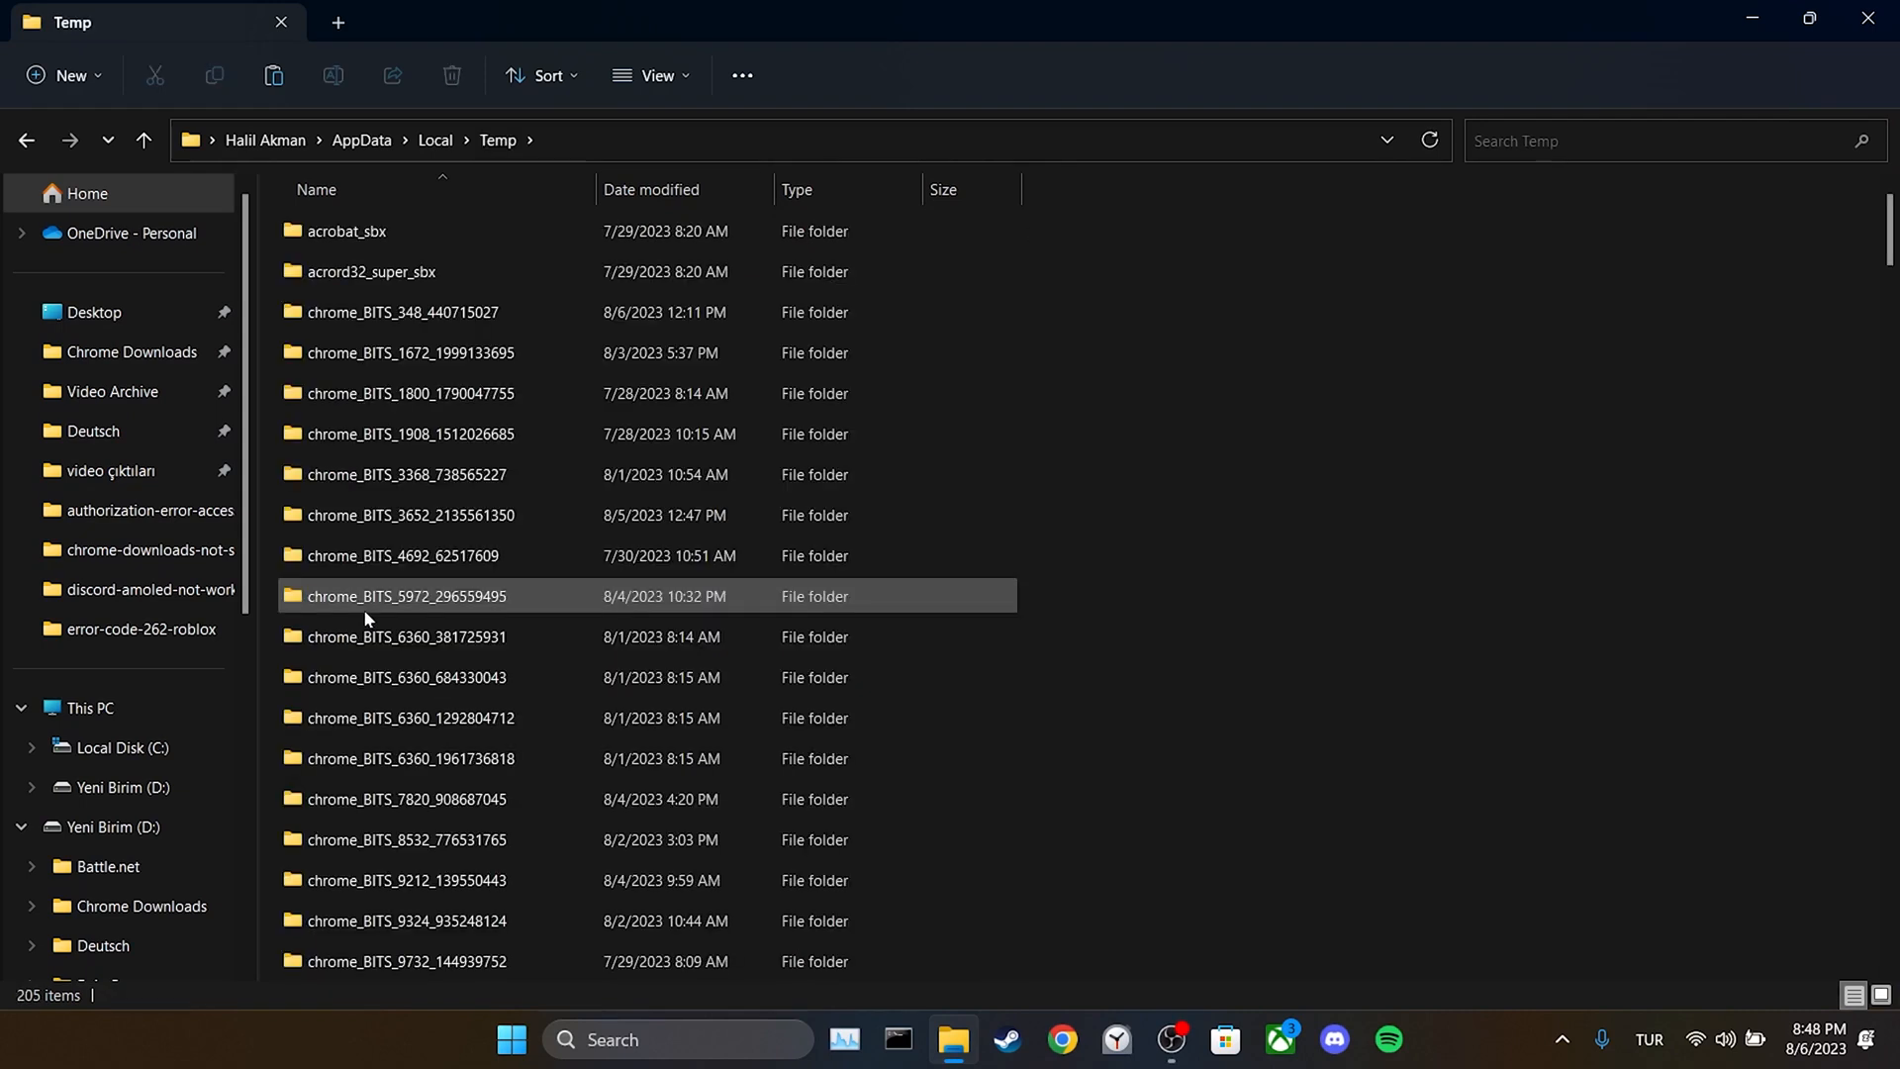
{"action": "scroll", "scroll_direction": "down", "scroll_amount": 3}
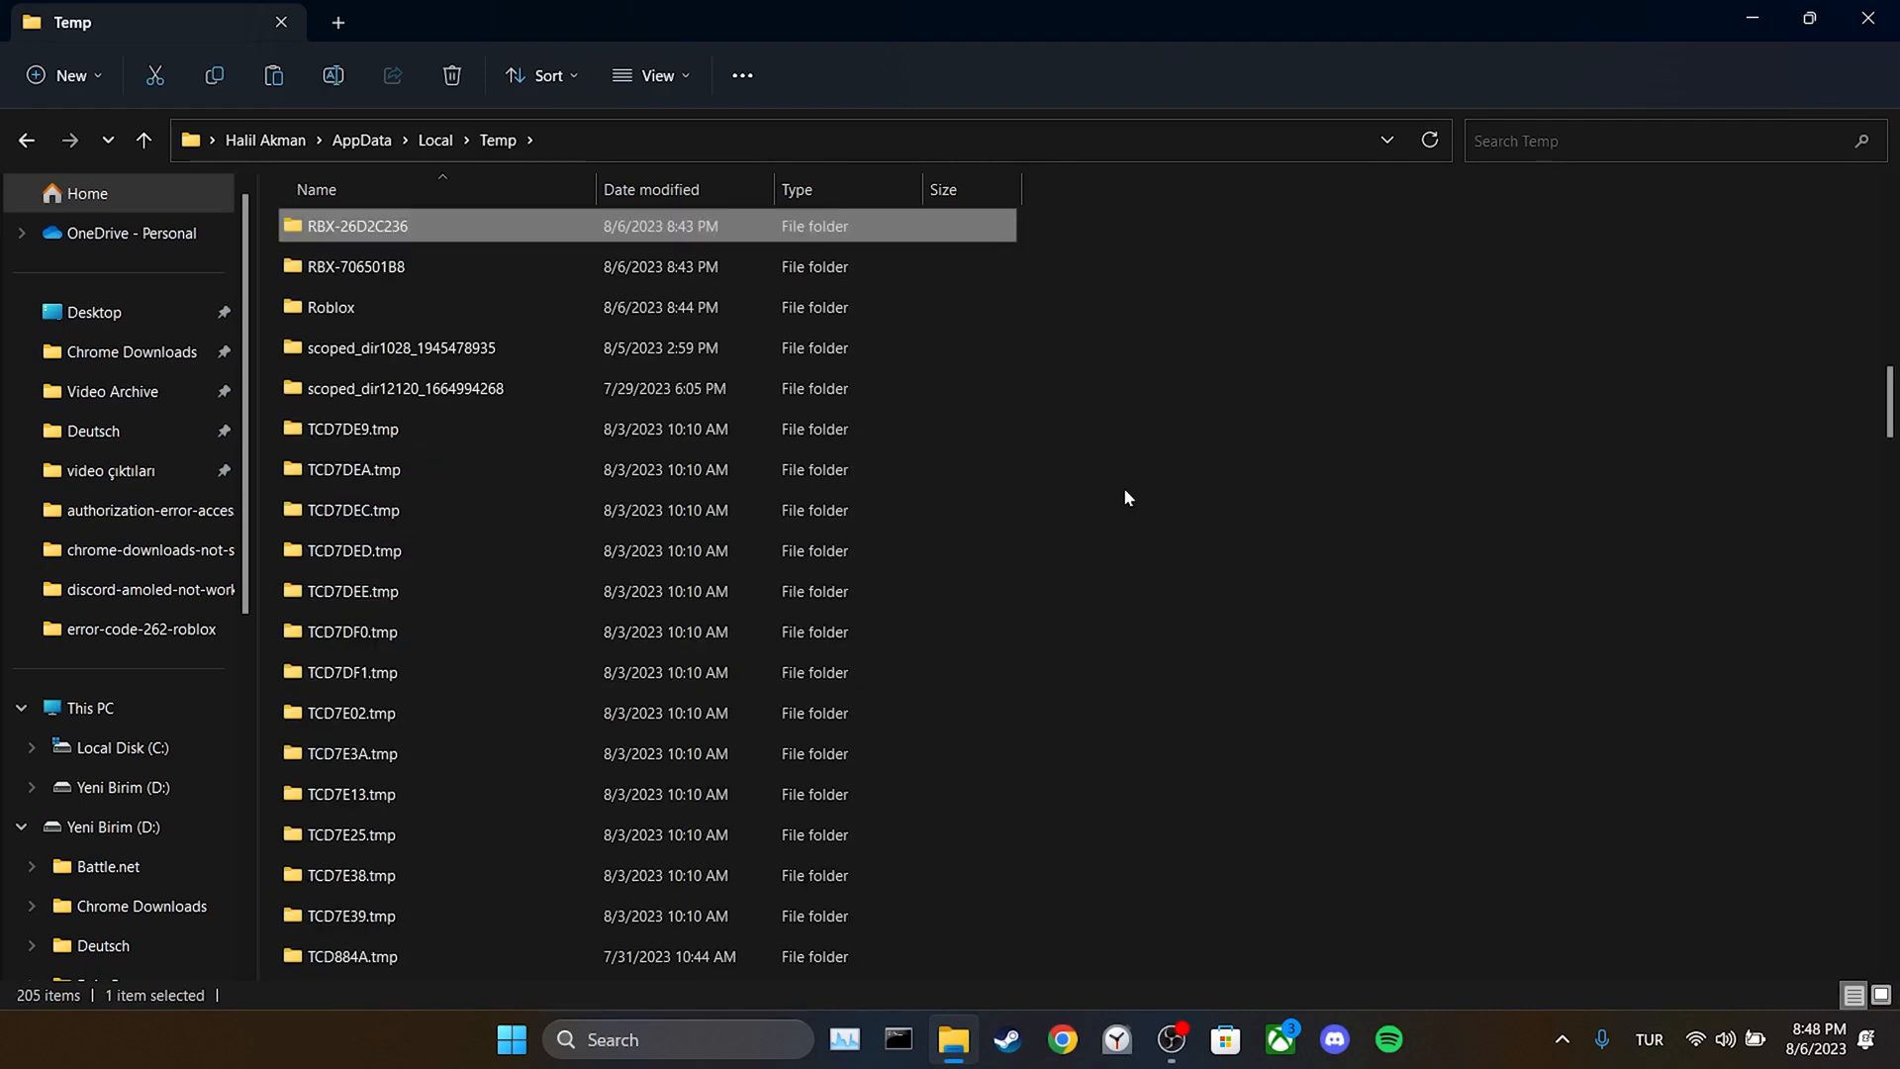
{"action": "left_click", "coordinate": [329, 306]}
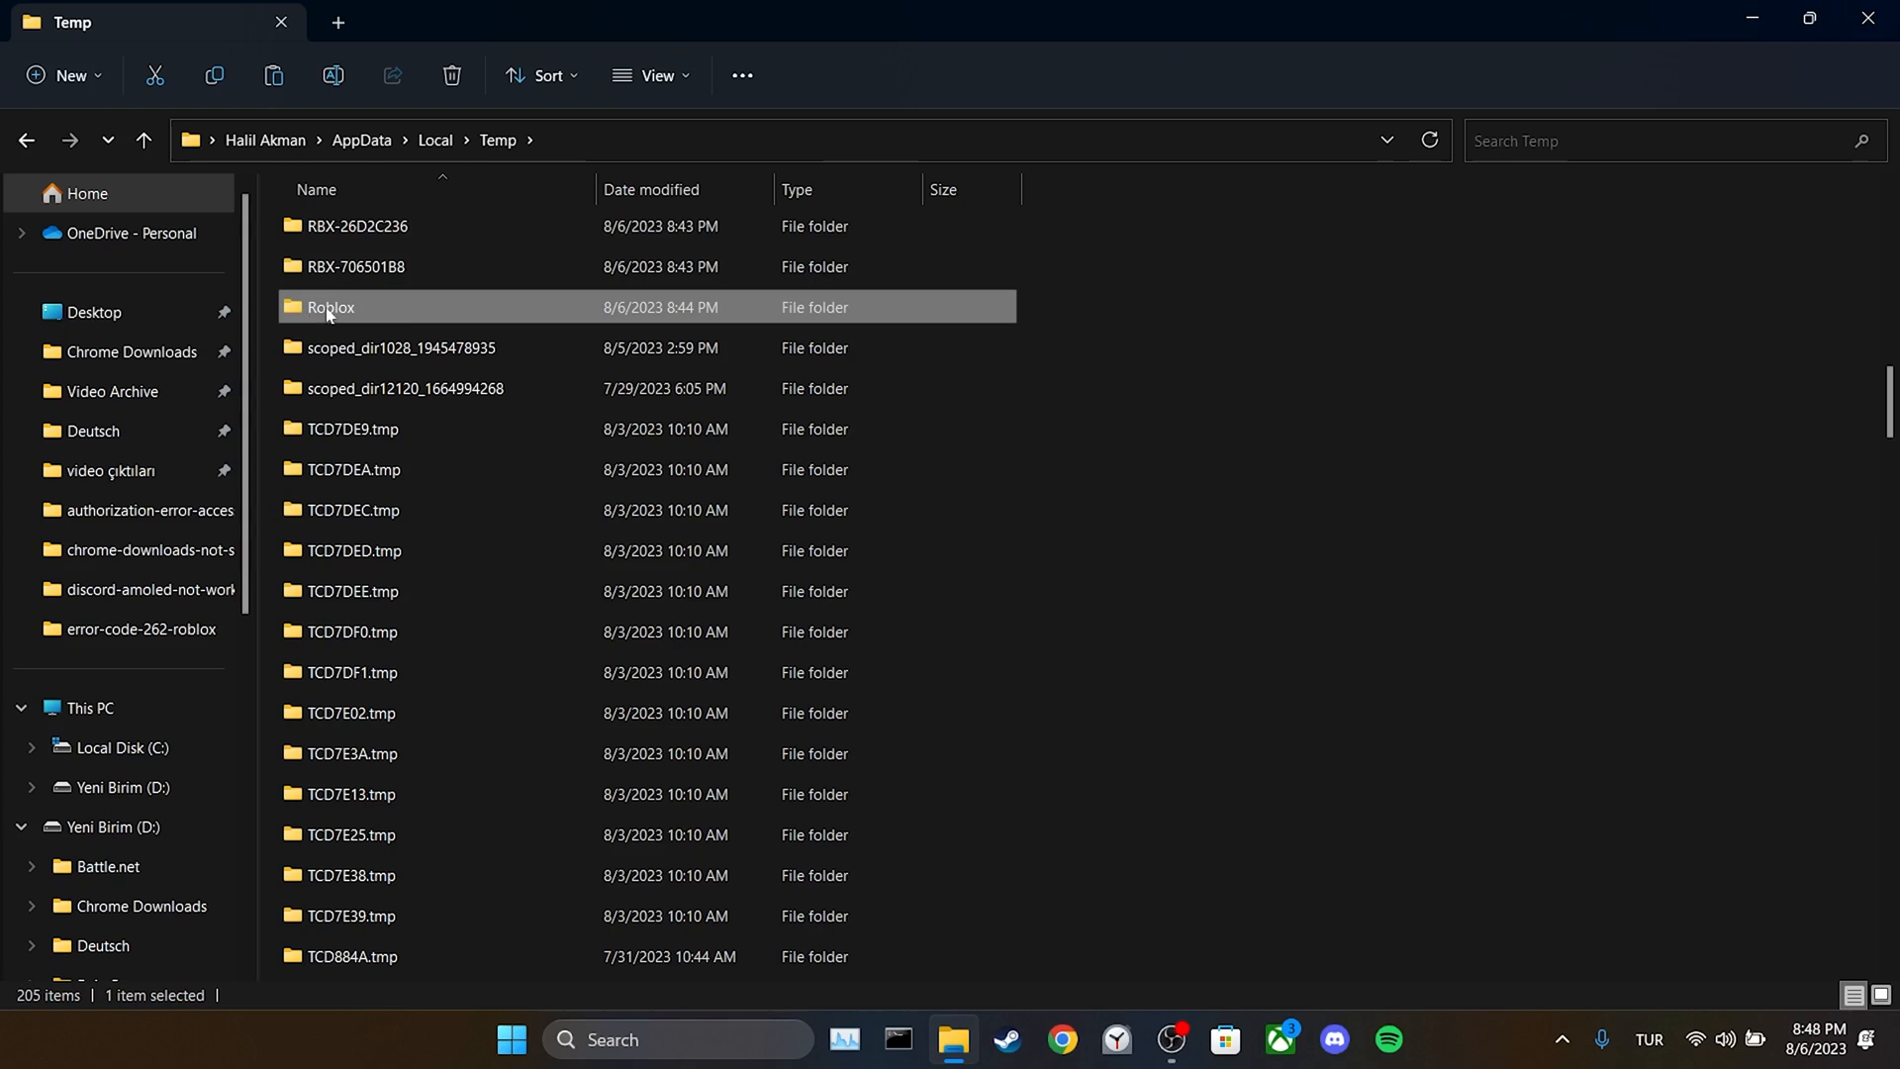
{"action": "mouse_move", "coordinate": [554, 348]}
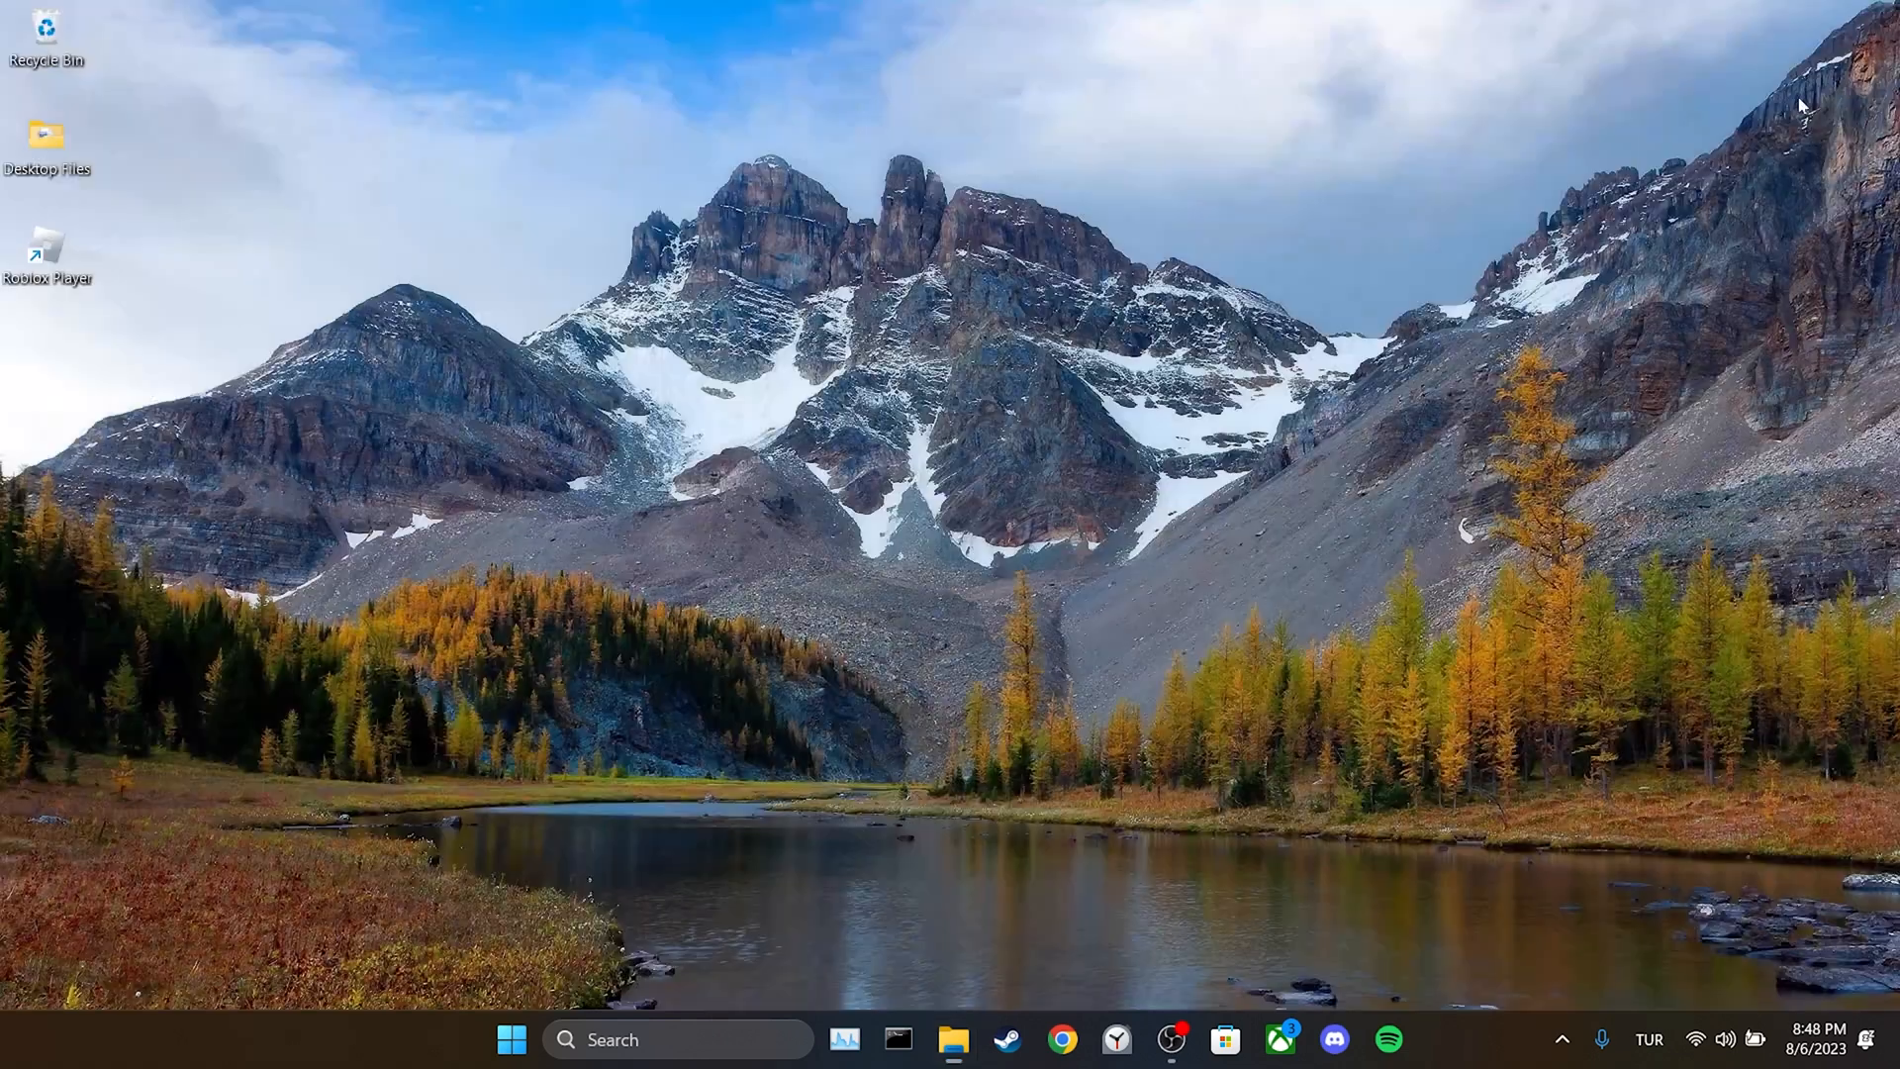
{"action": "mouse_move", "coordinate": [1449, 407]}
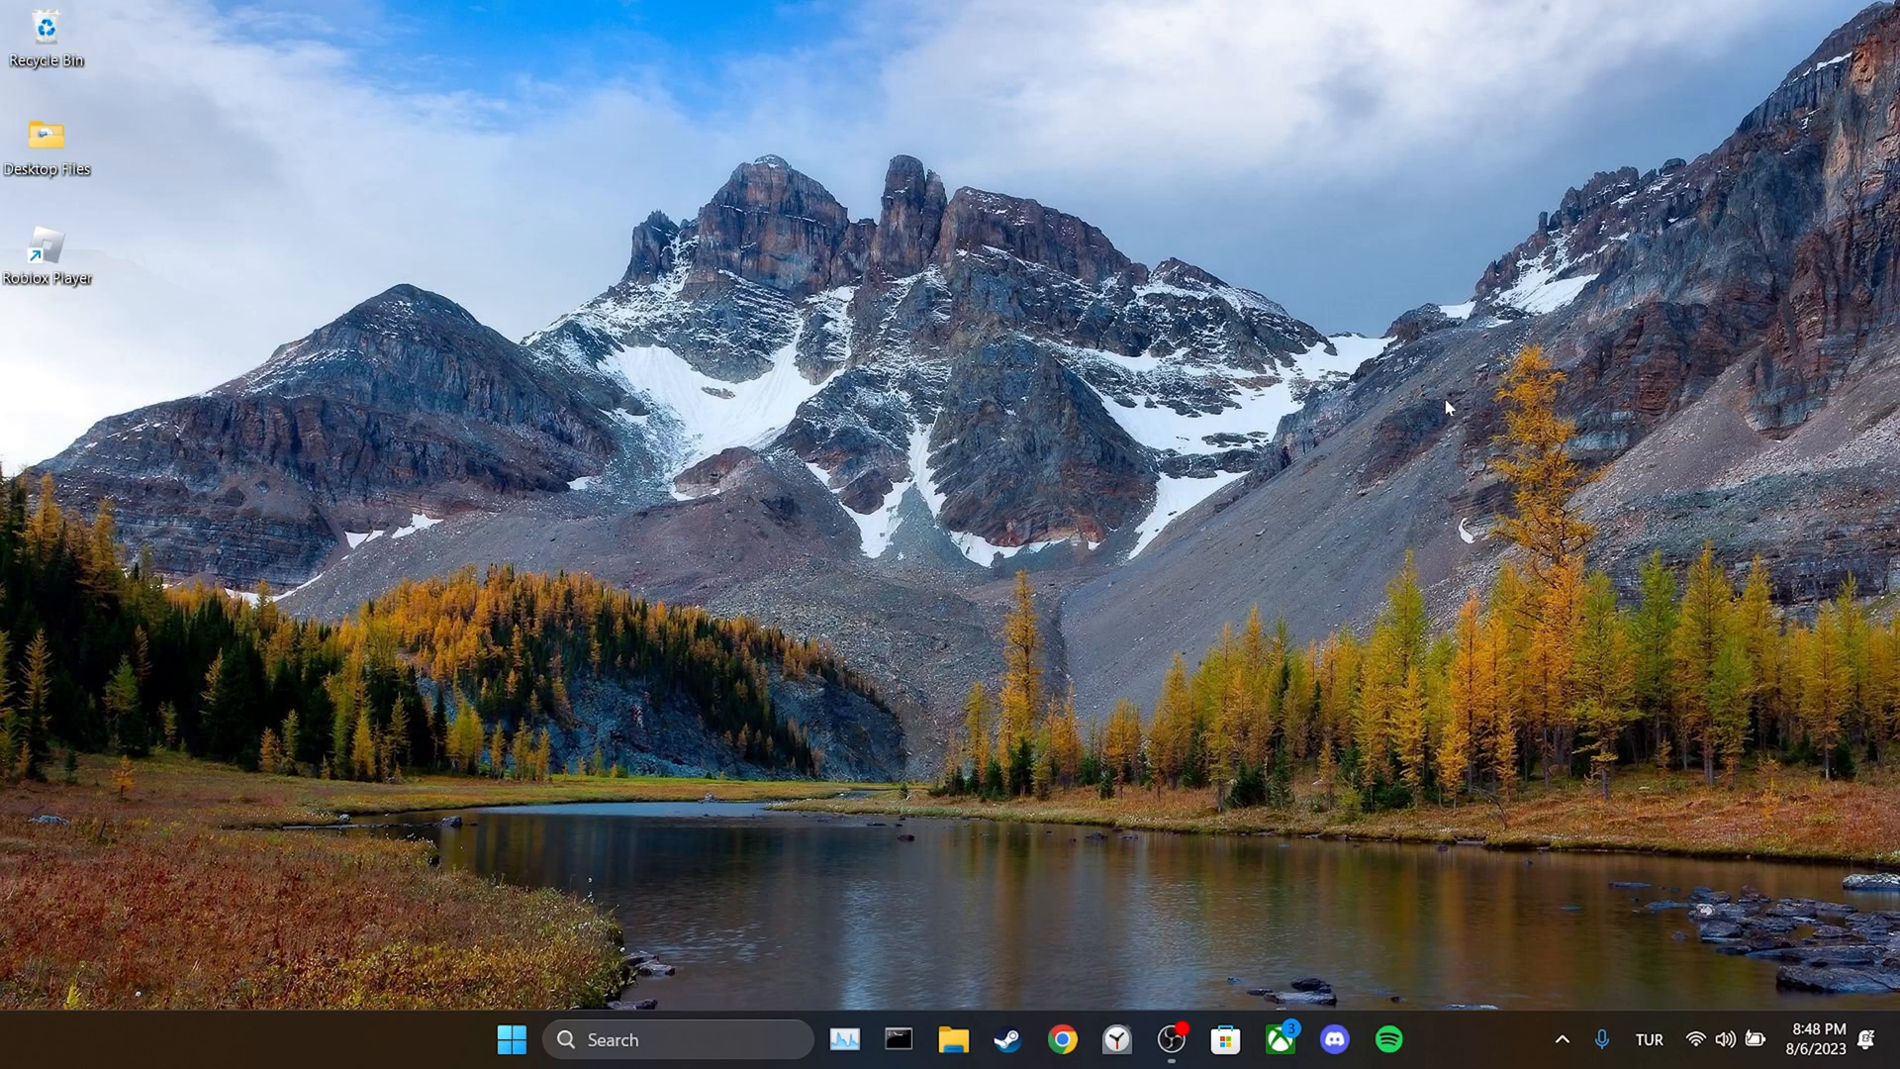
In the Roblox Player shortcut's Compatibility properties, enable 'Run this program as an administrator' and apply
{"action": "right_click", "coordinate": [45, 249]}
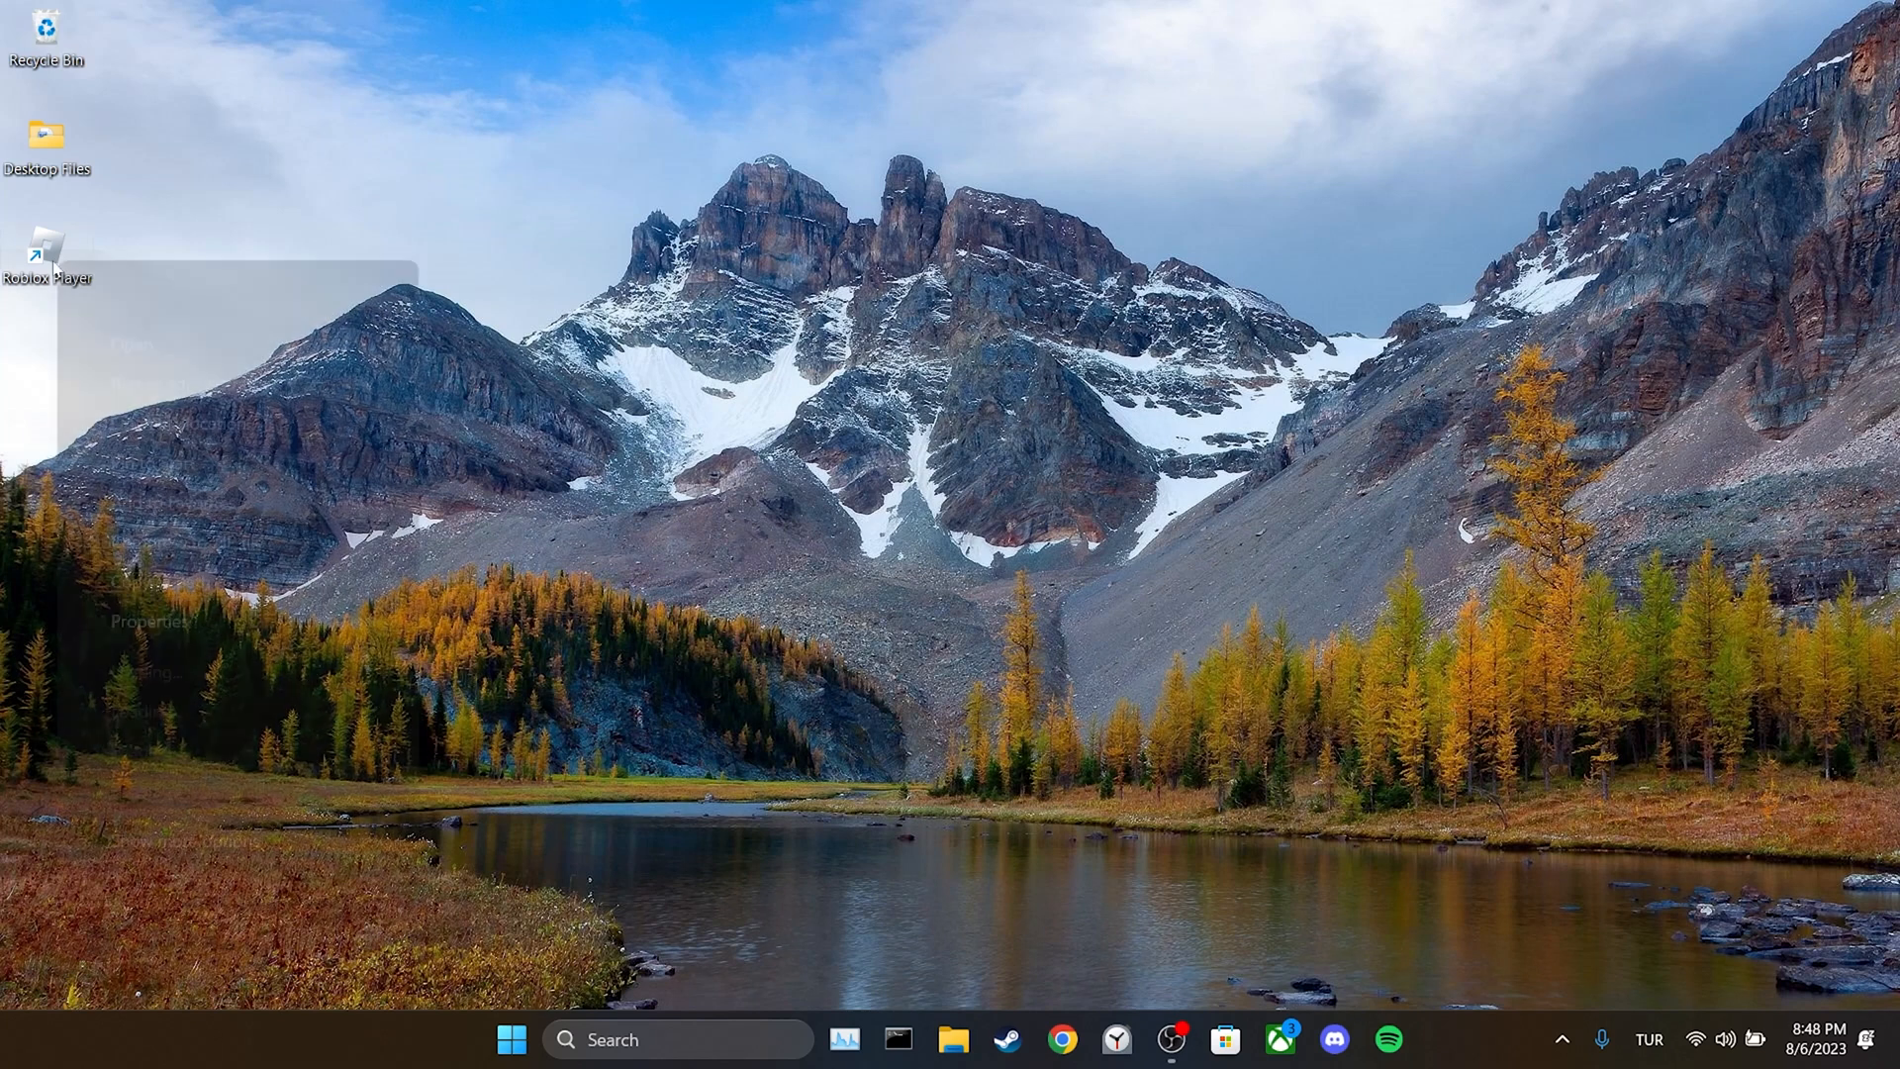
{"action": "right_click", "coordinate": [45, 249]}
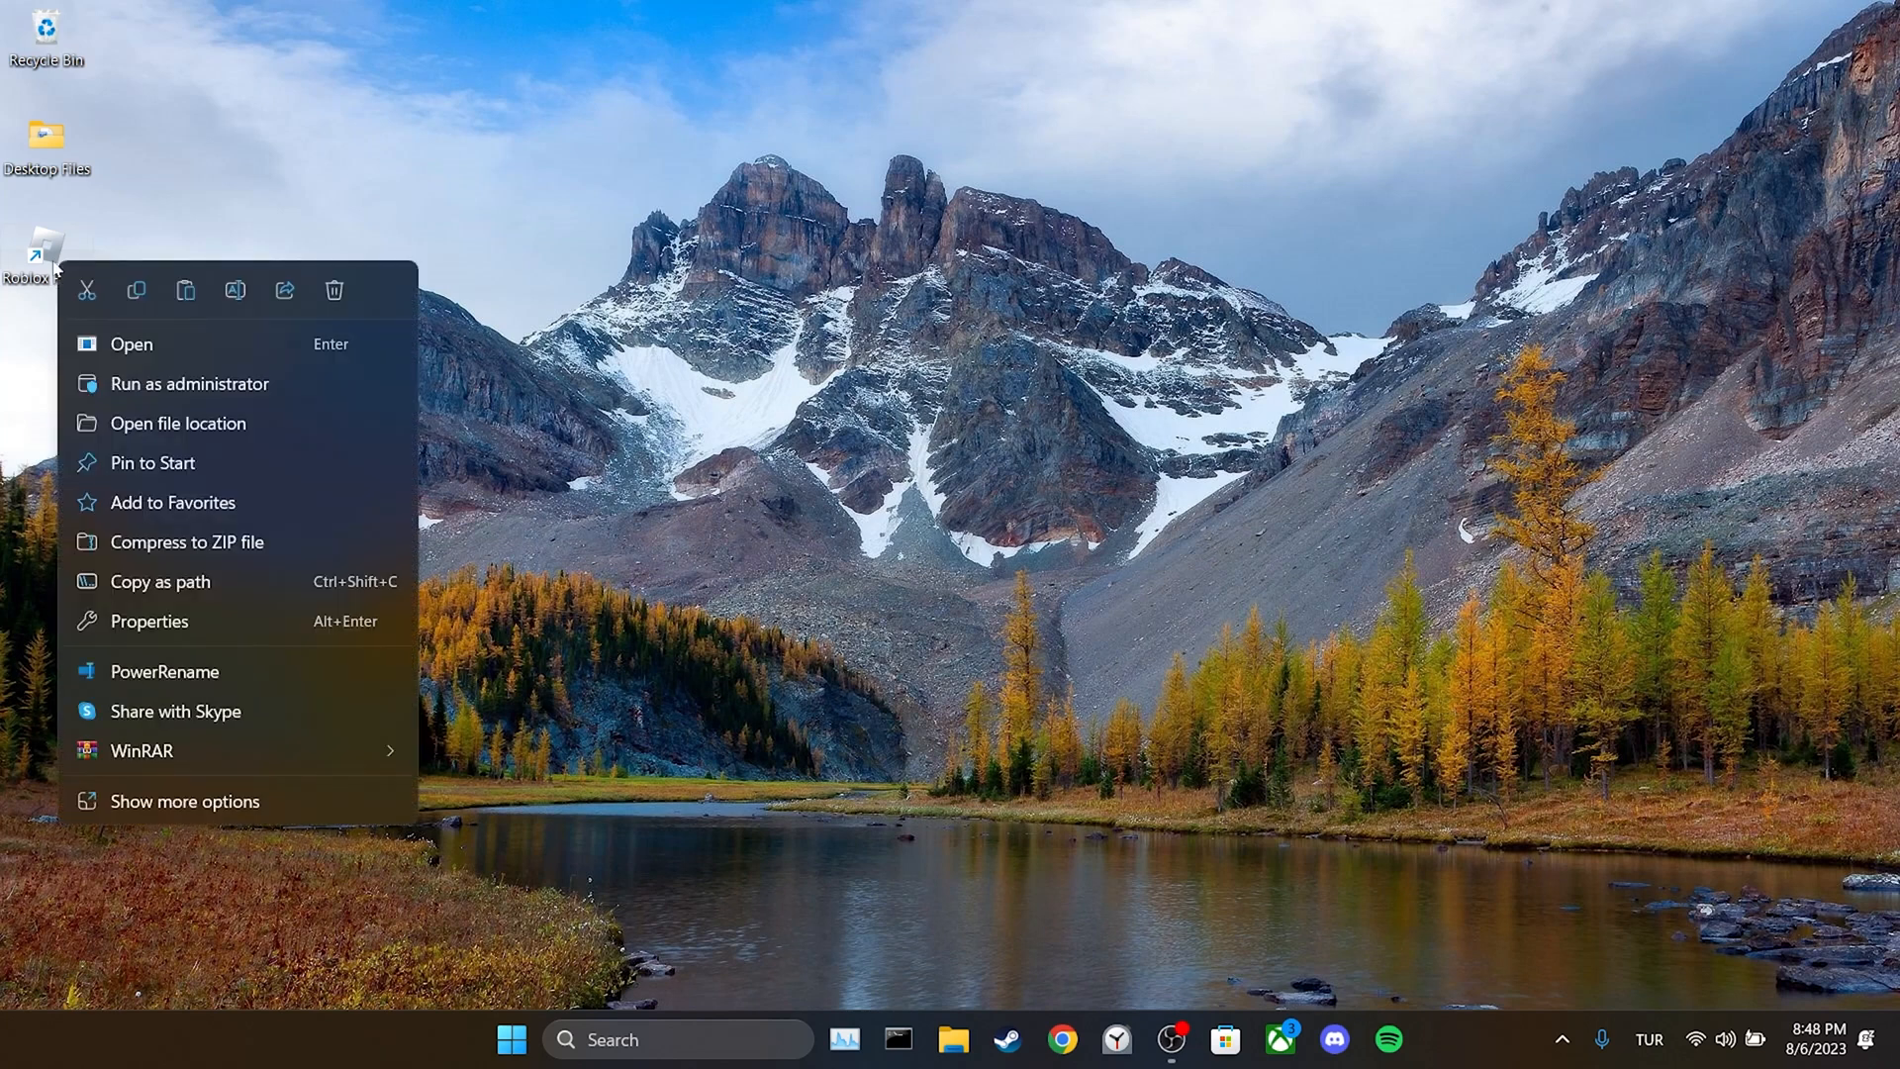
{"action": "left_click", "coordinate": [148, 619]}
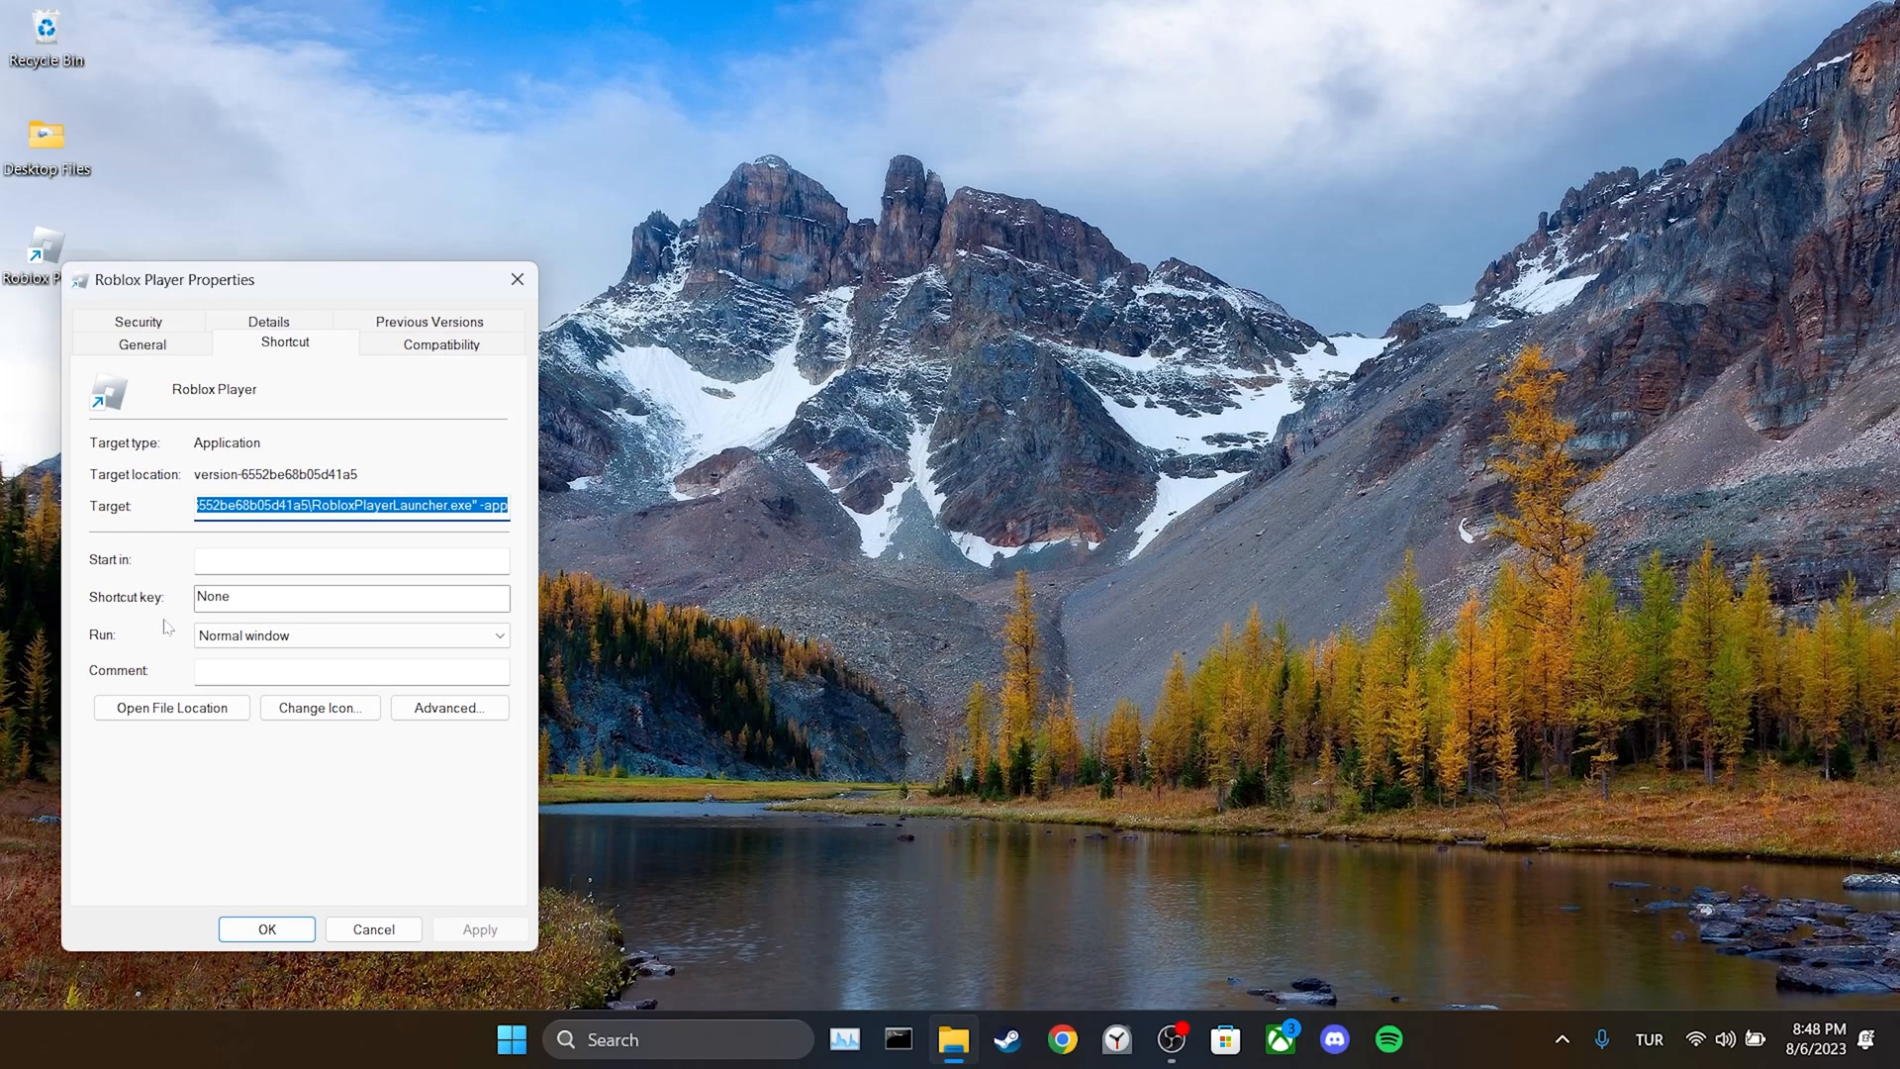
{"action": "left_click", "coordinate": [441, 342]}
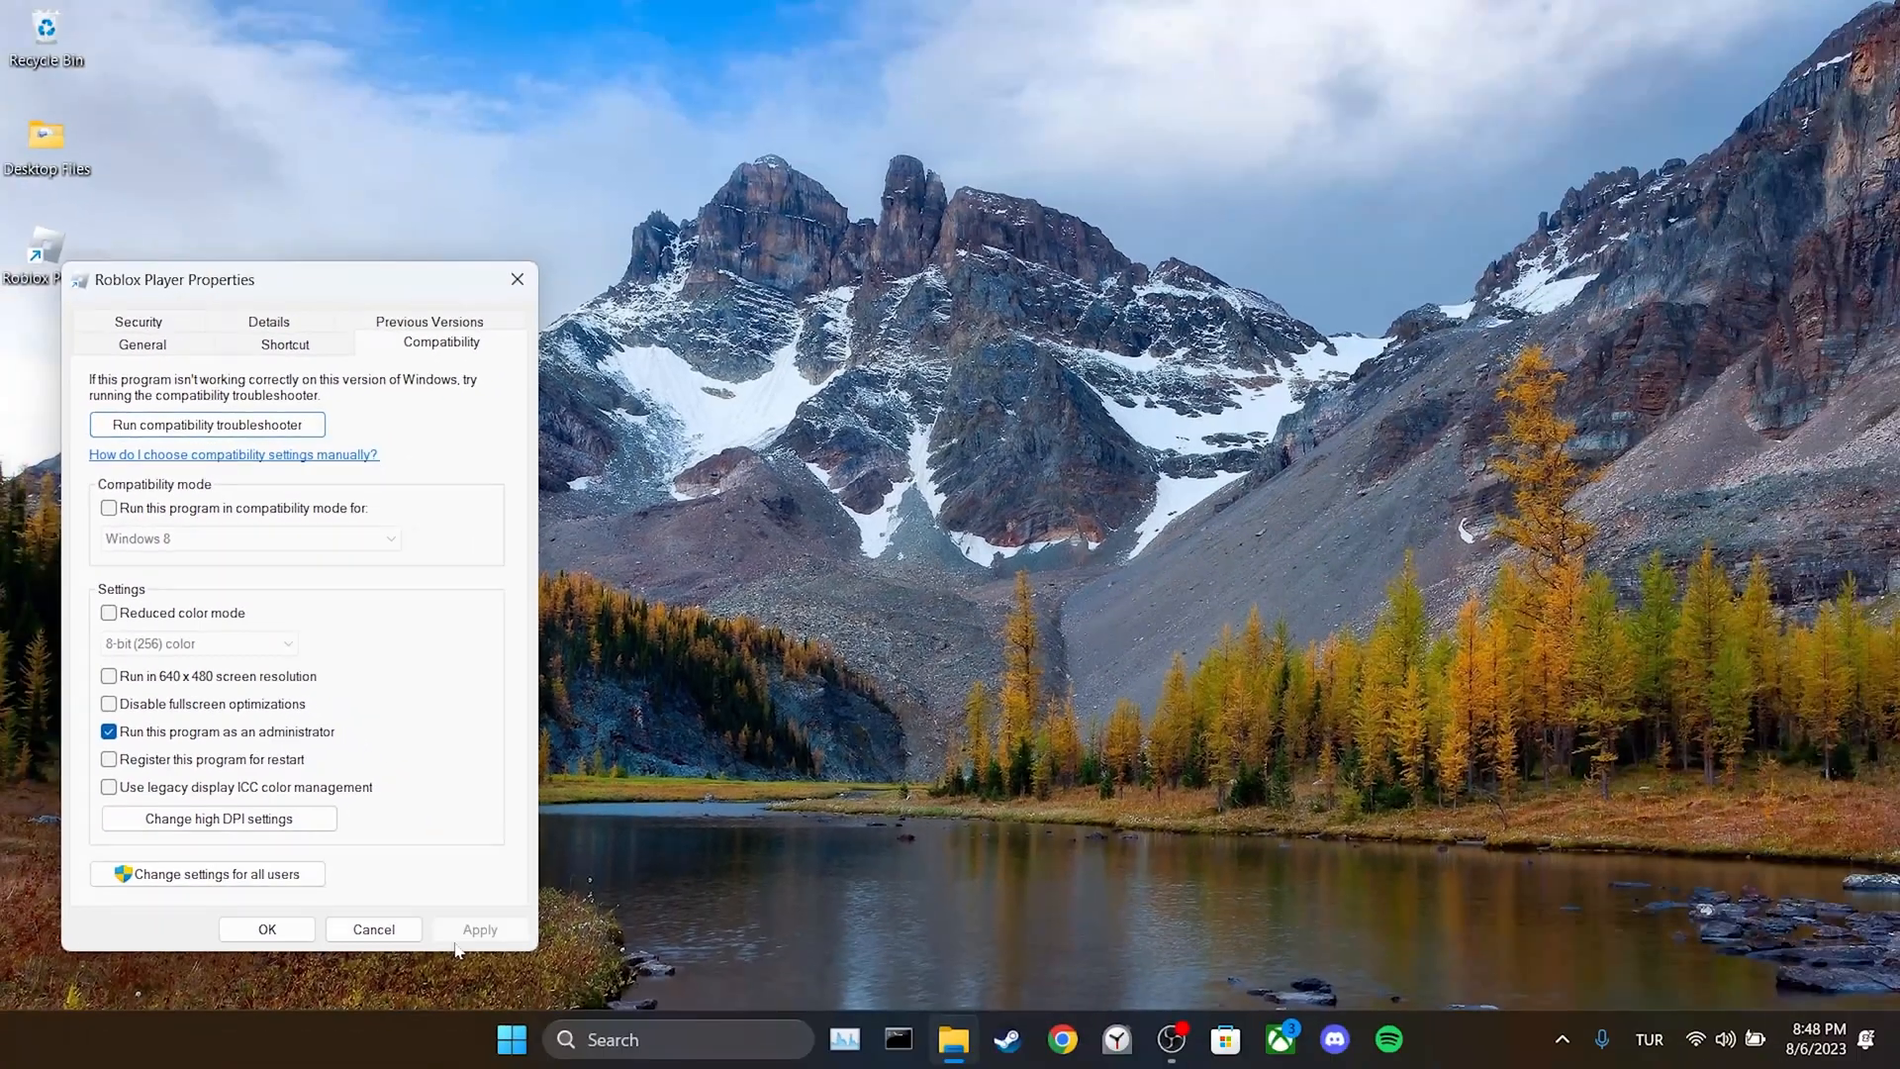
{"action": "left_click", "coordinate": [268, 930]}
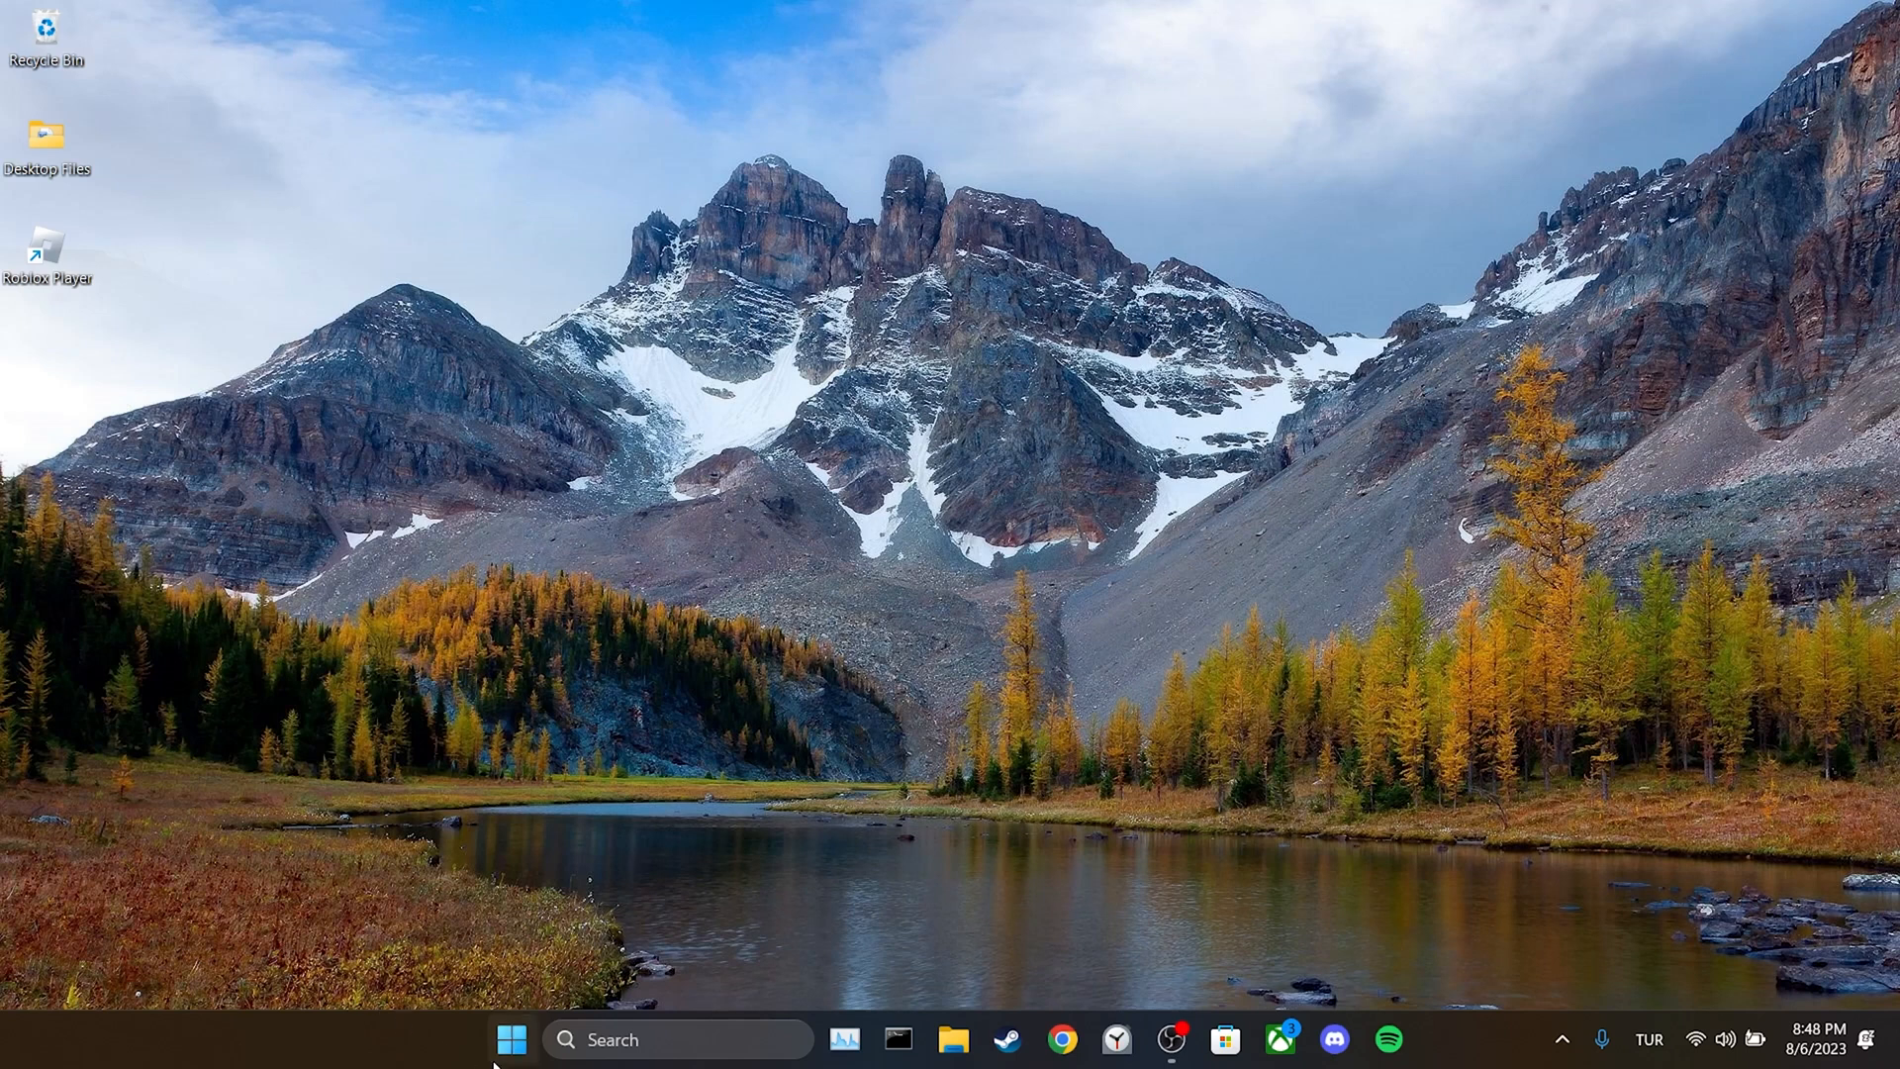
{"action": "left_click", "coordinate": [510, 1039]}
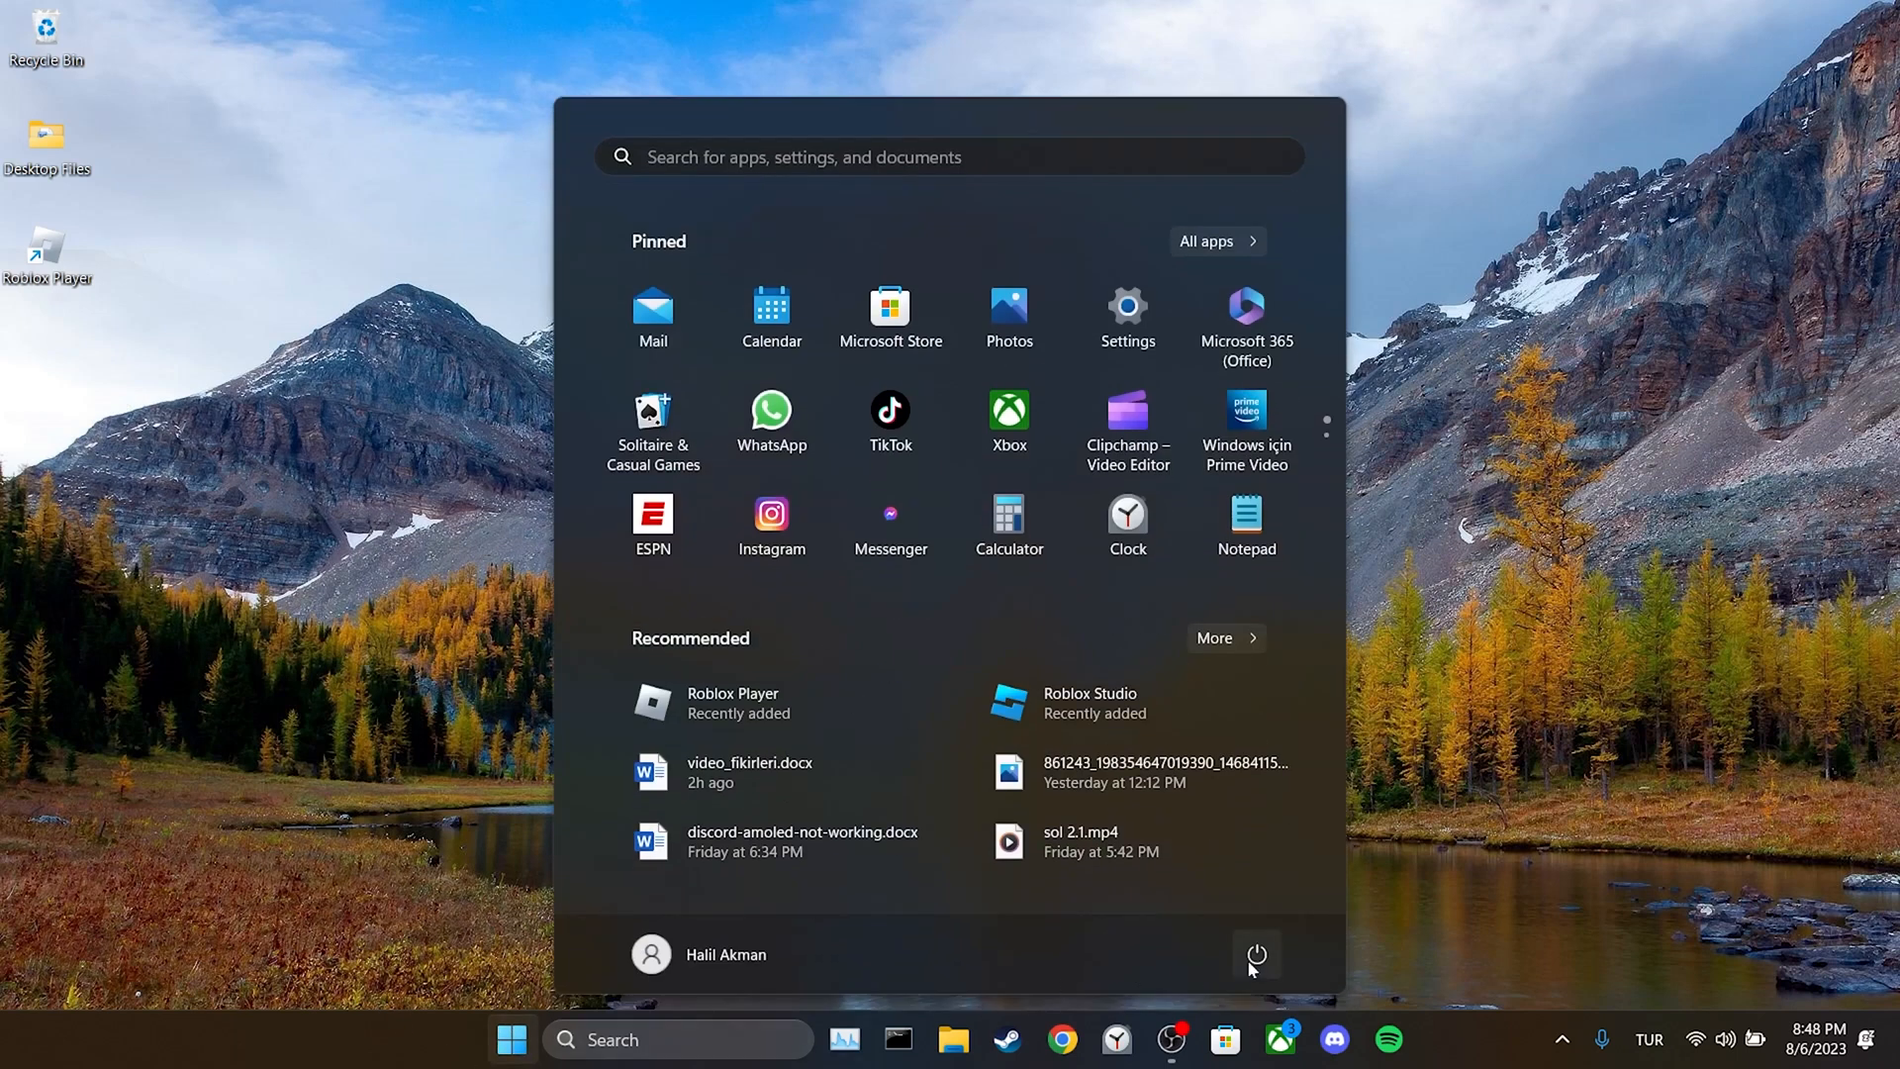
{"action": "left_click", "coordinate": [1255, 955]}
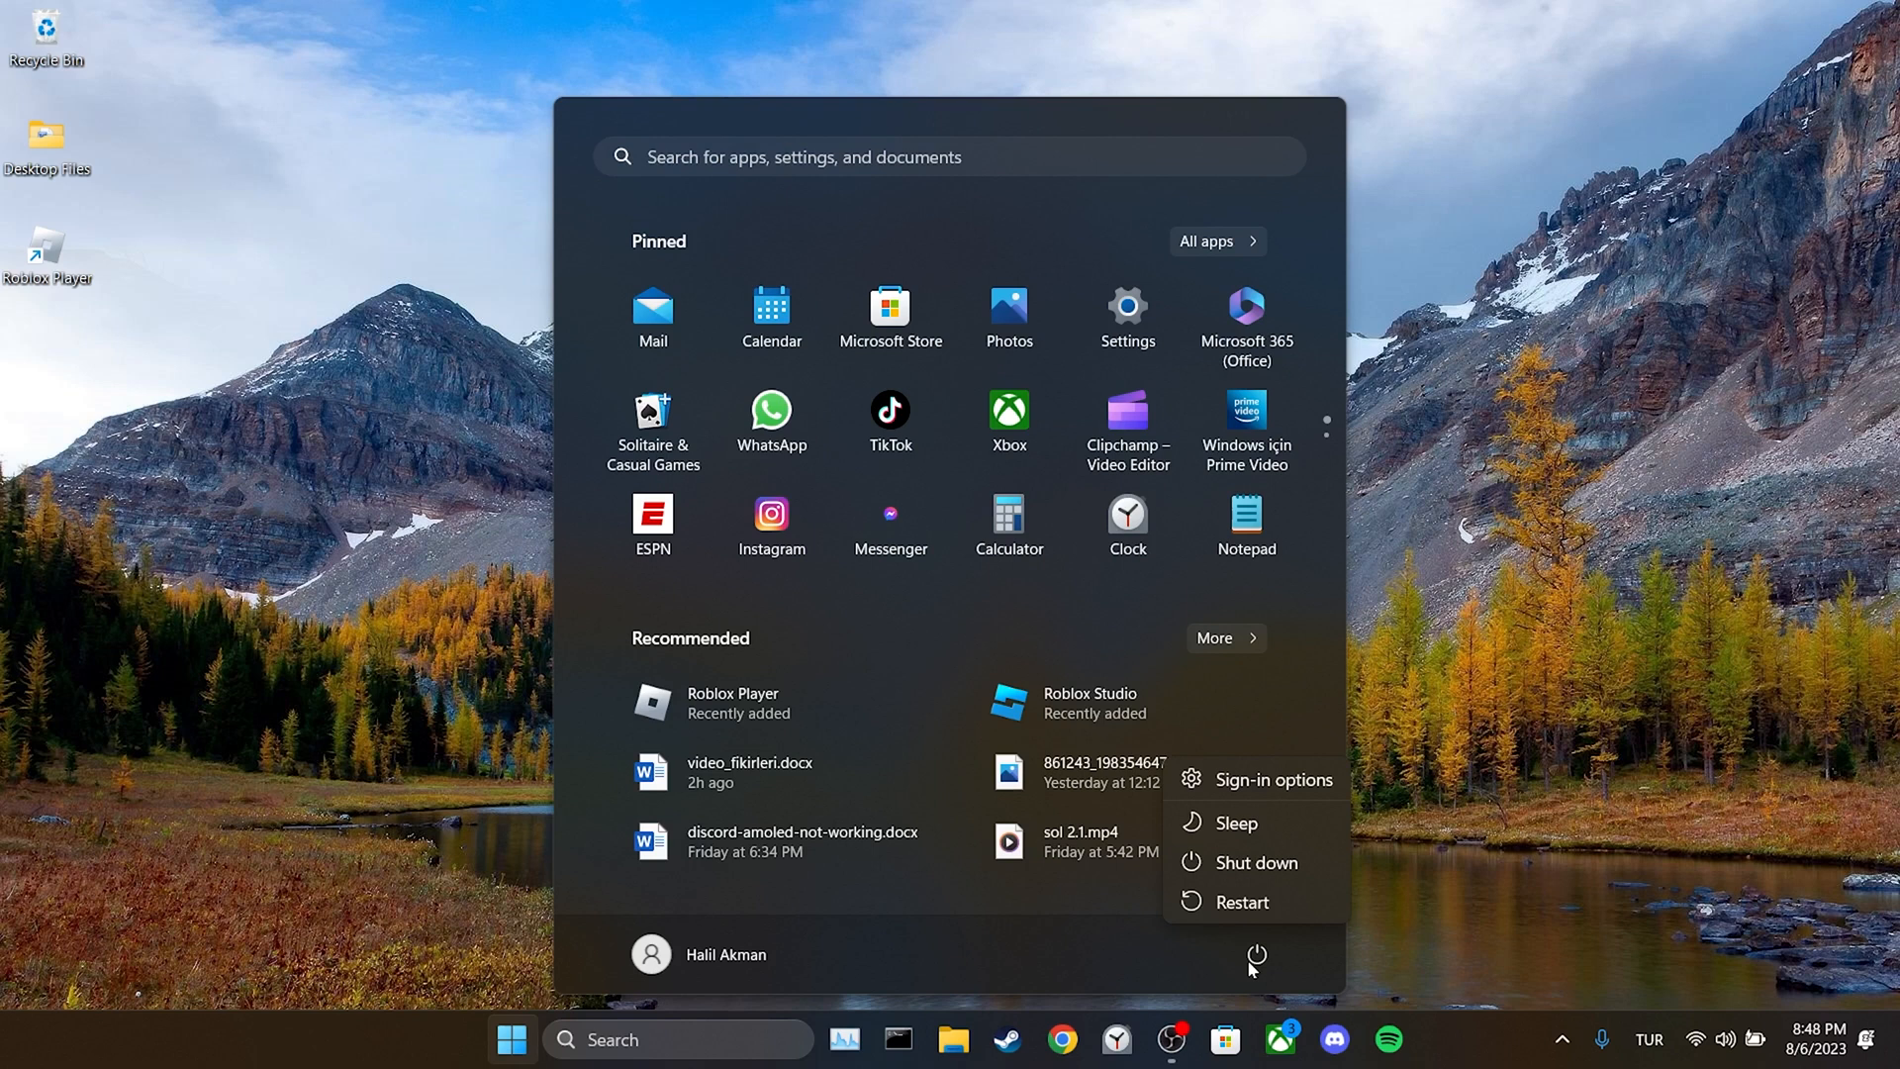
{"action": "mouse_move", "coordinate": [1601, 590]}
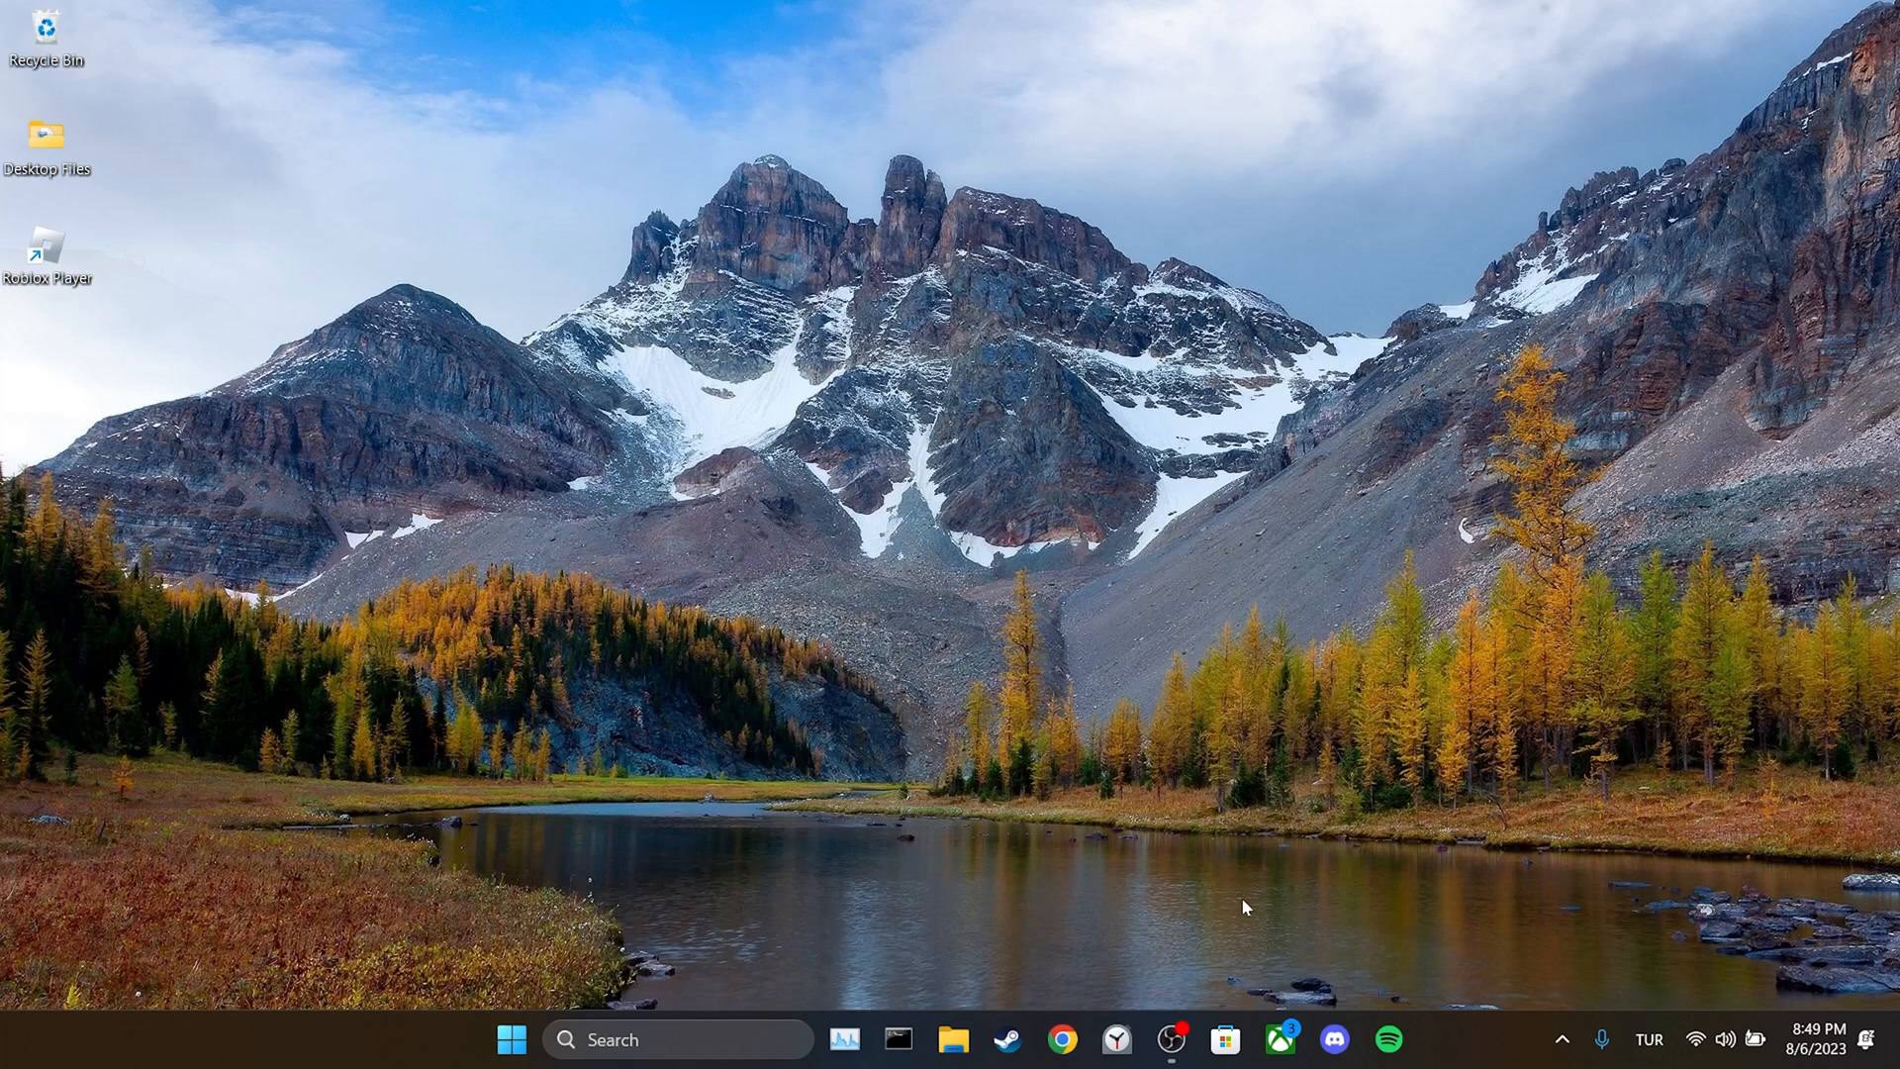
From Control Panel's installed programs list, uninstall Roblox Player and acknowledge the confirmation
{"action": "type", "text": "control Panel"}
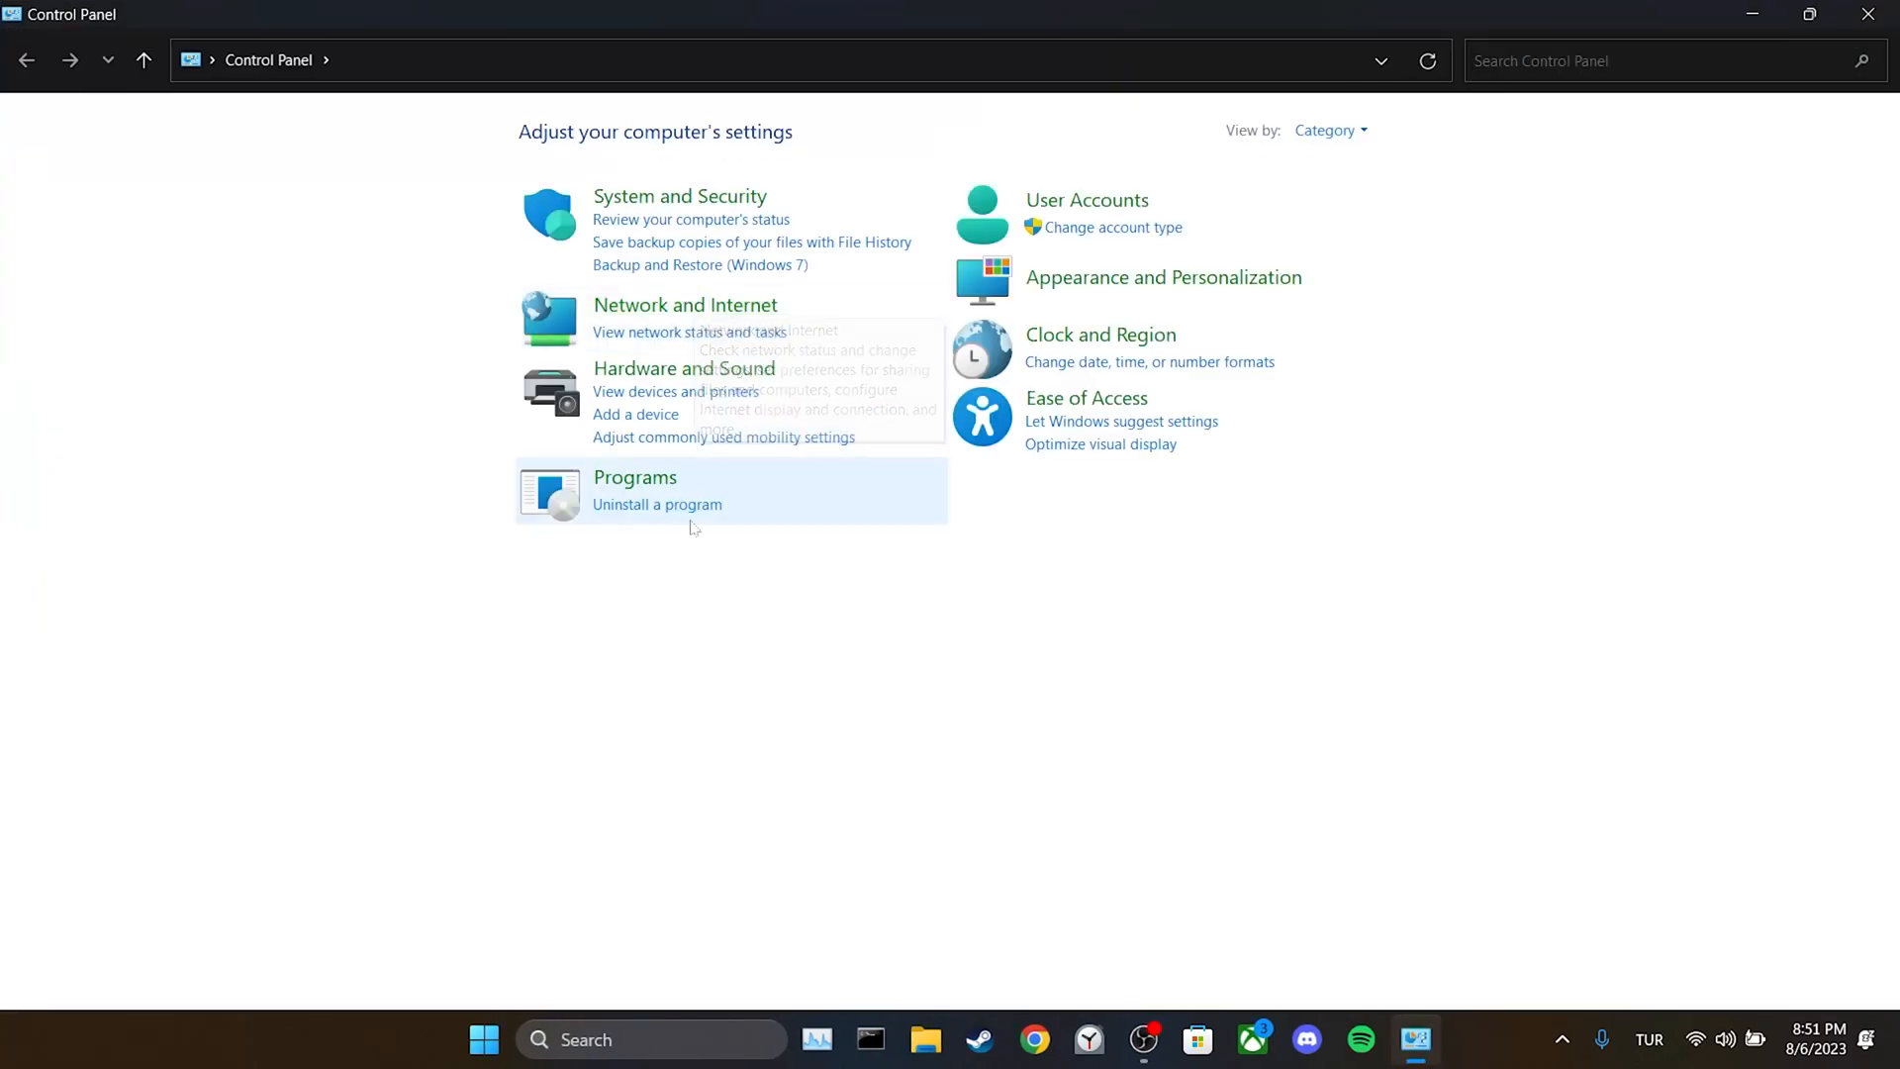
{"action": "left_click", "coordinate": [655, 504]}
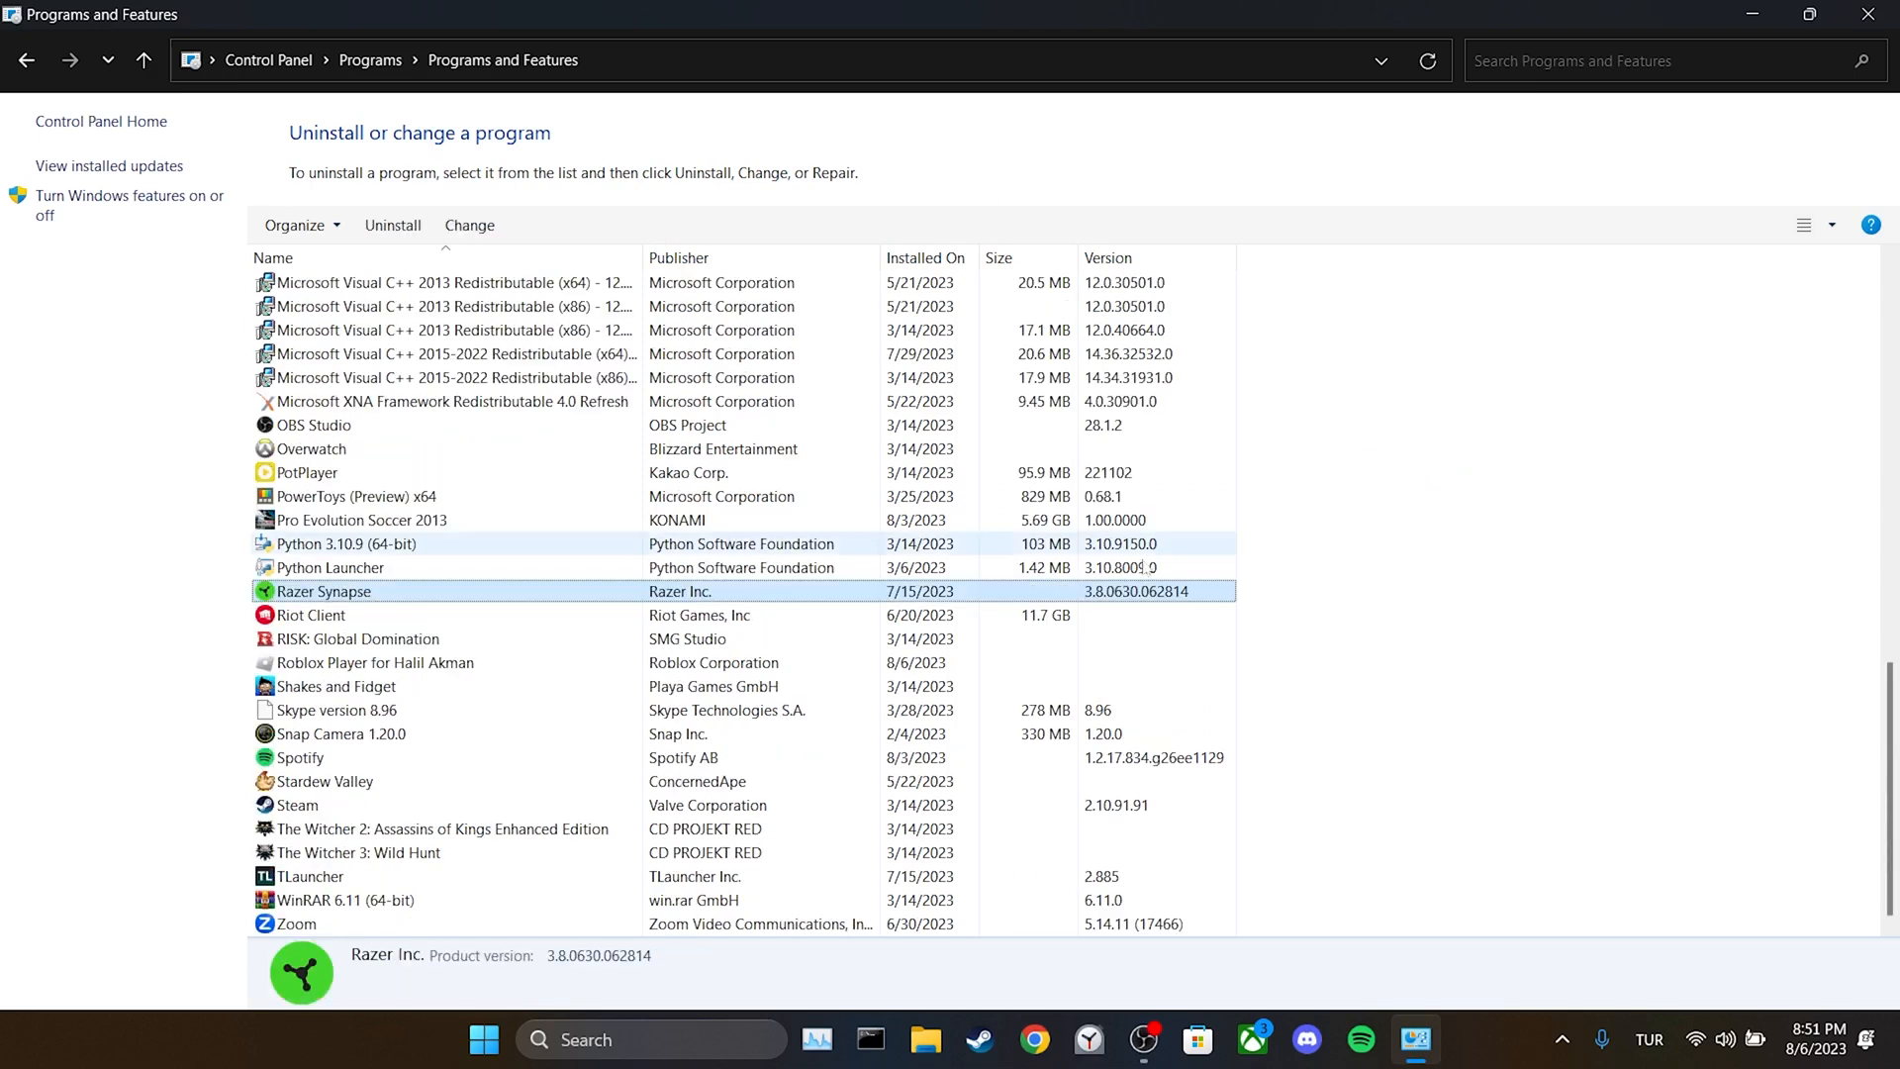
{"action": "right_click", "coordinate": [364, 661]}
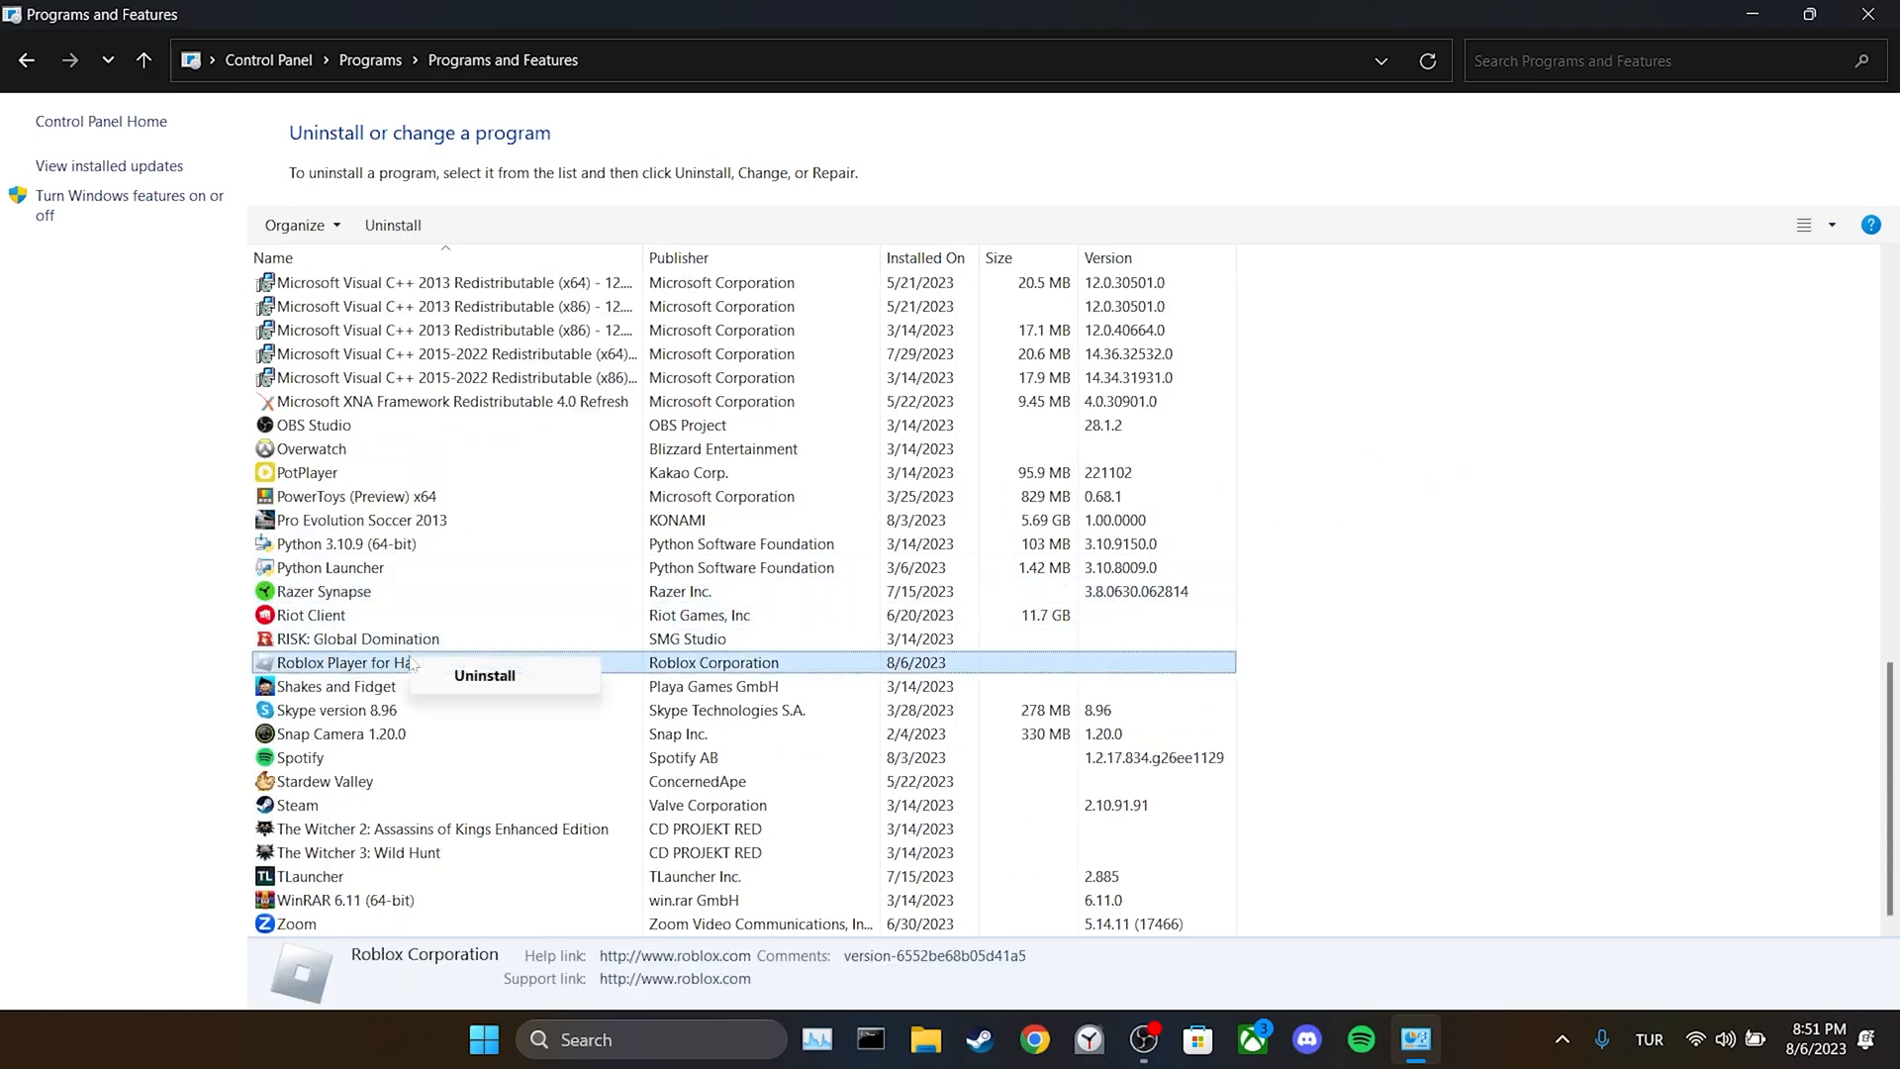
{"action": "left_click", "coordinate": [483, 675]}
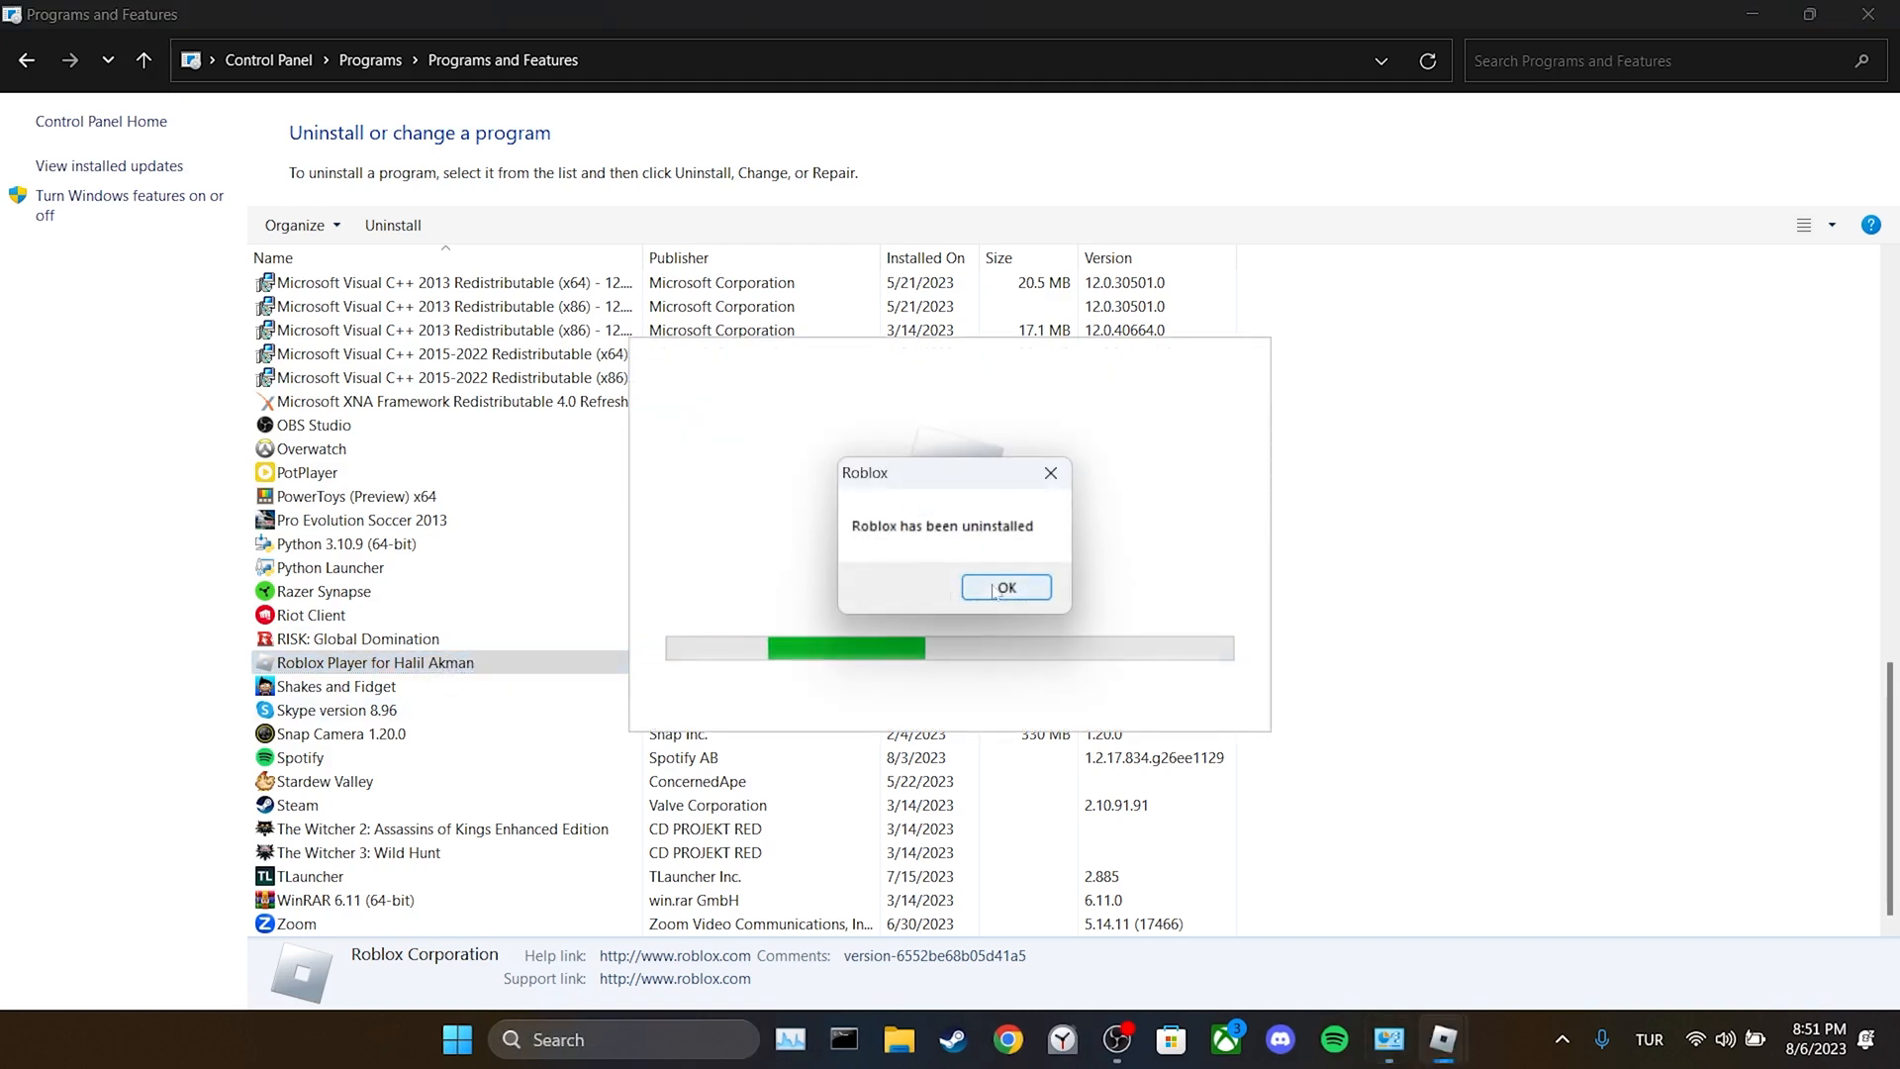
{"action": "left_click", "coordinate": [1005, 586]}
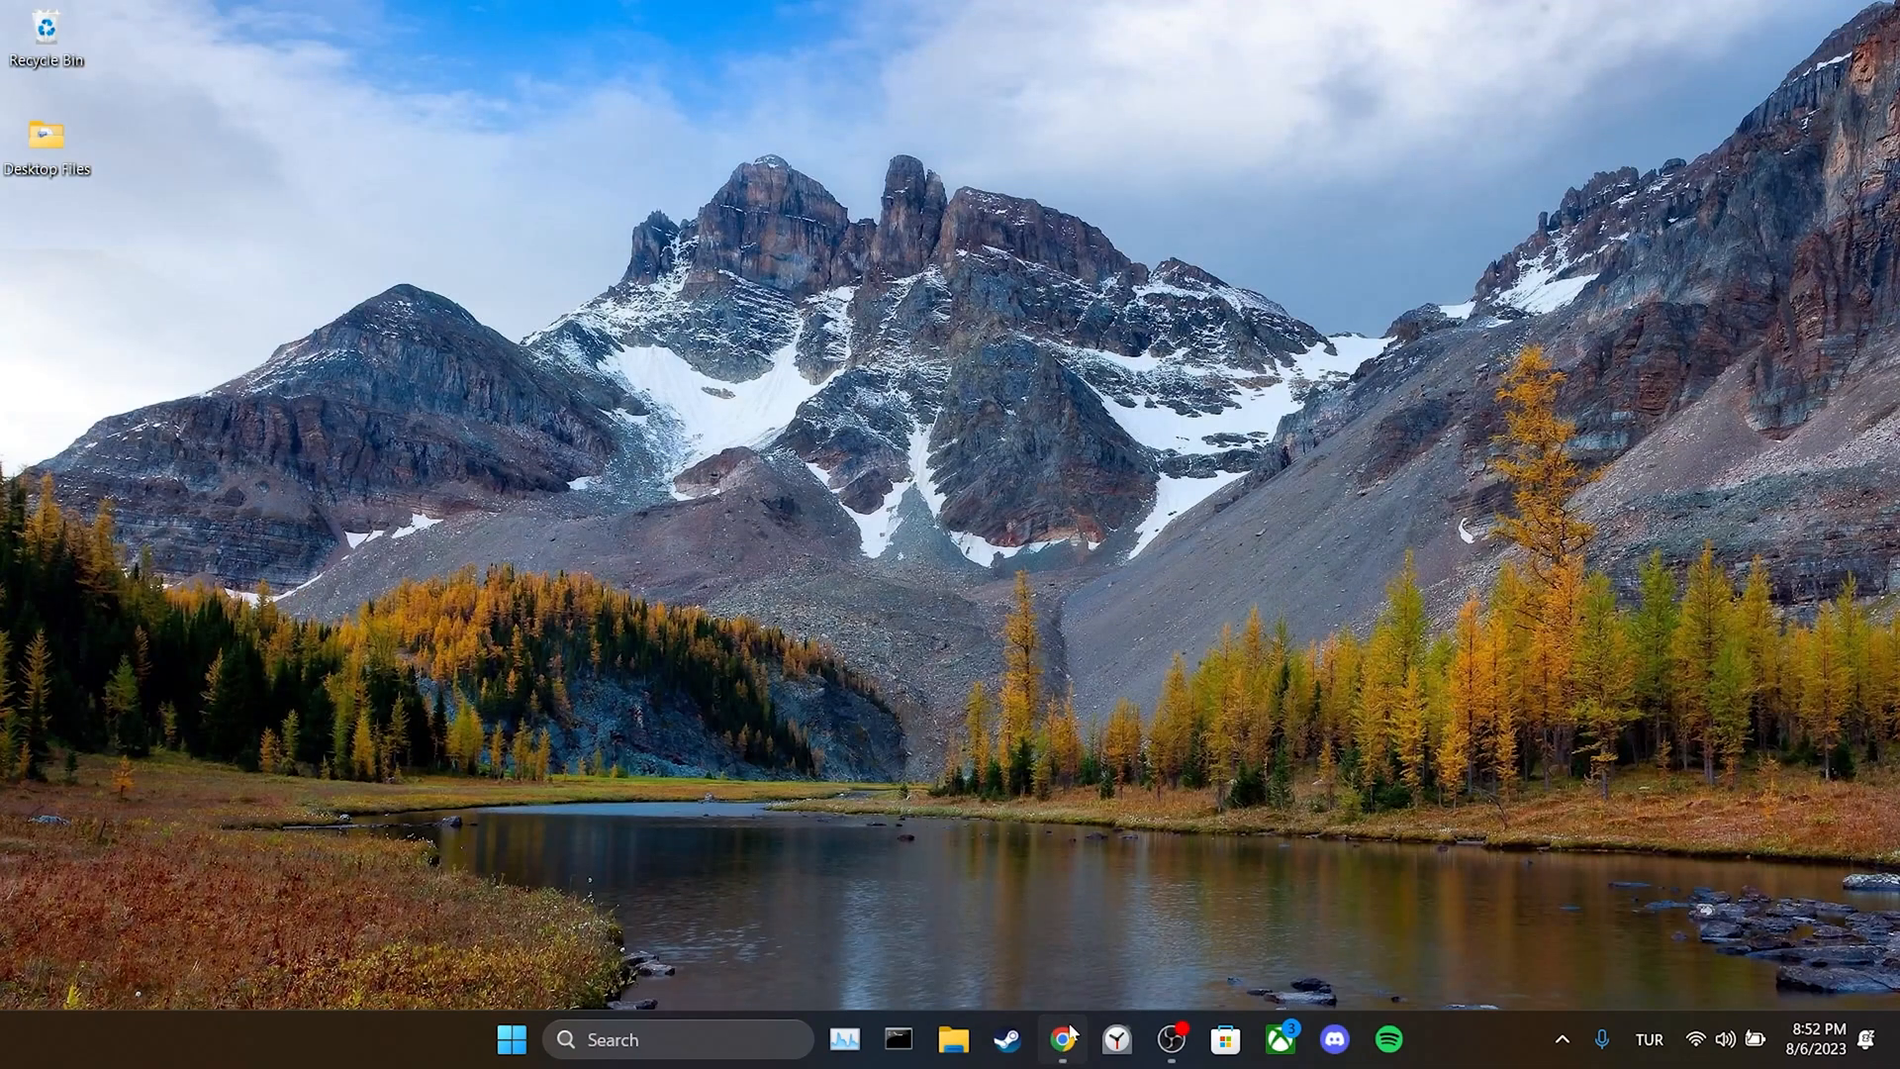
On roblox.com, launch Climb 1,000 Stairs and choose Download and Install Roblox
{"action": "left_click", "coordinate": [1063, 1038]}
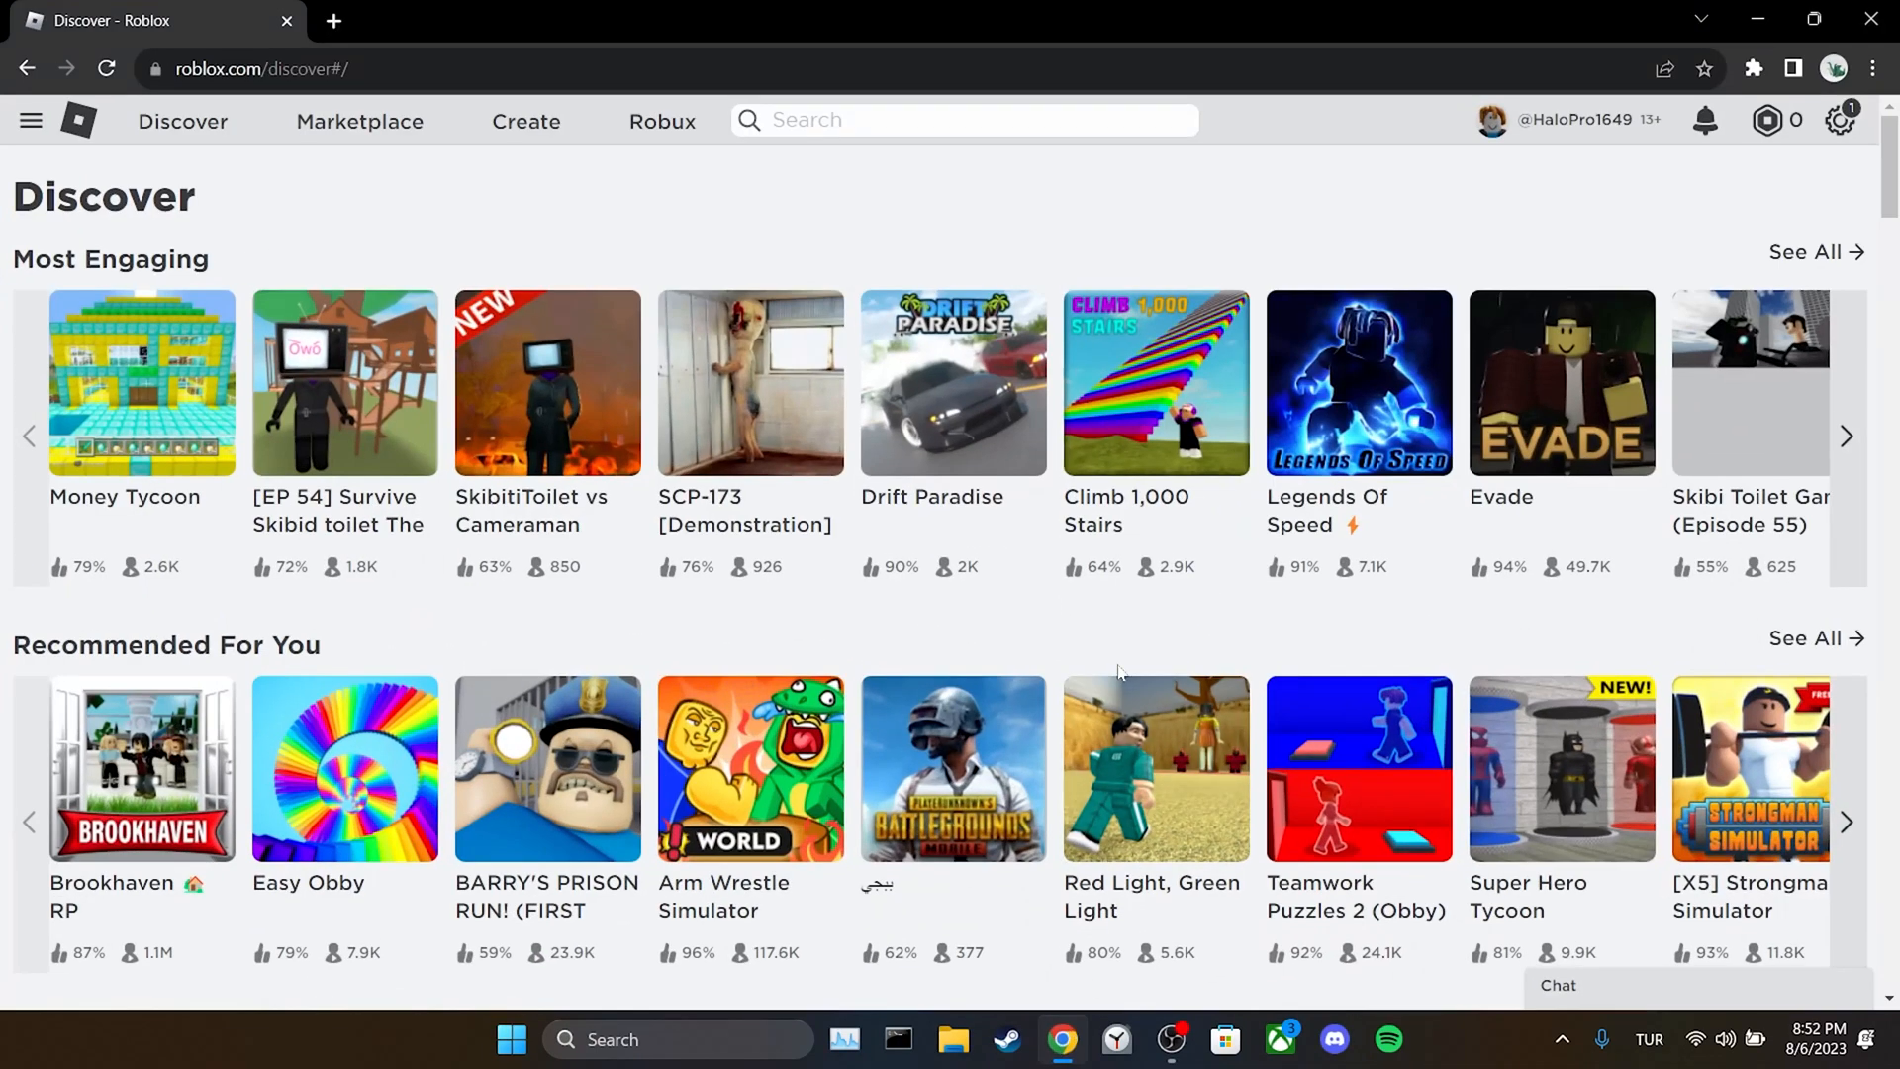
{"action": "left_click", "coordinate": [1152, 381]}
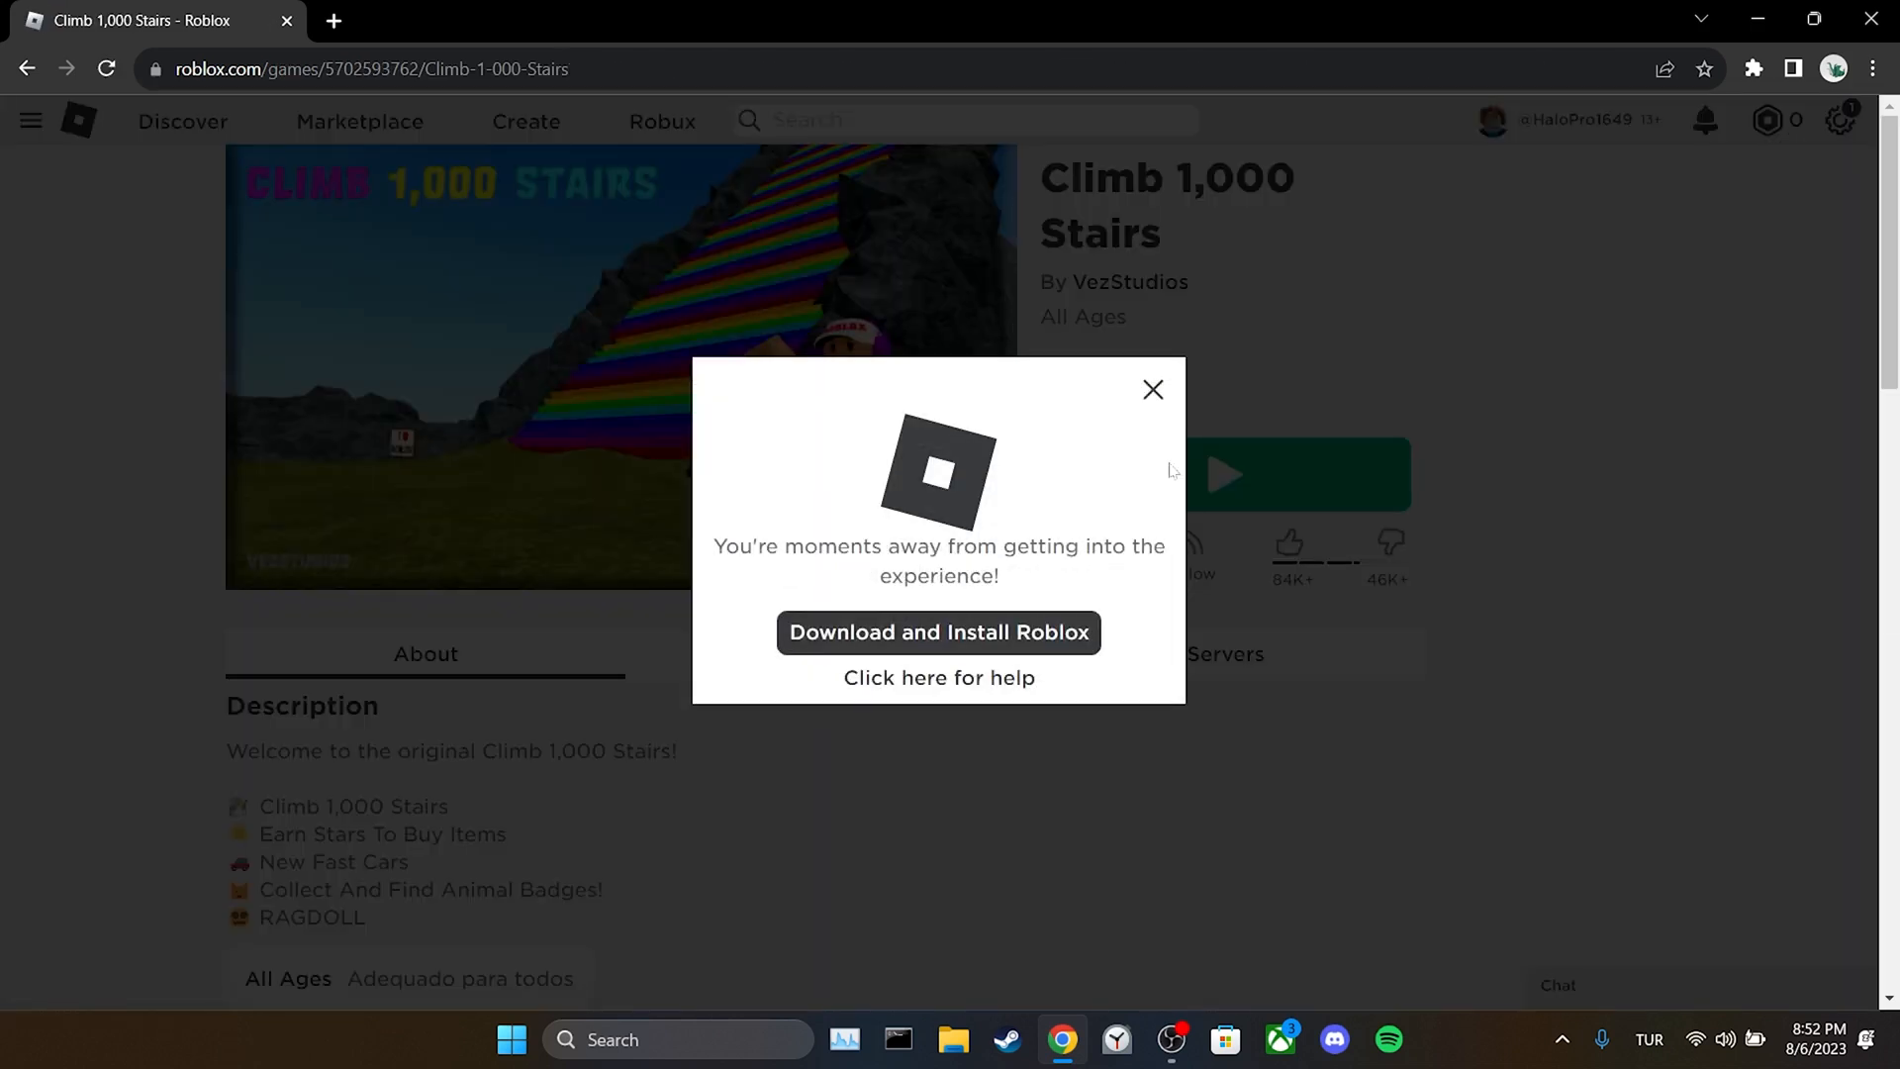
{"action": "mouse_move", "coordinate": [975, 605]}
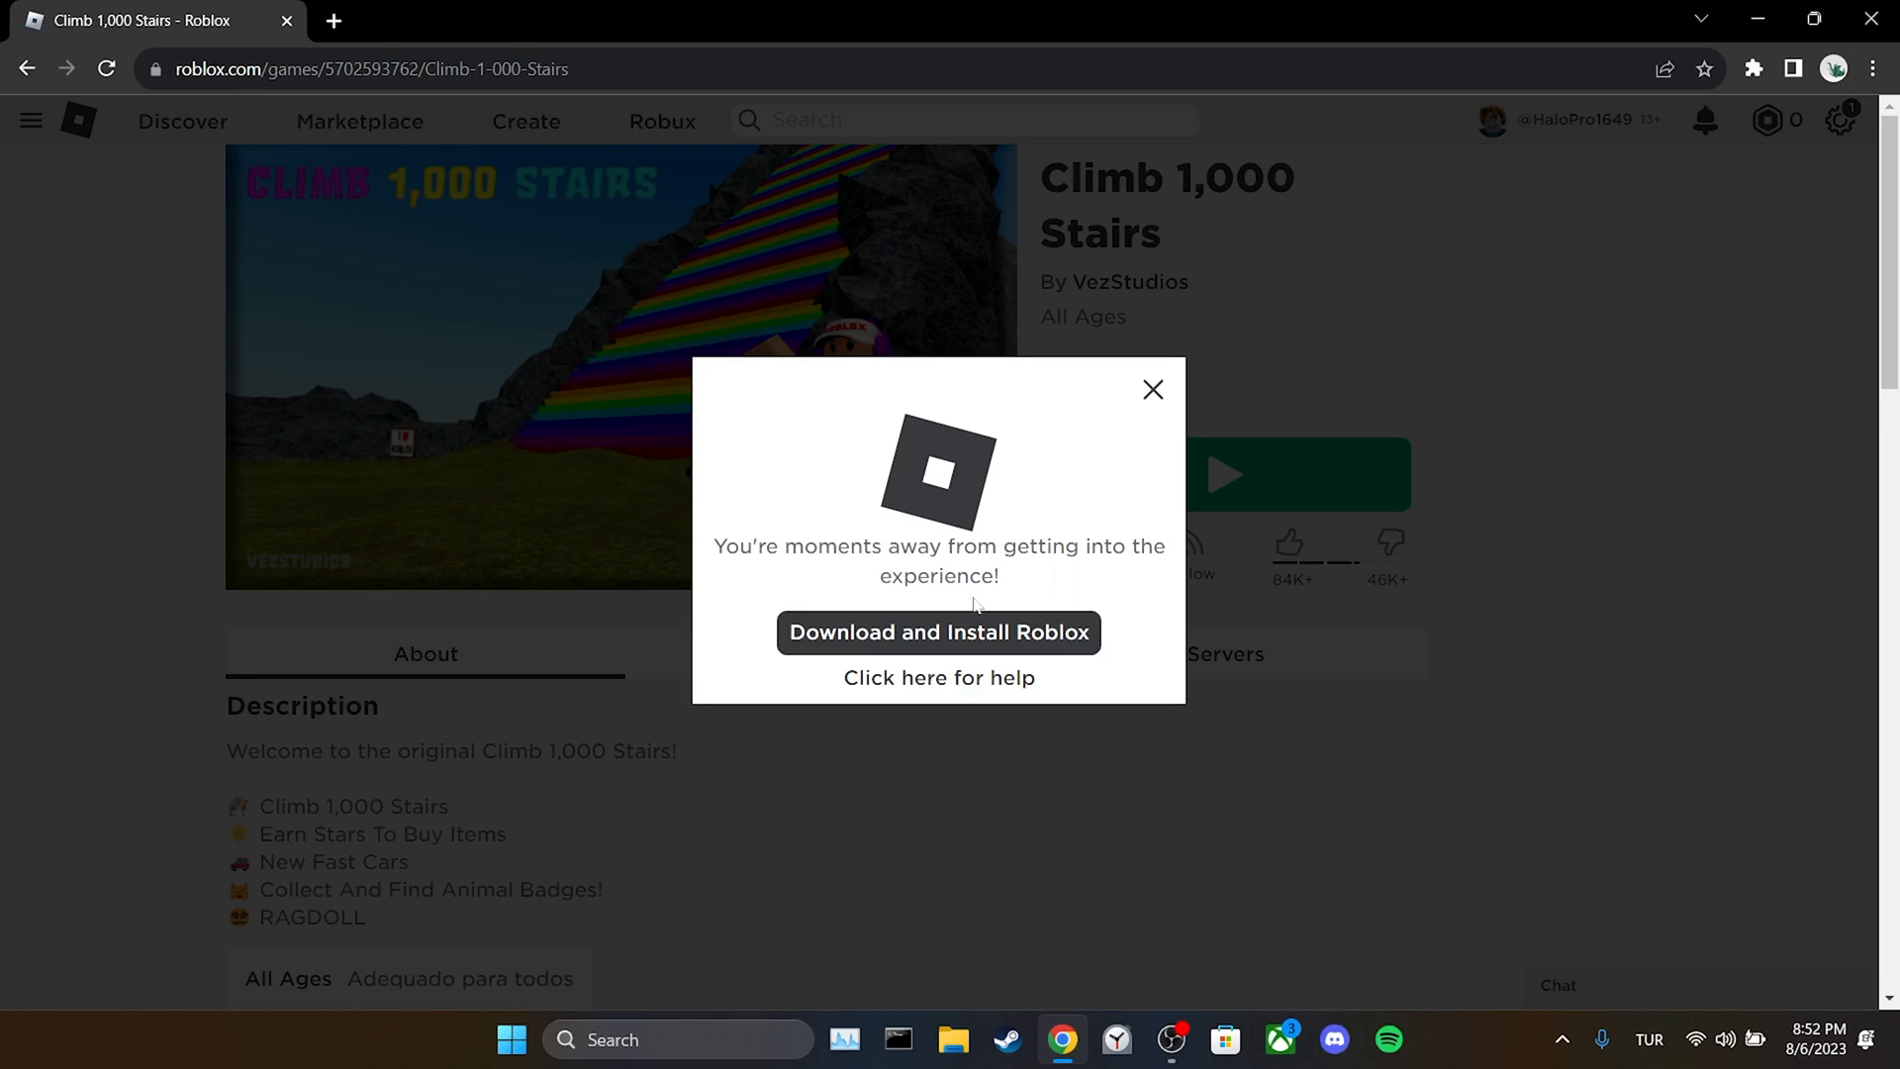
{"action": "left_click", "coordinate": [938, 631]}
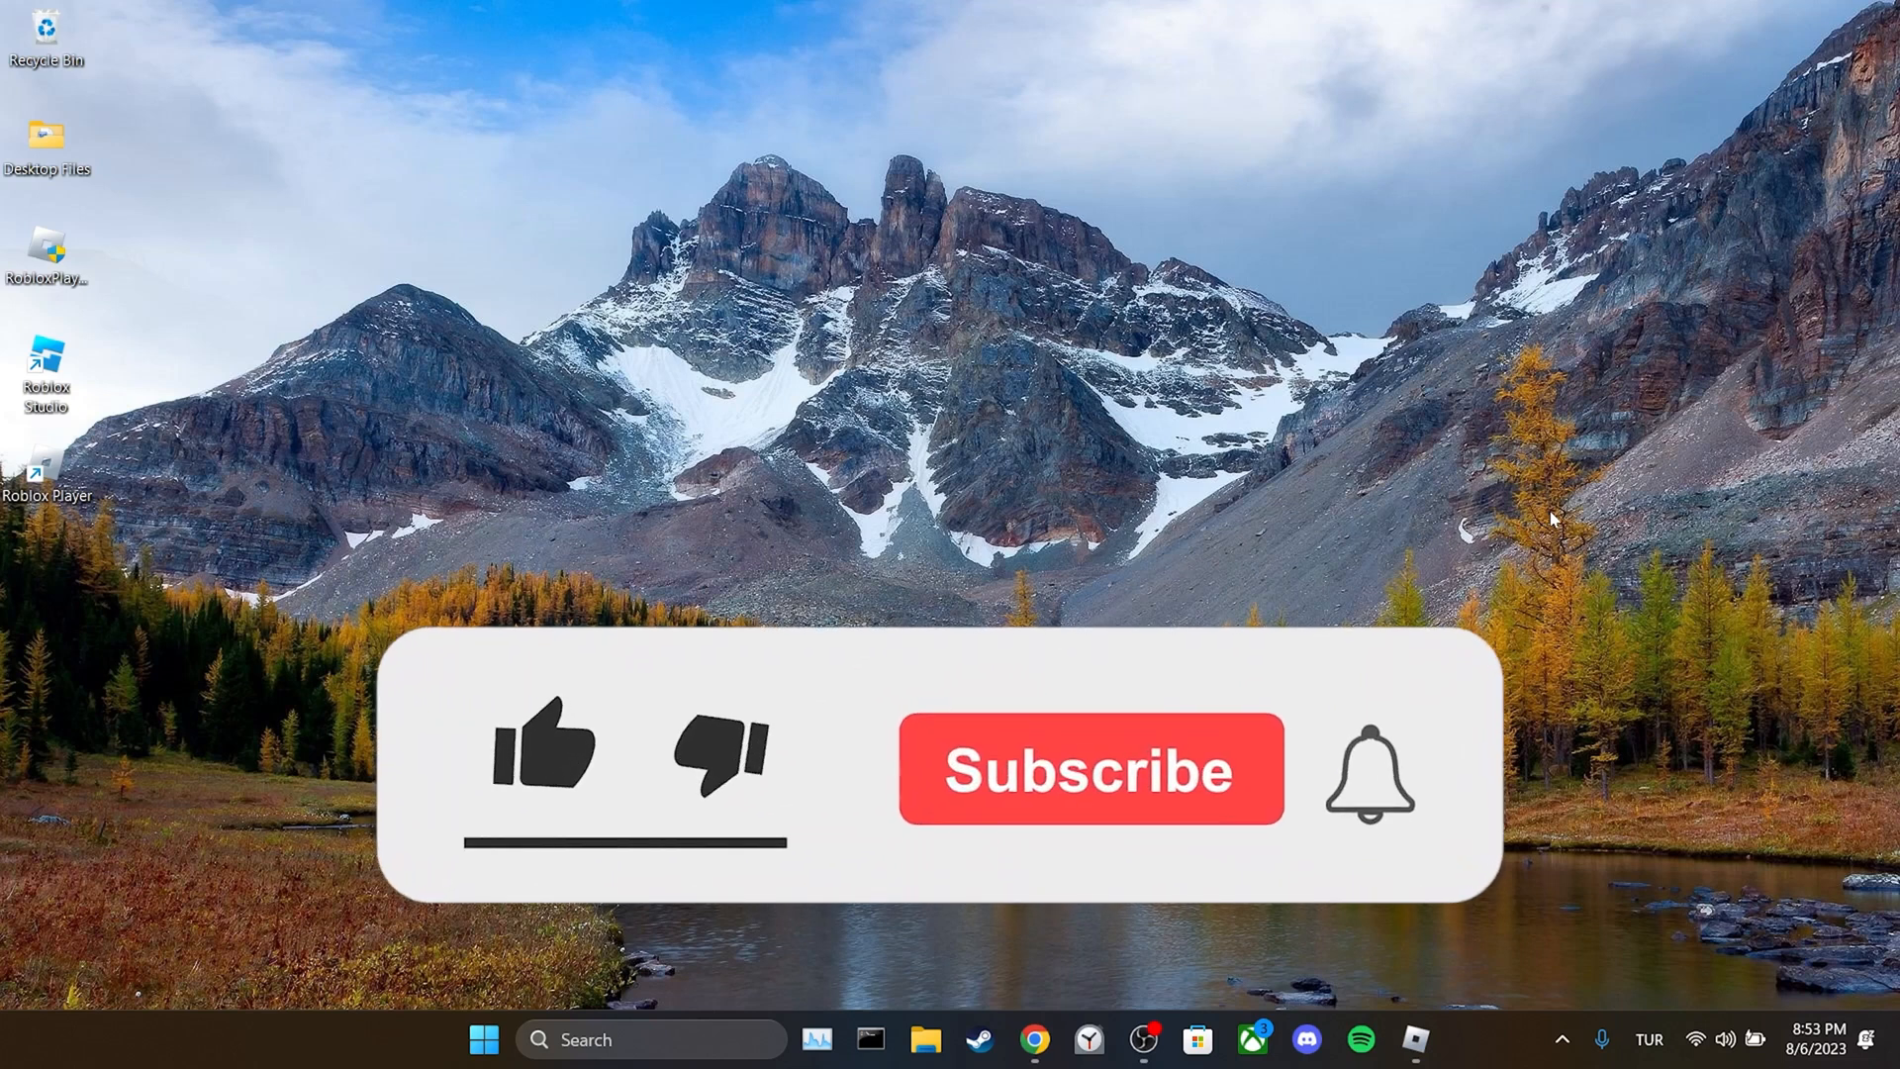
{"action": "left_click", "coordinate": [1089, 768]}
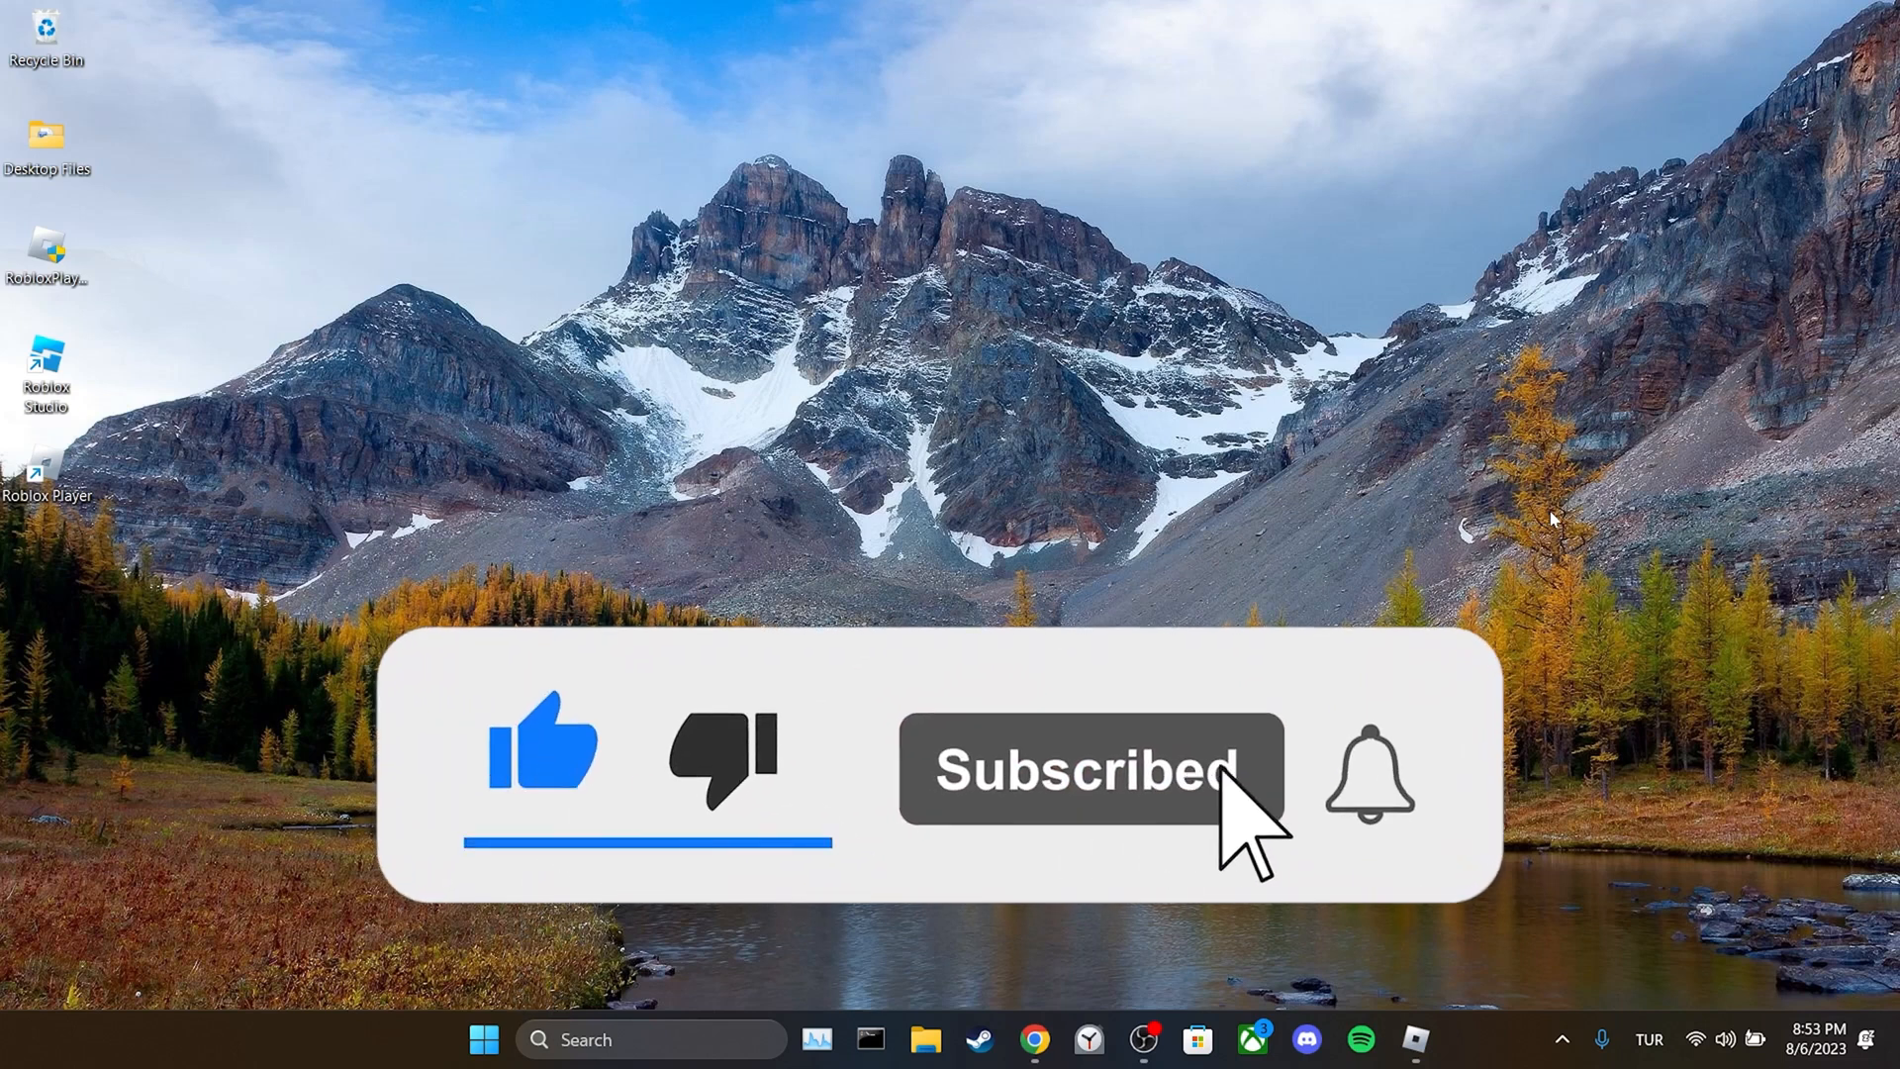